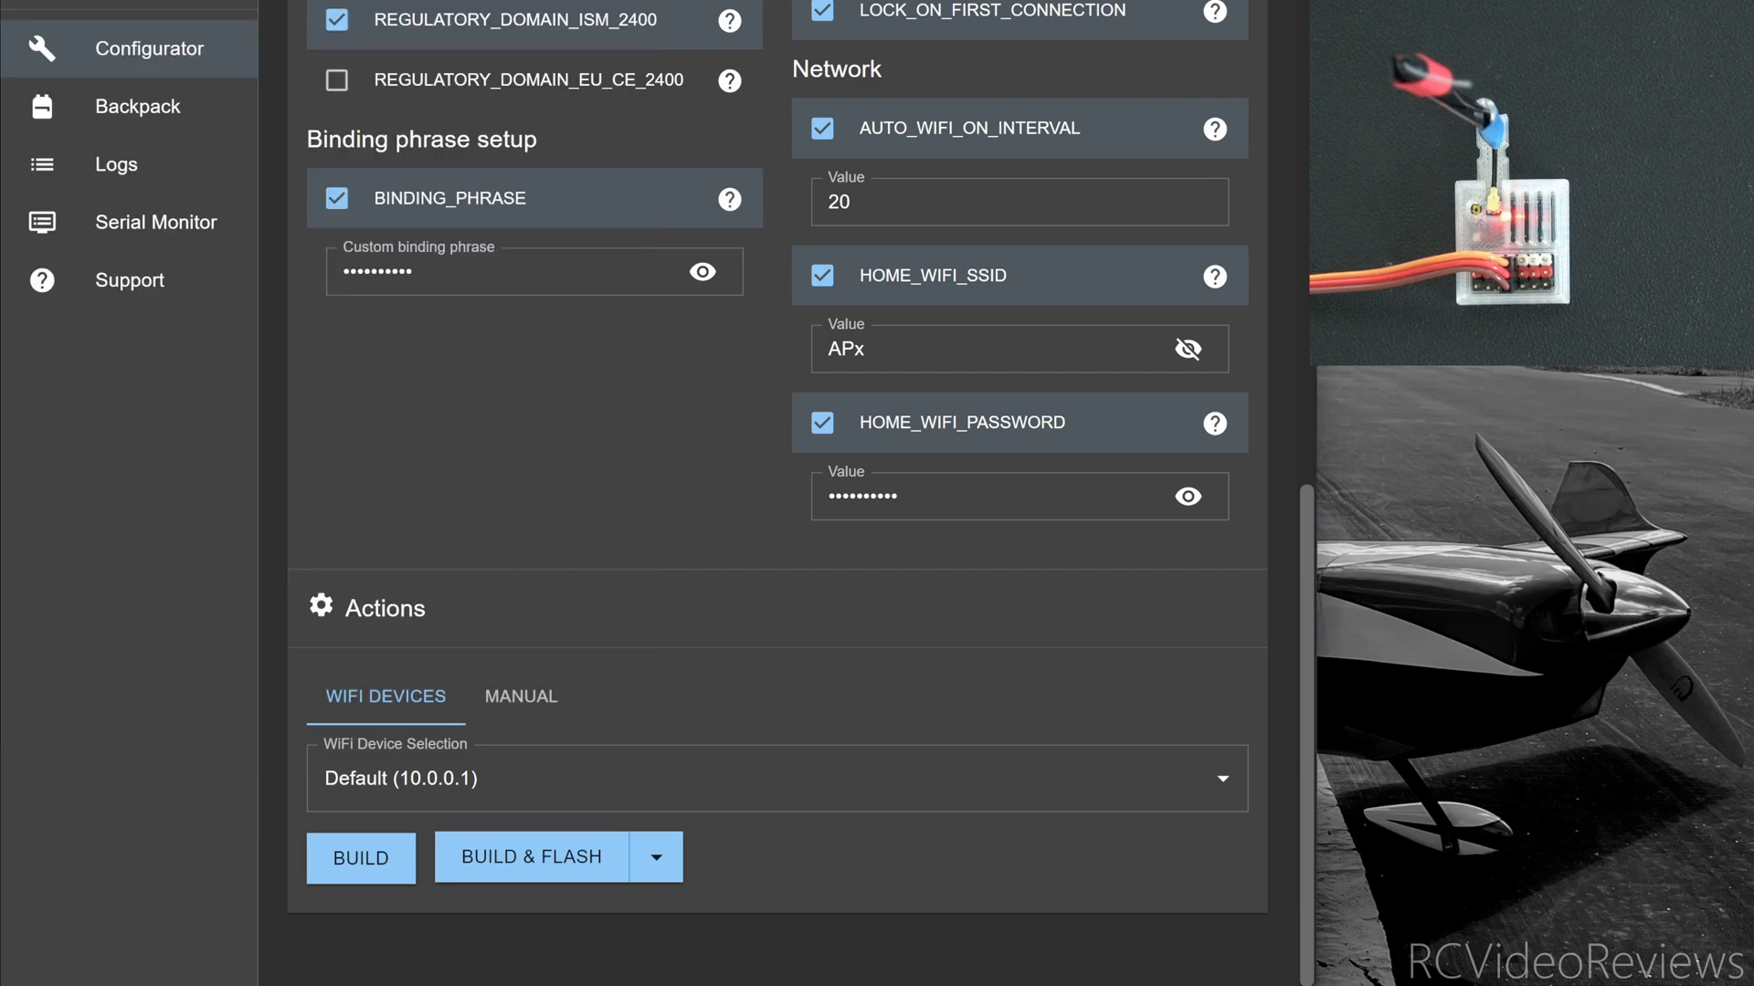
Join the ExpressLRS RX hotspot from the Windows WiFi flyout.
scroll("up", 3)
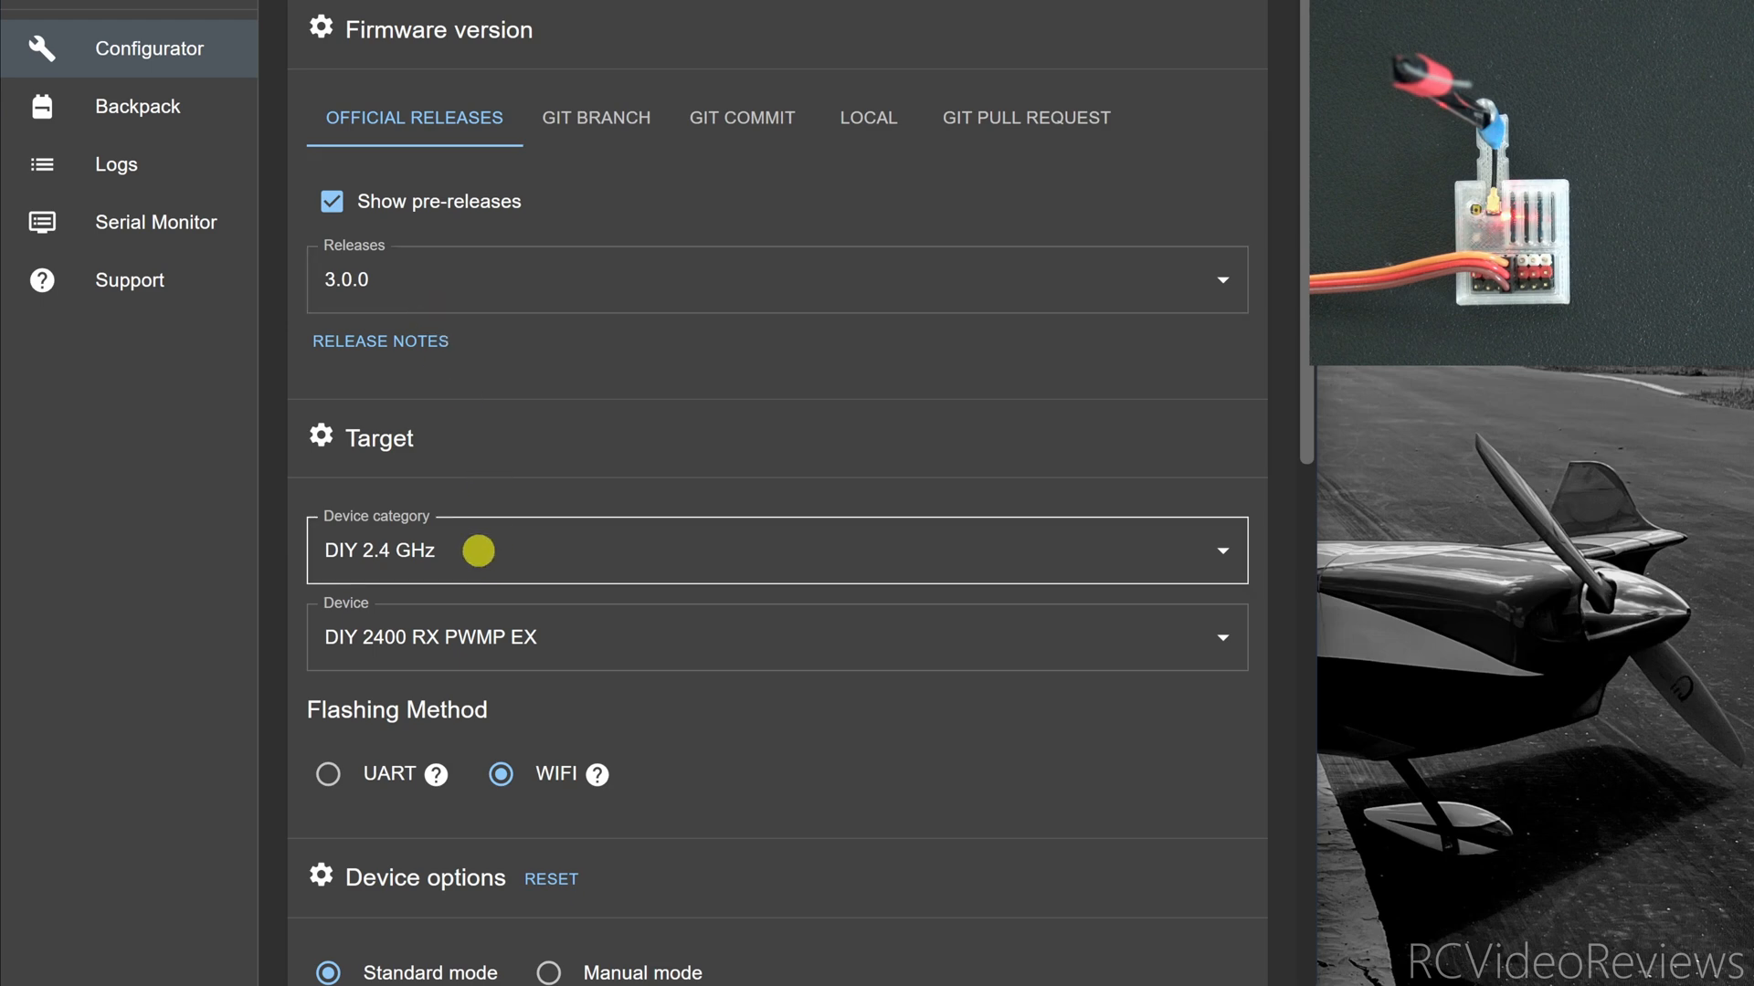
scroll("down", 3)
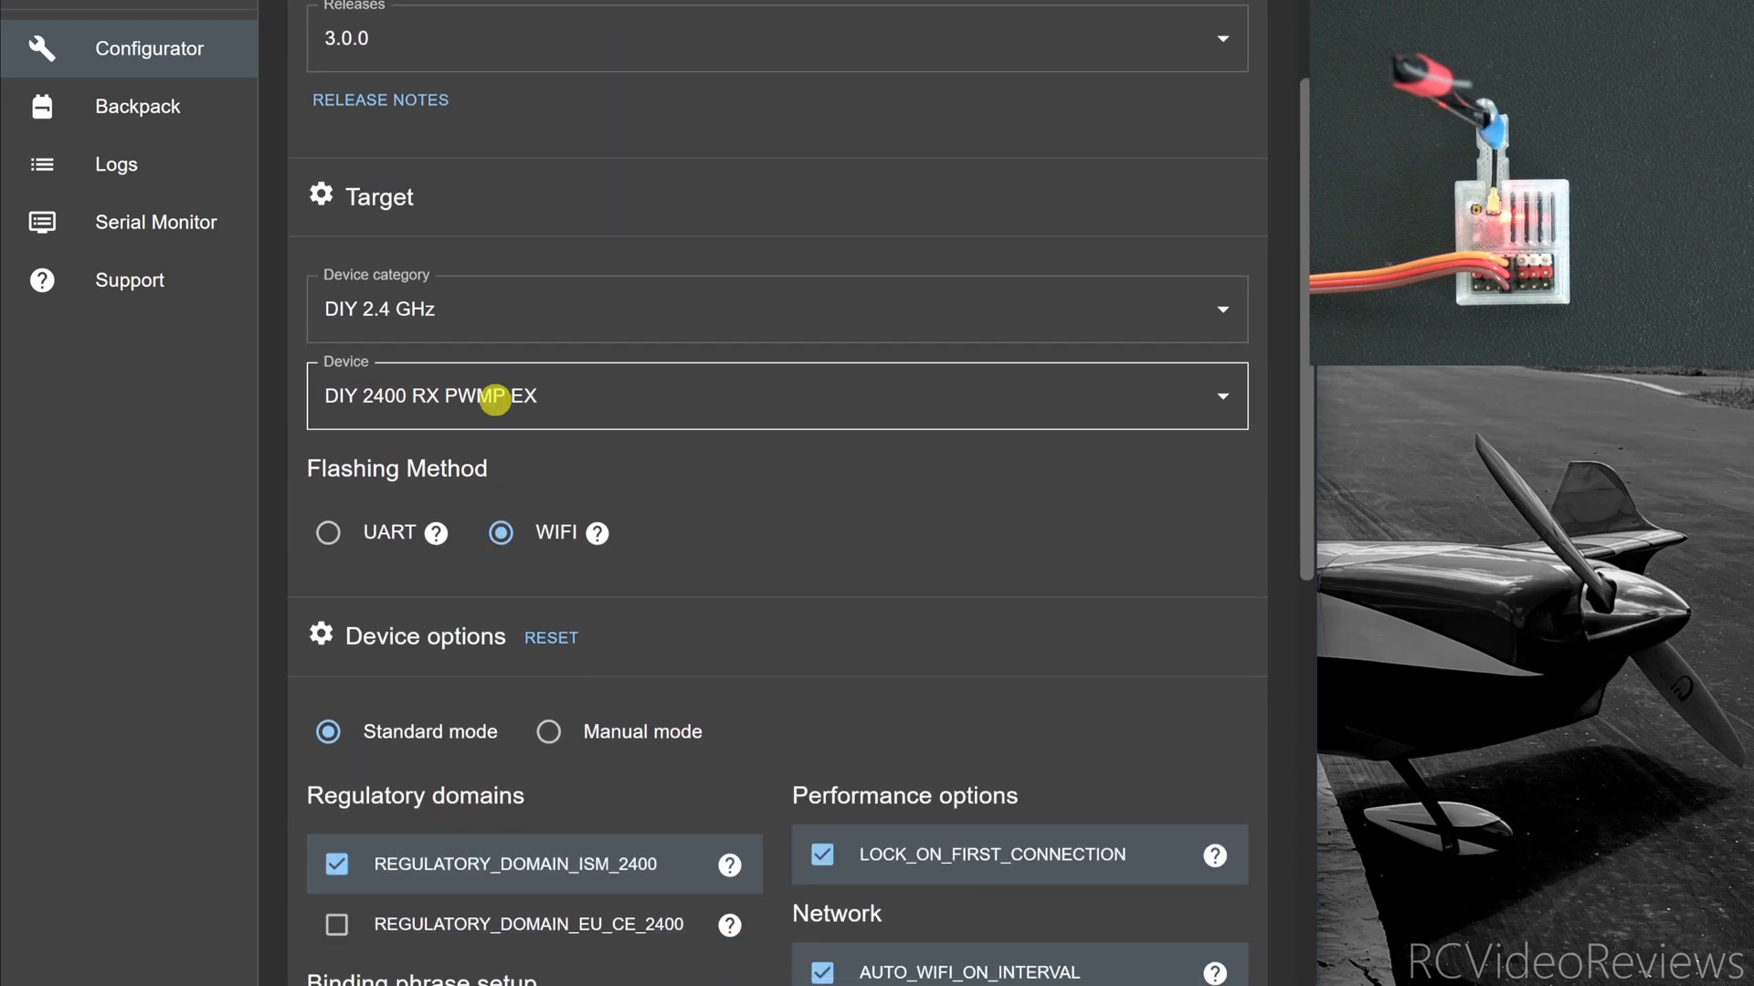
scroll("down", 3)
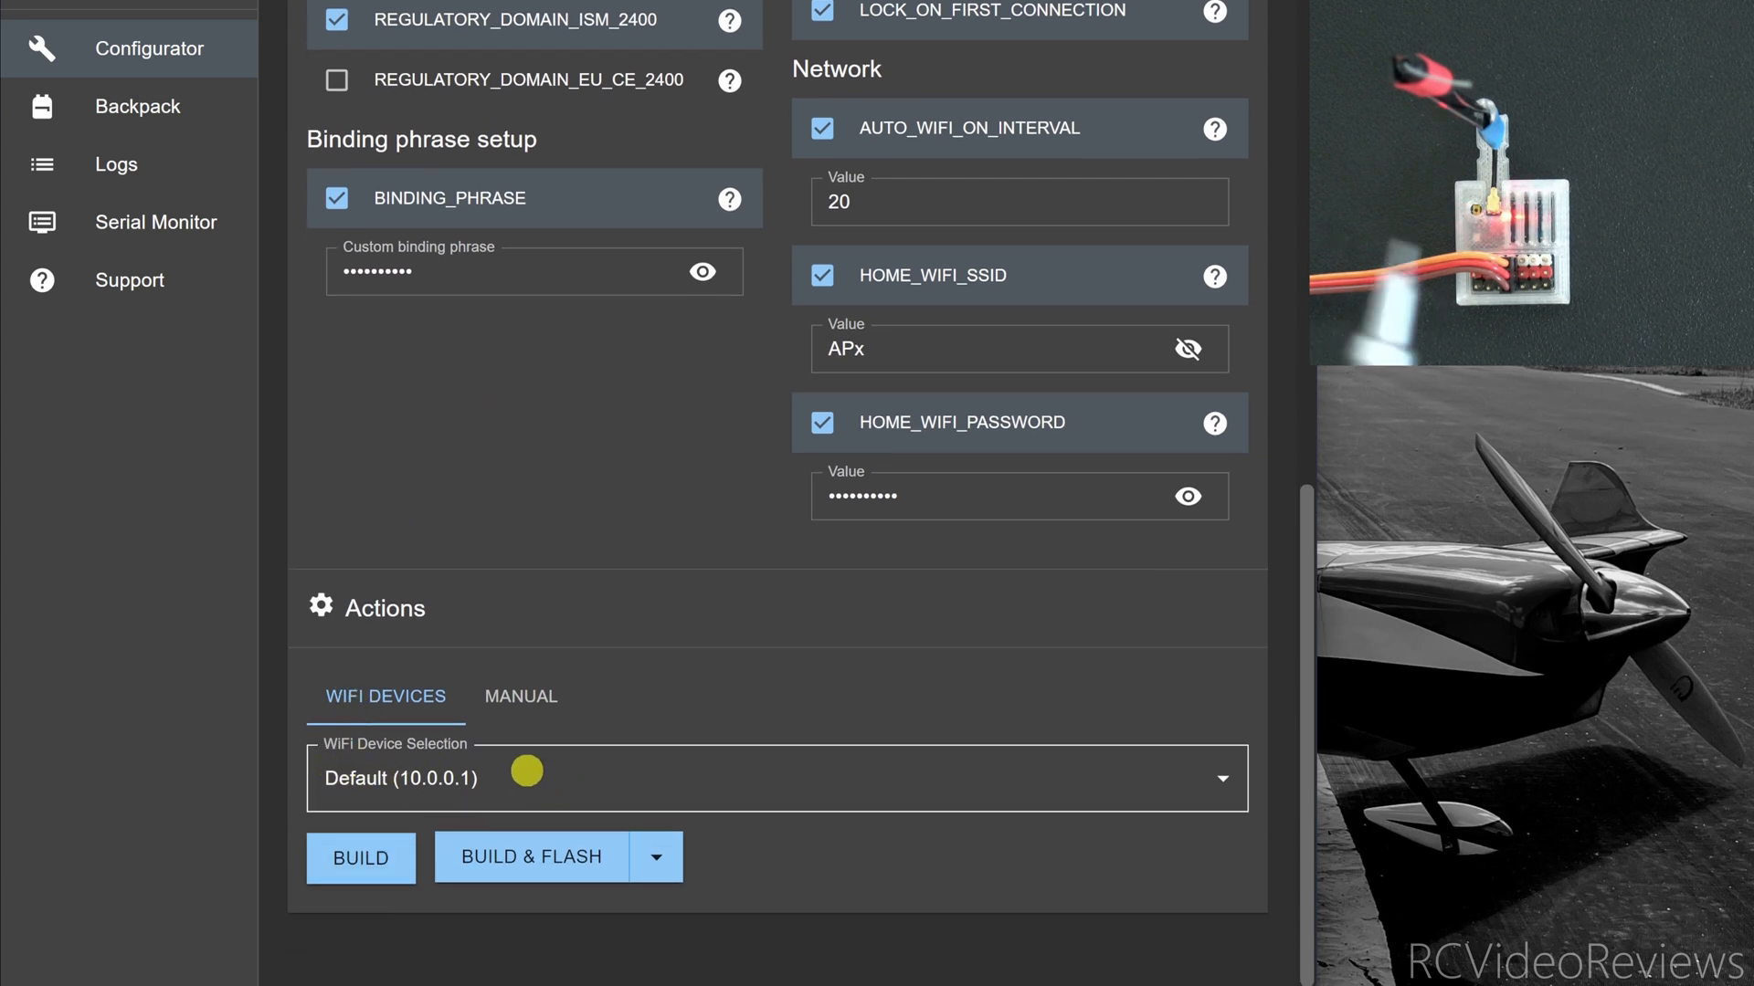
mouse_move(1151, 820)
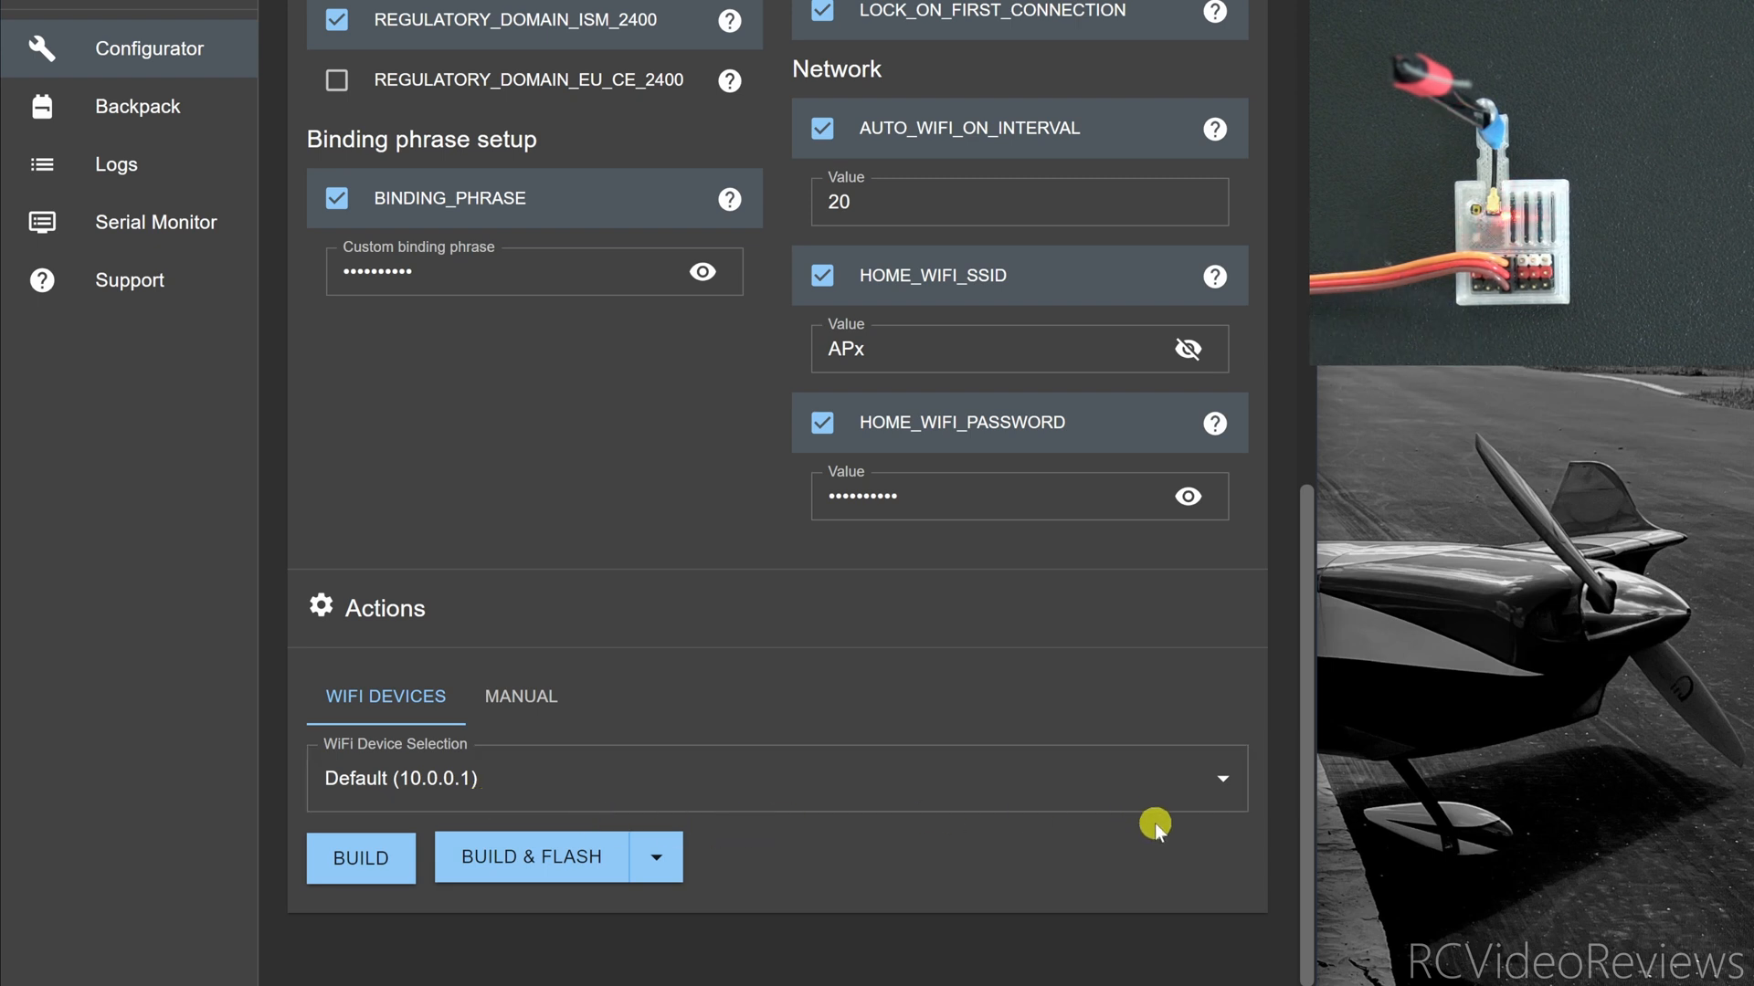
mouse_move(1163, 832)
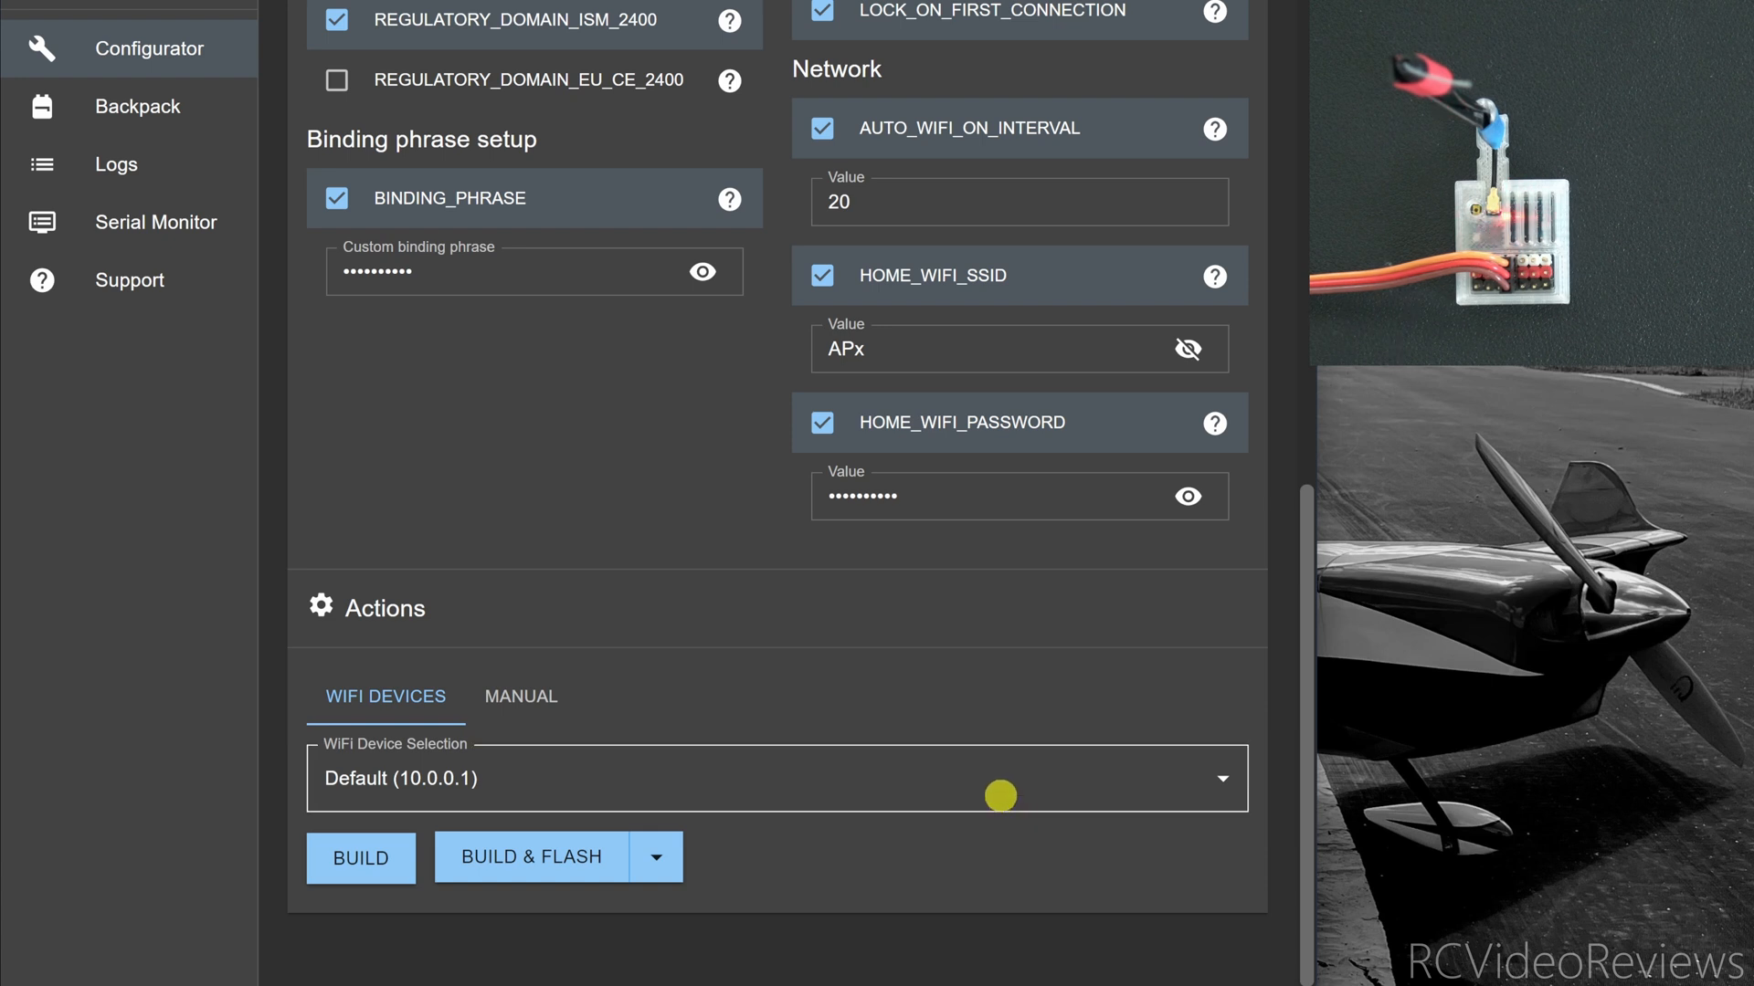
mouse_move(384, 642)
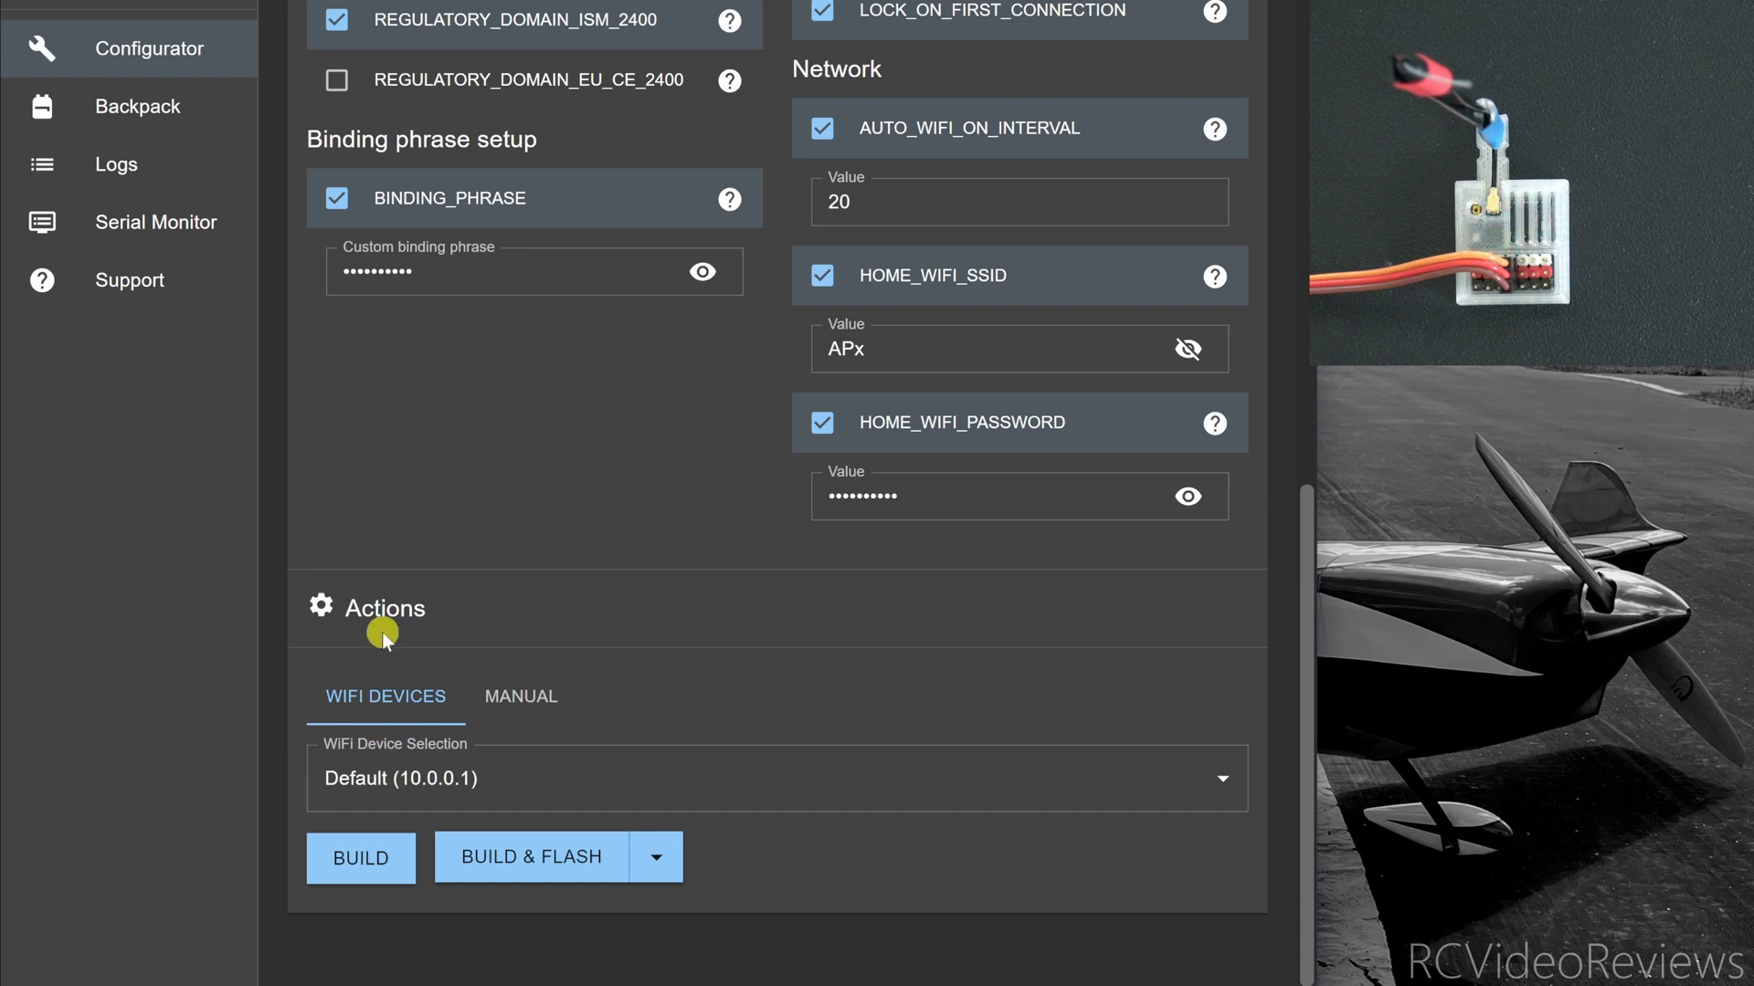
mouse_move(356, 760)
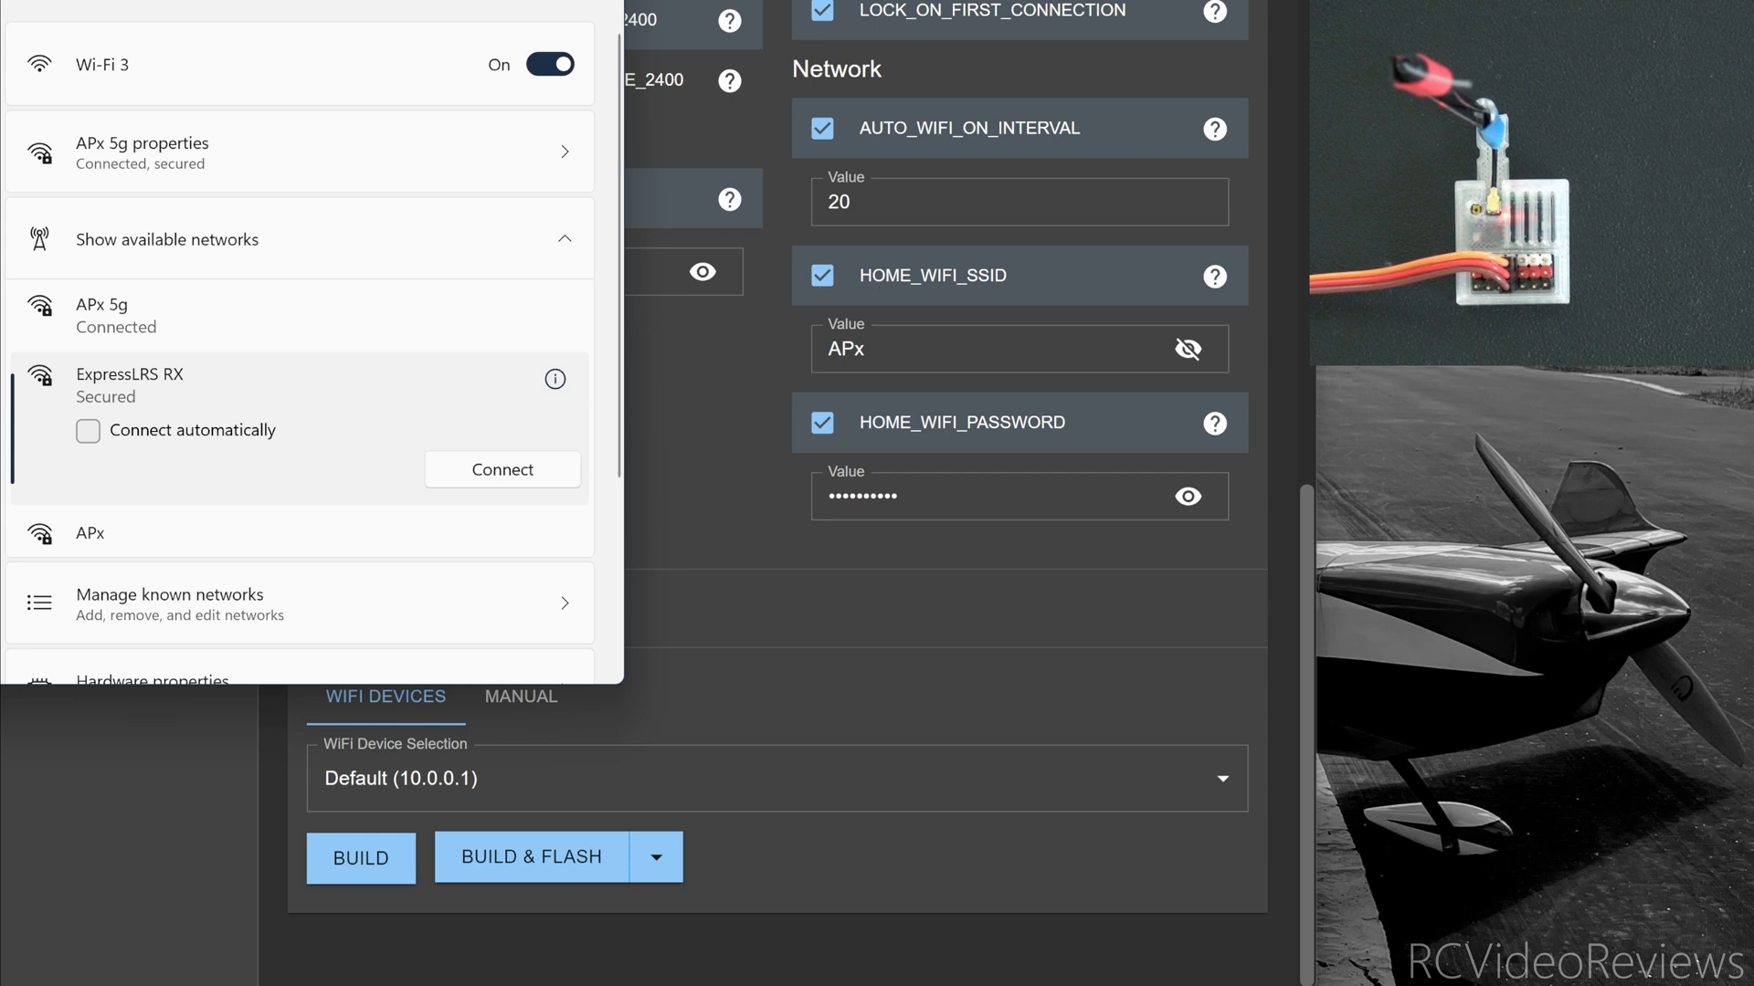
mouse_move(347, 238)
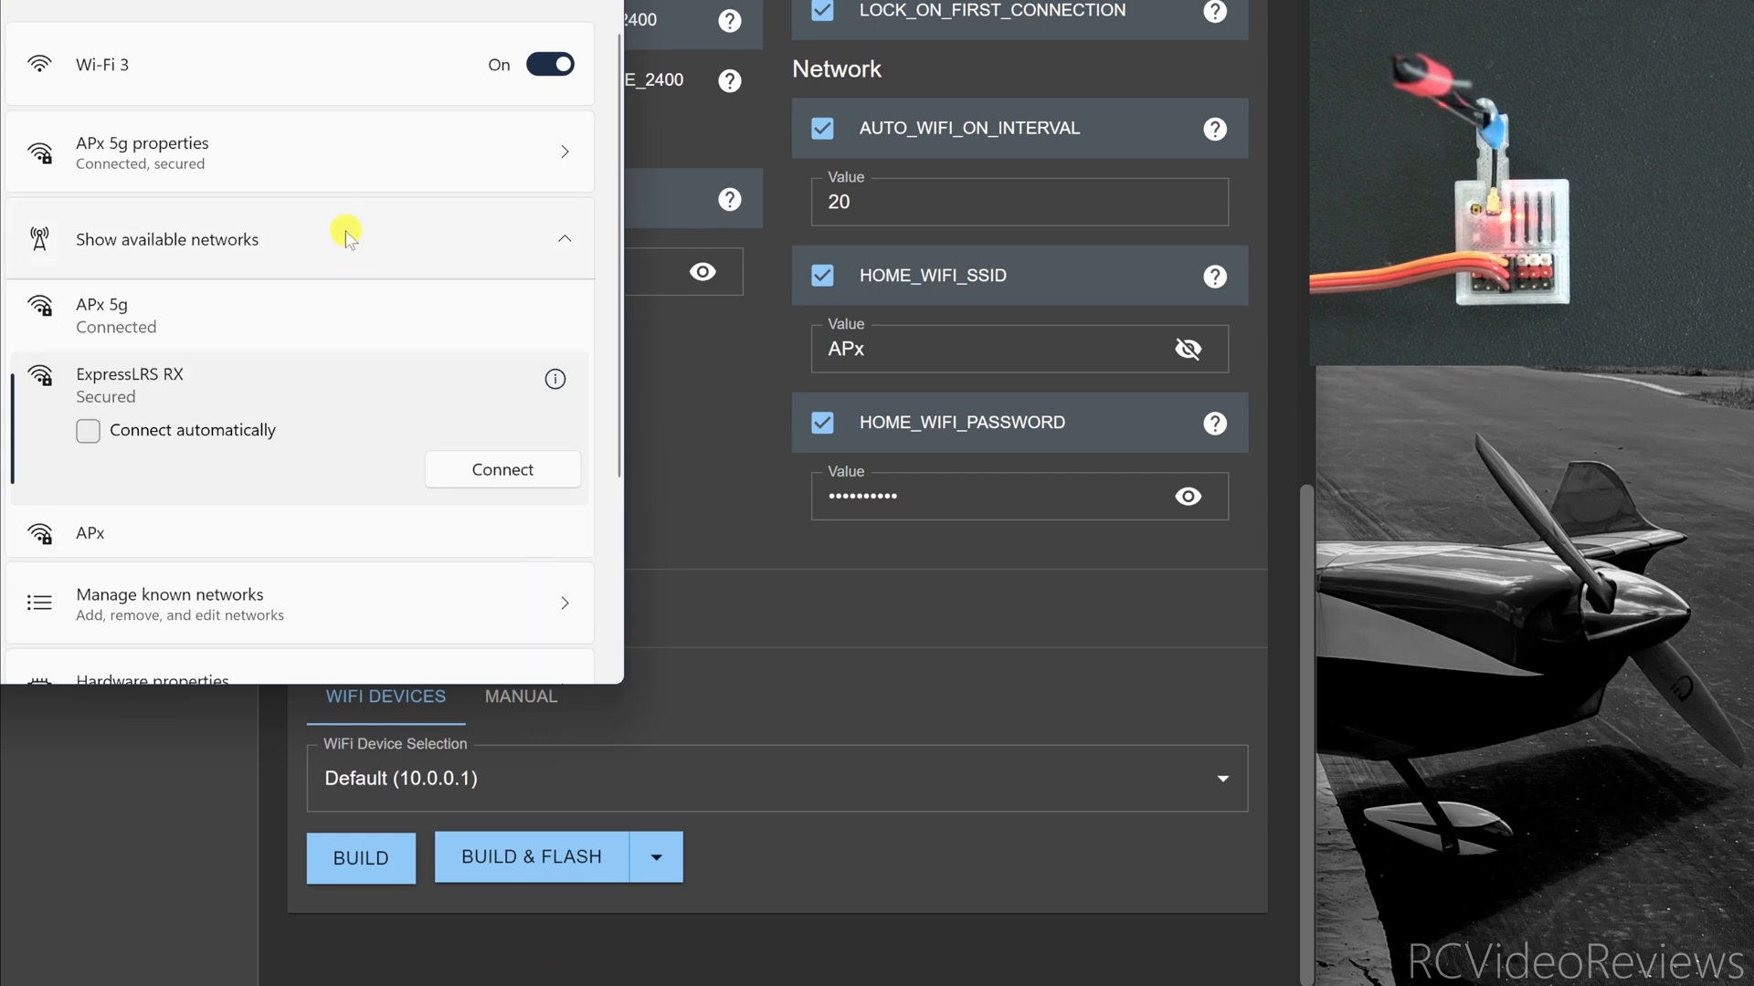
mouse_move(108, 376)
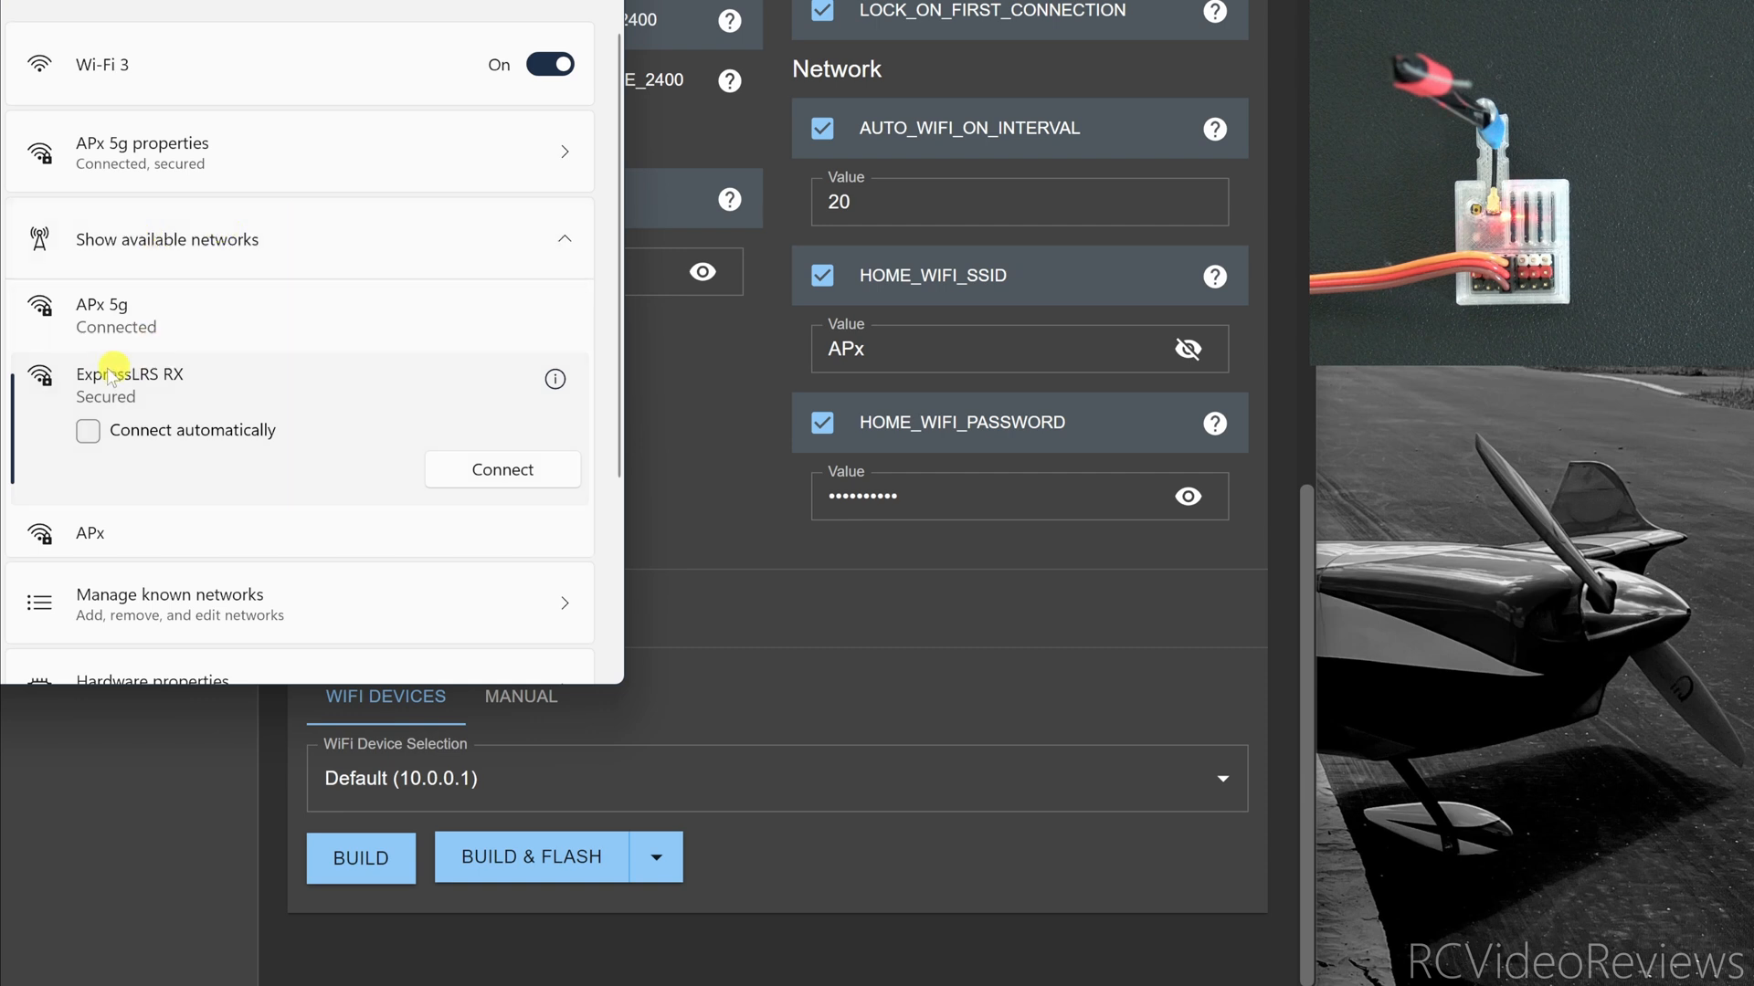
mouse_move(177, 384)
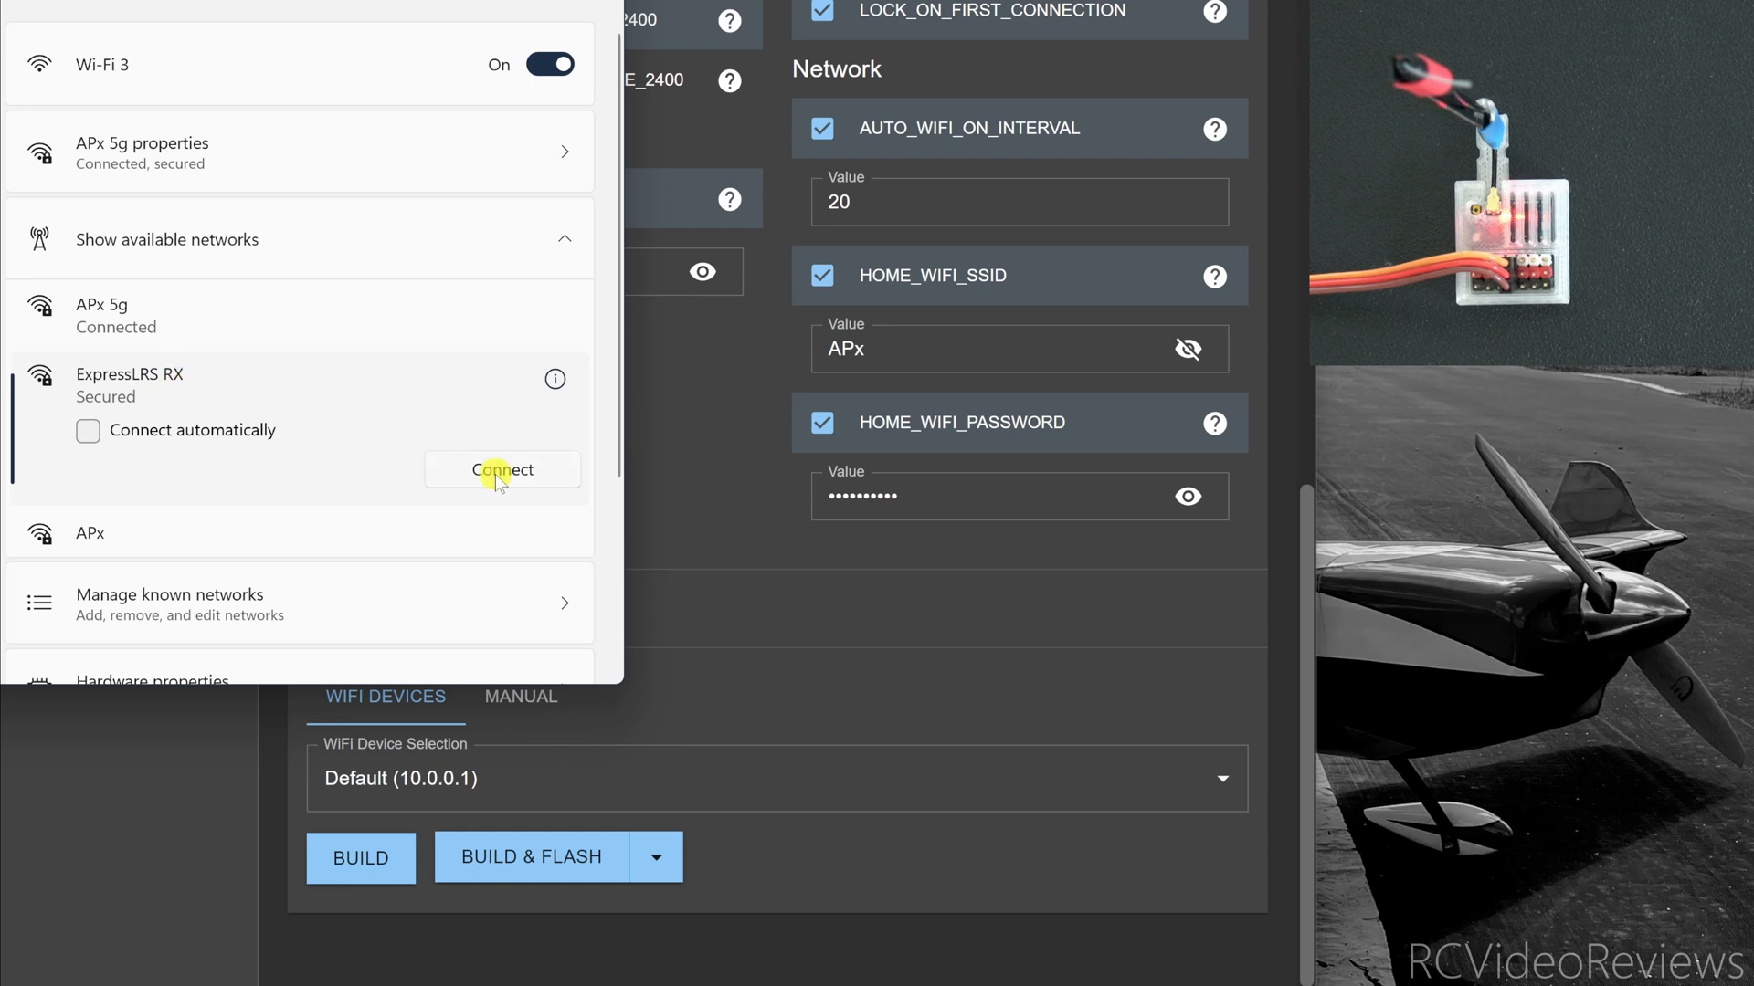
left_click(502, 469)
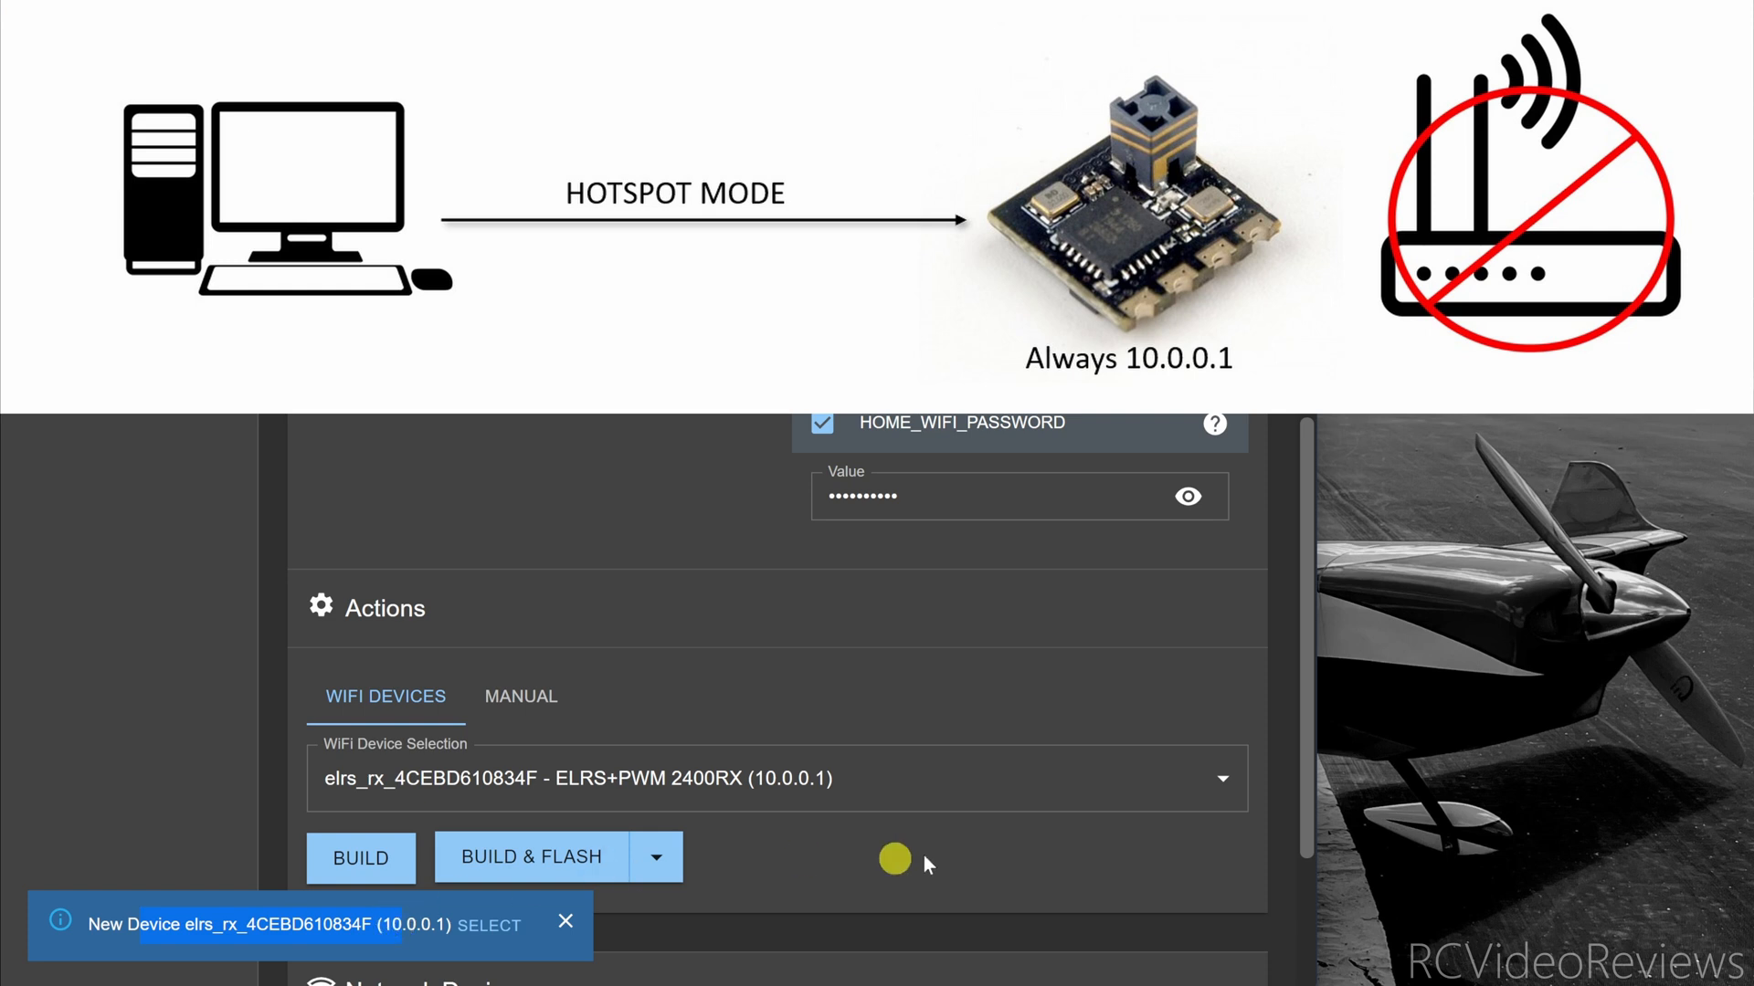
Locate elrs_rx under Network Devices and open its page at 10.0.0.1.
scroll("down", 3)
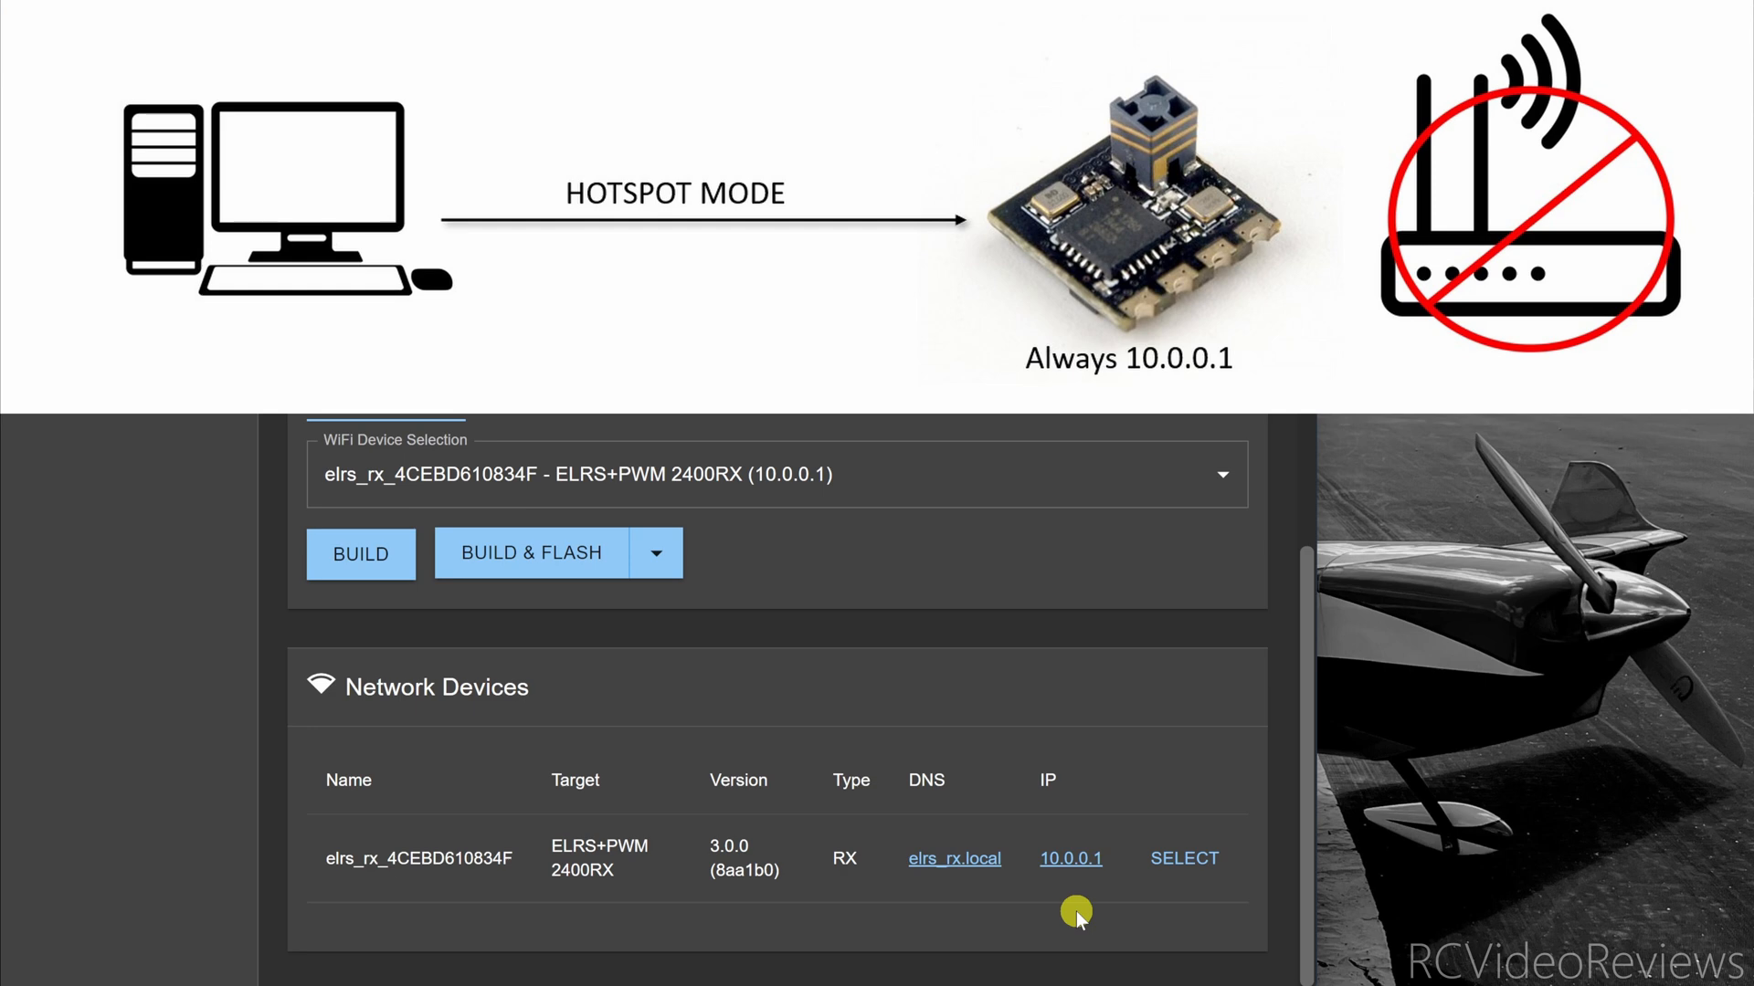
scroll("up", 3)
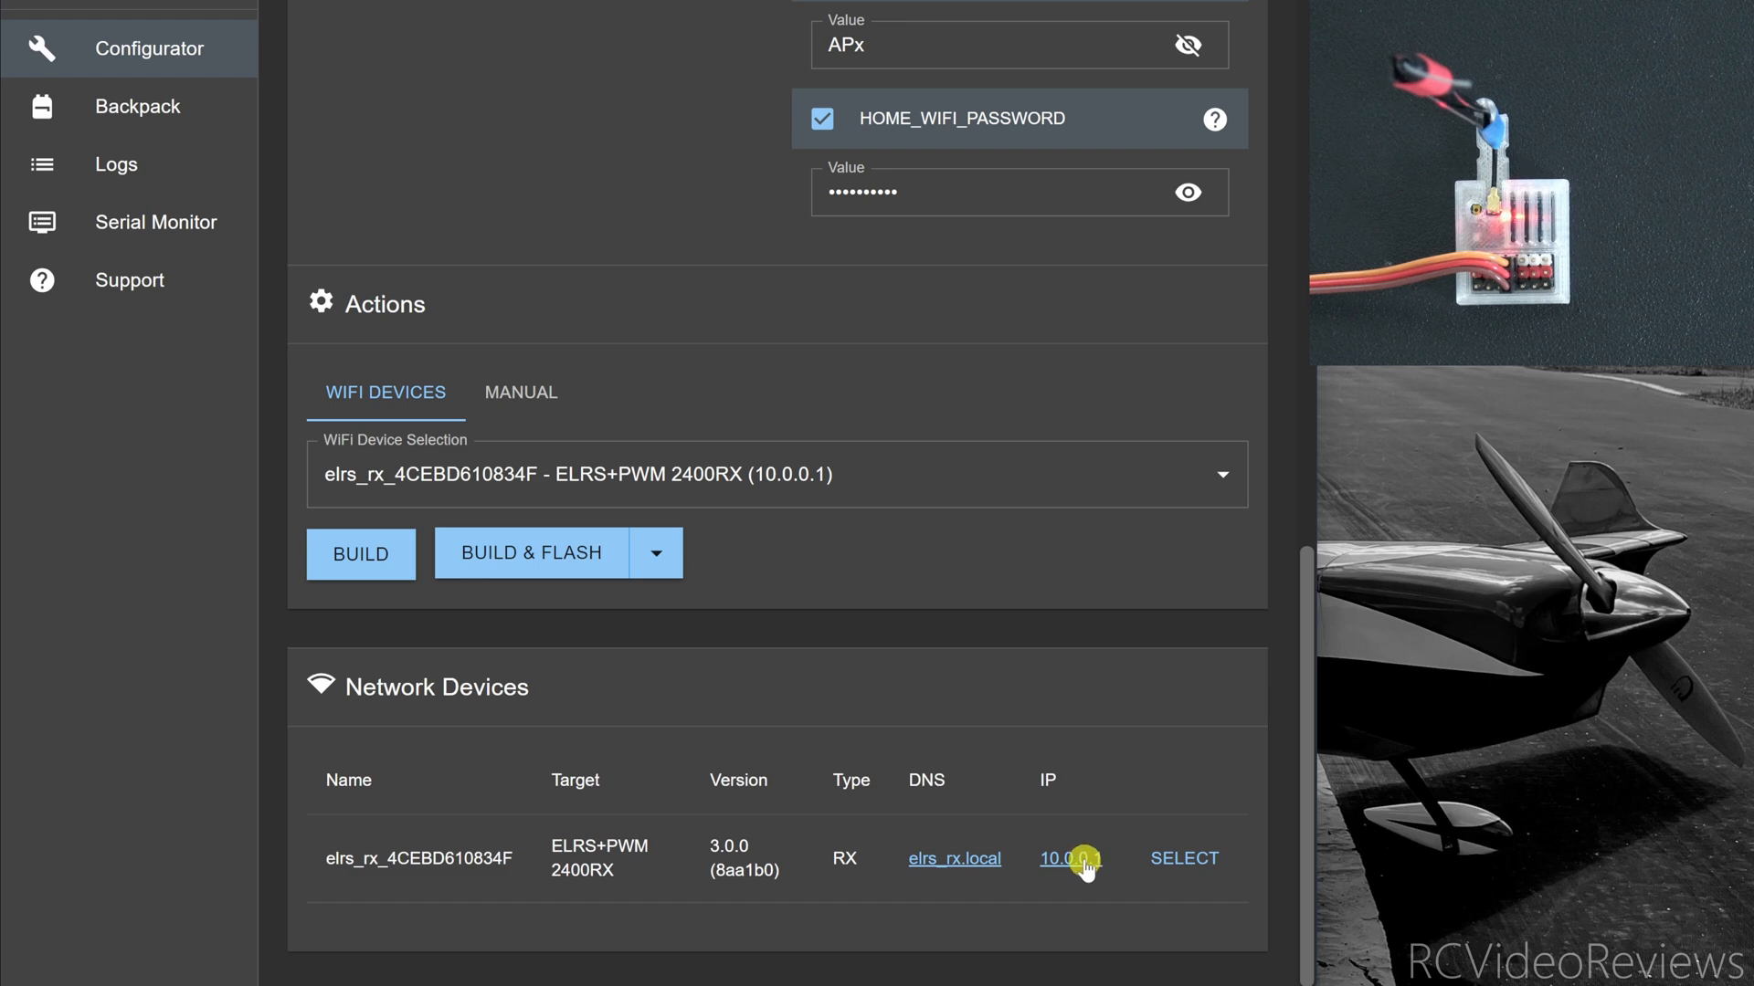
left_click(1068, 859)
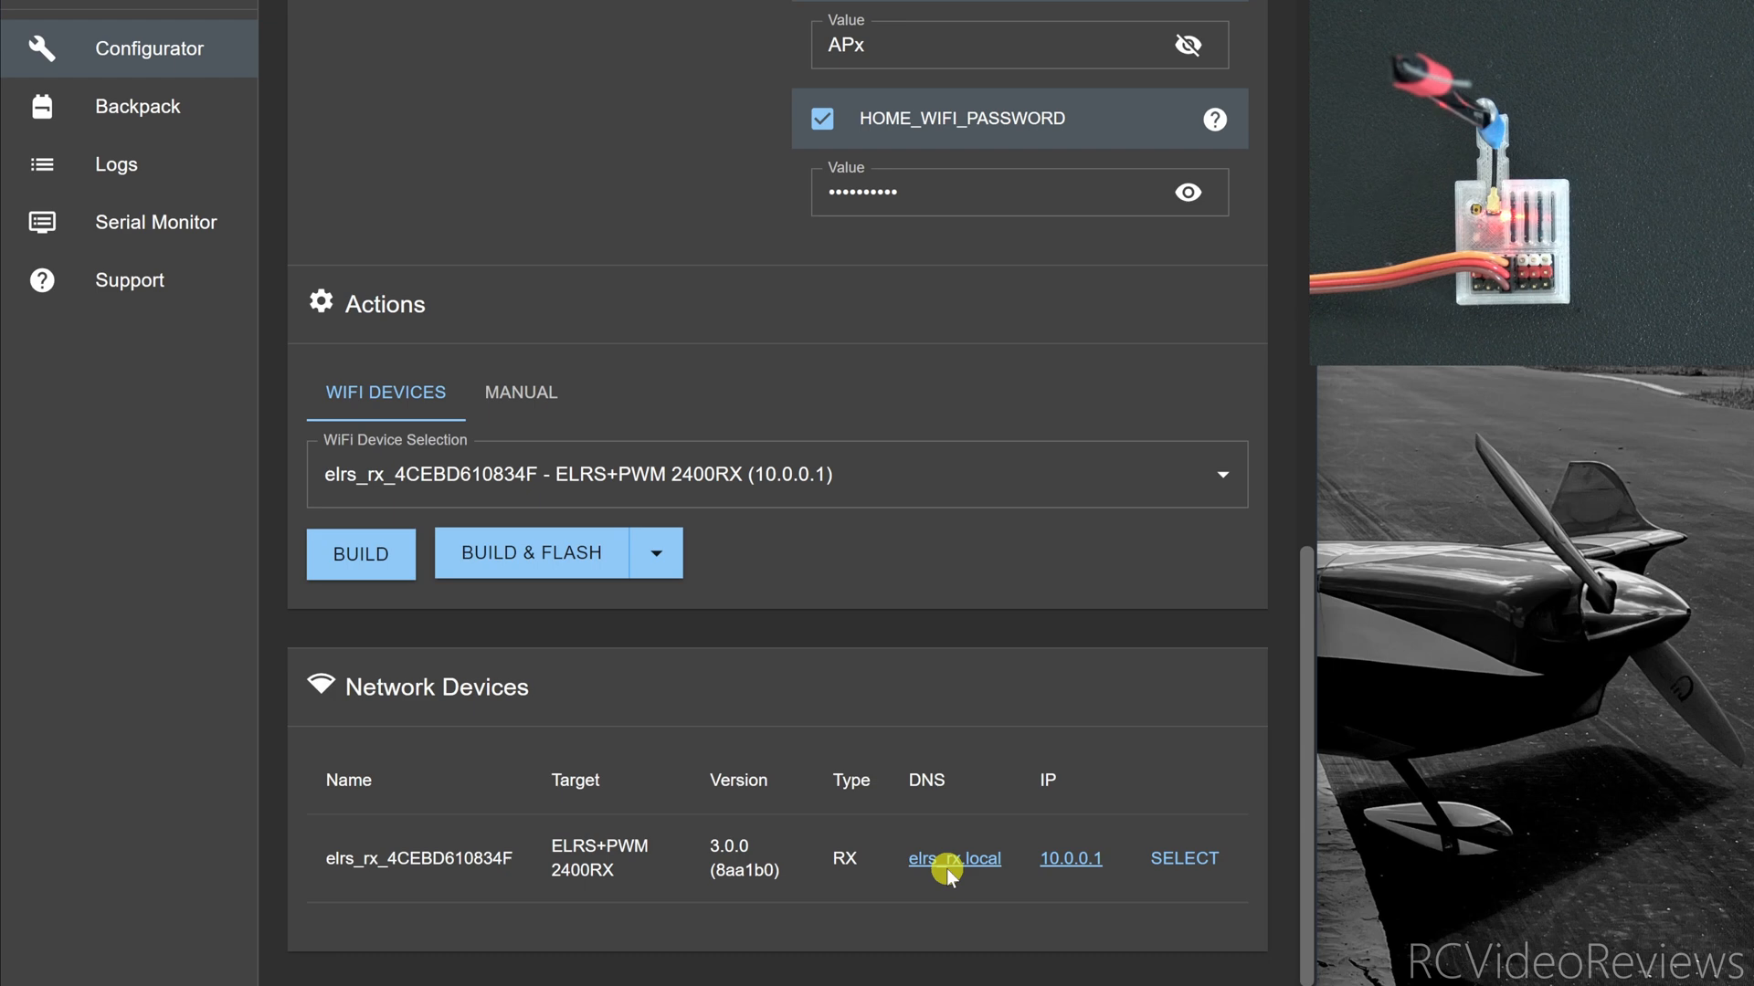
mouse_move(939, 860)
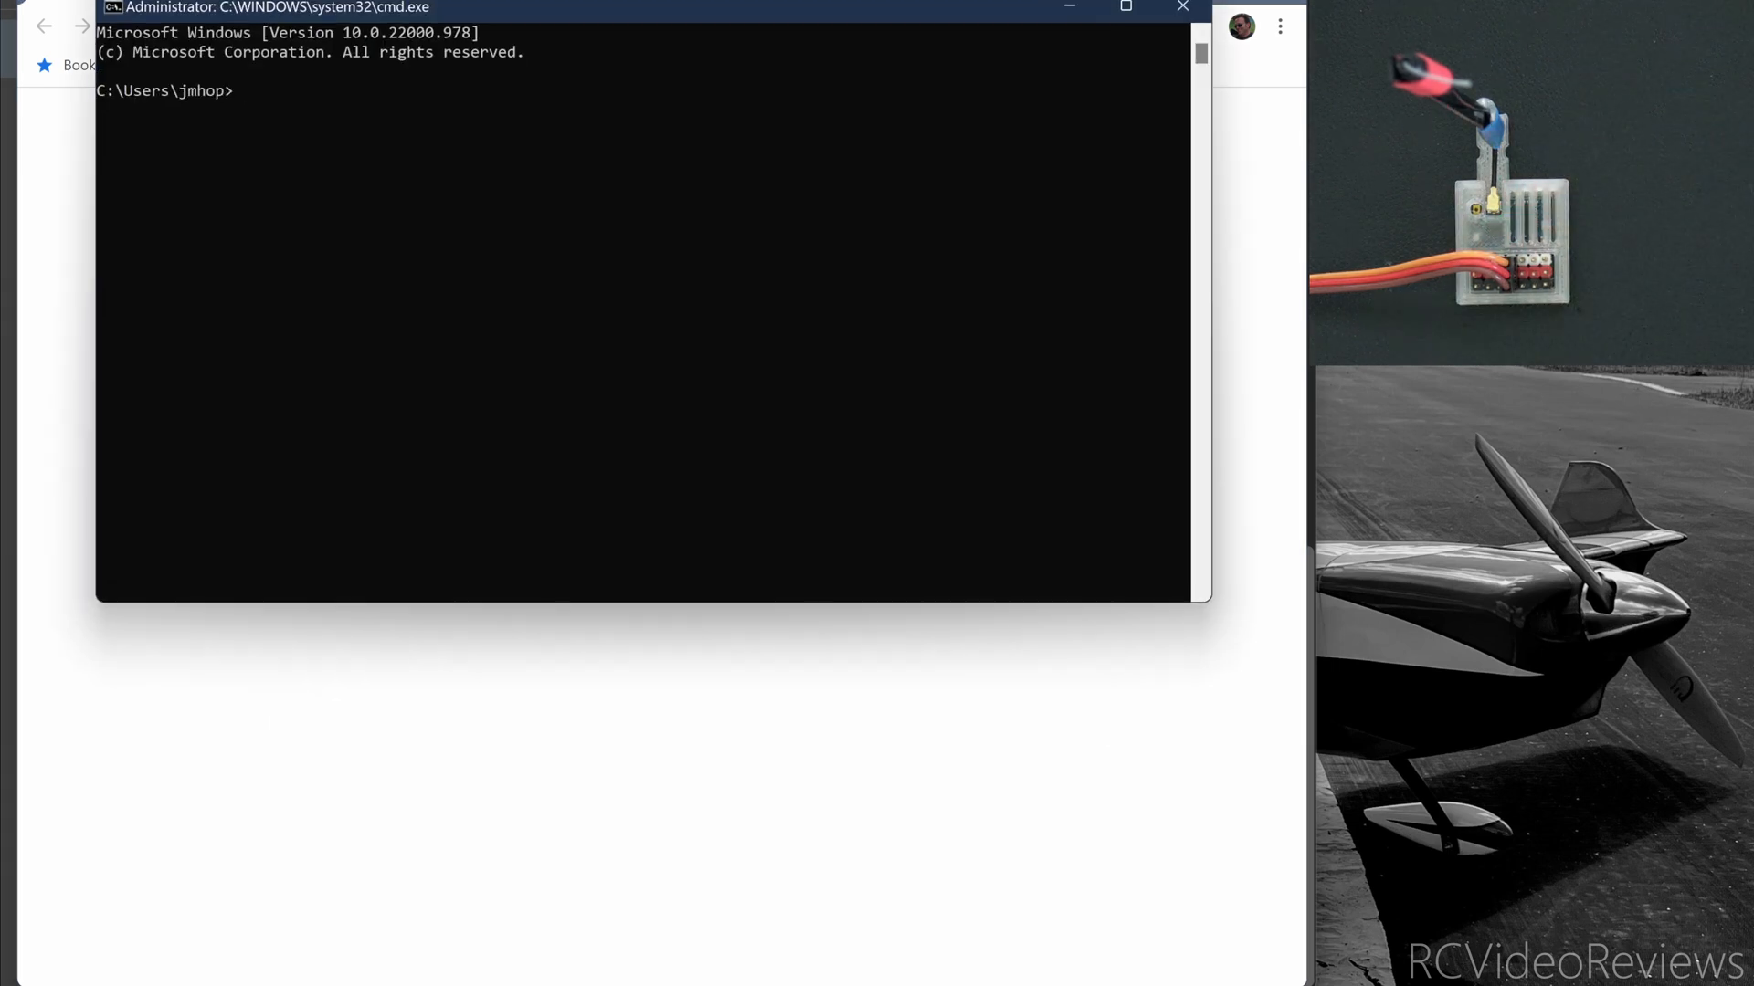
Run ipconfig /flushdns in the administrator Command Prompt.
type("ipconfig /")
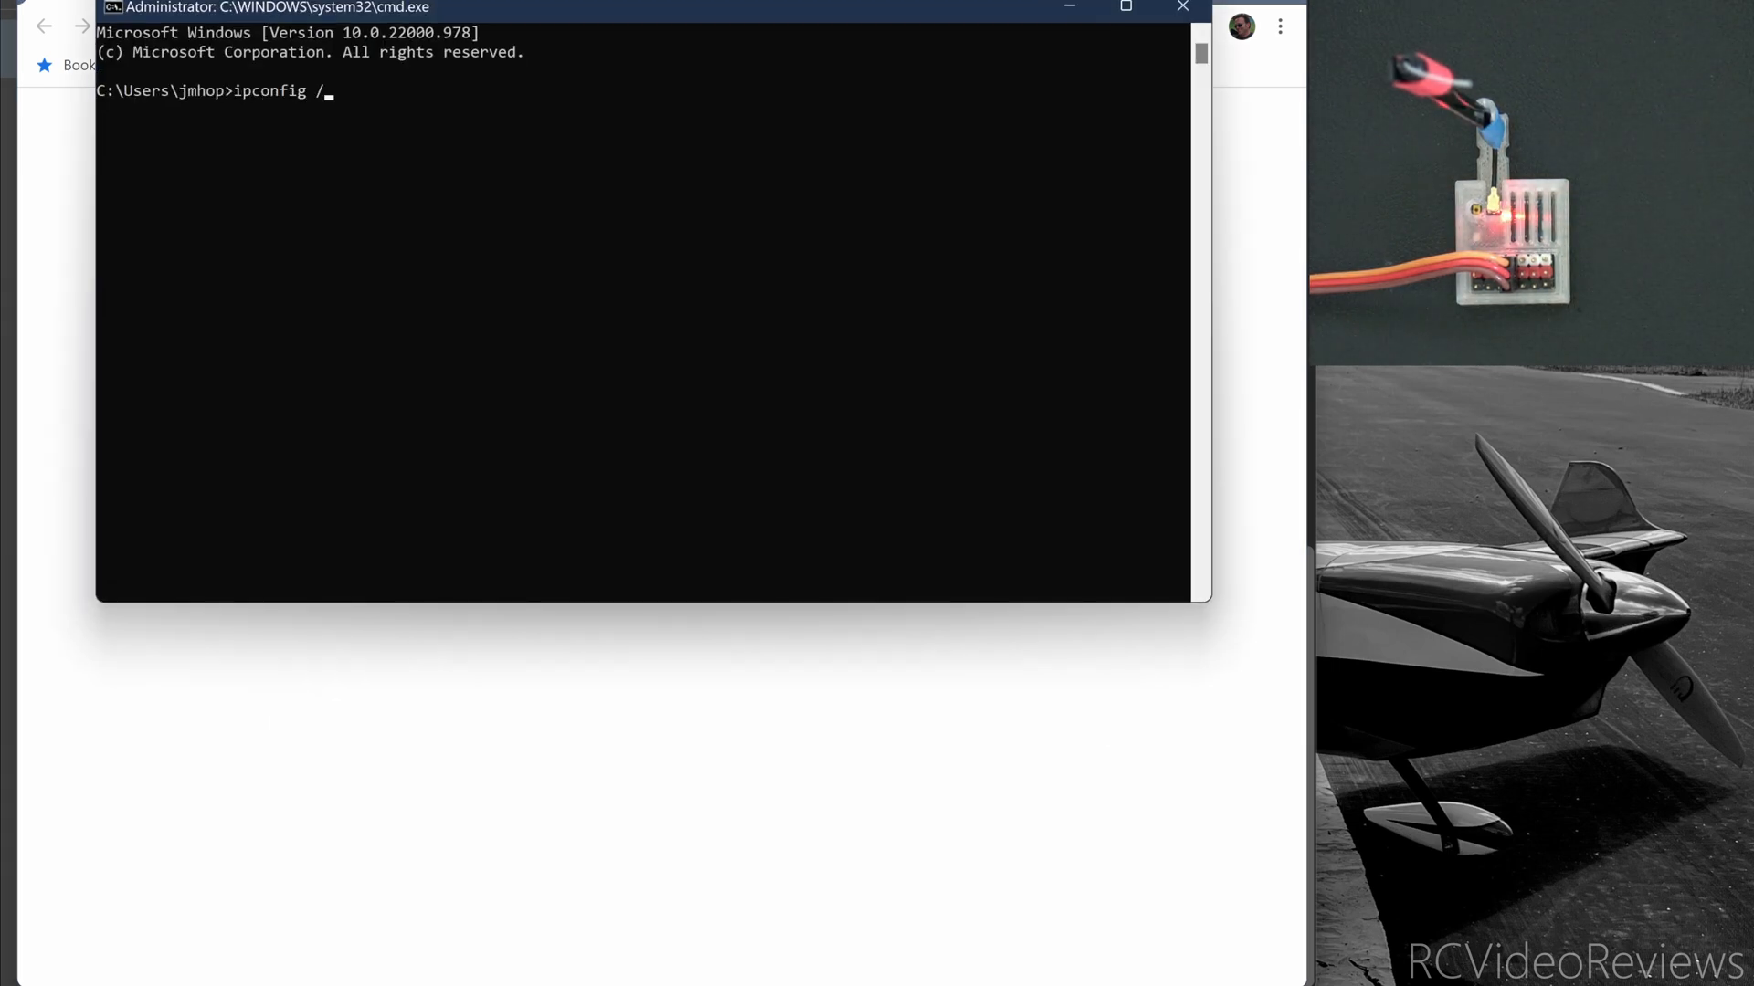
type("flushd")
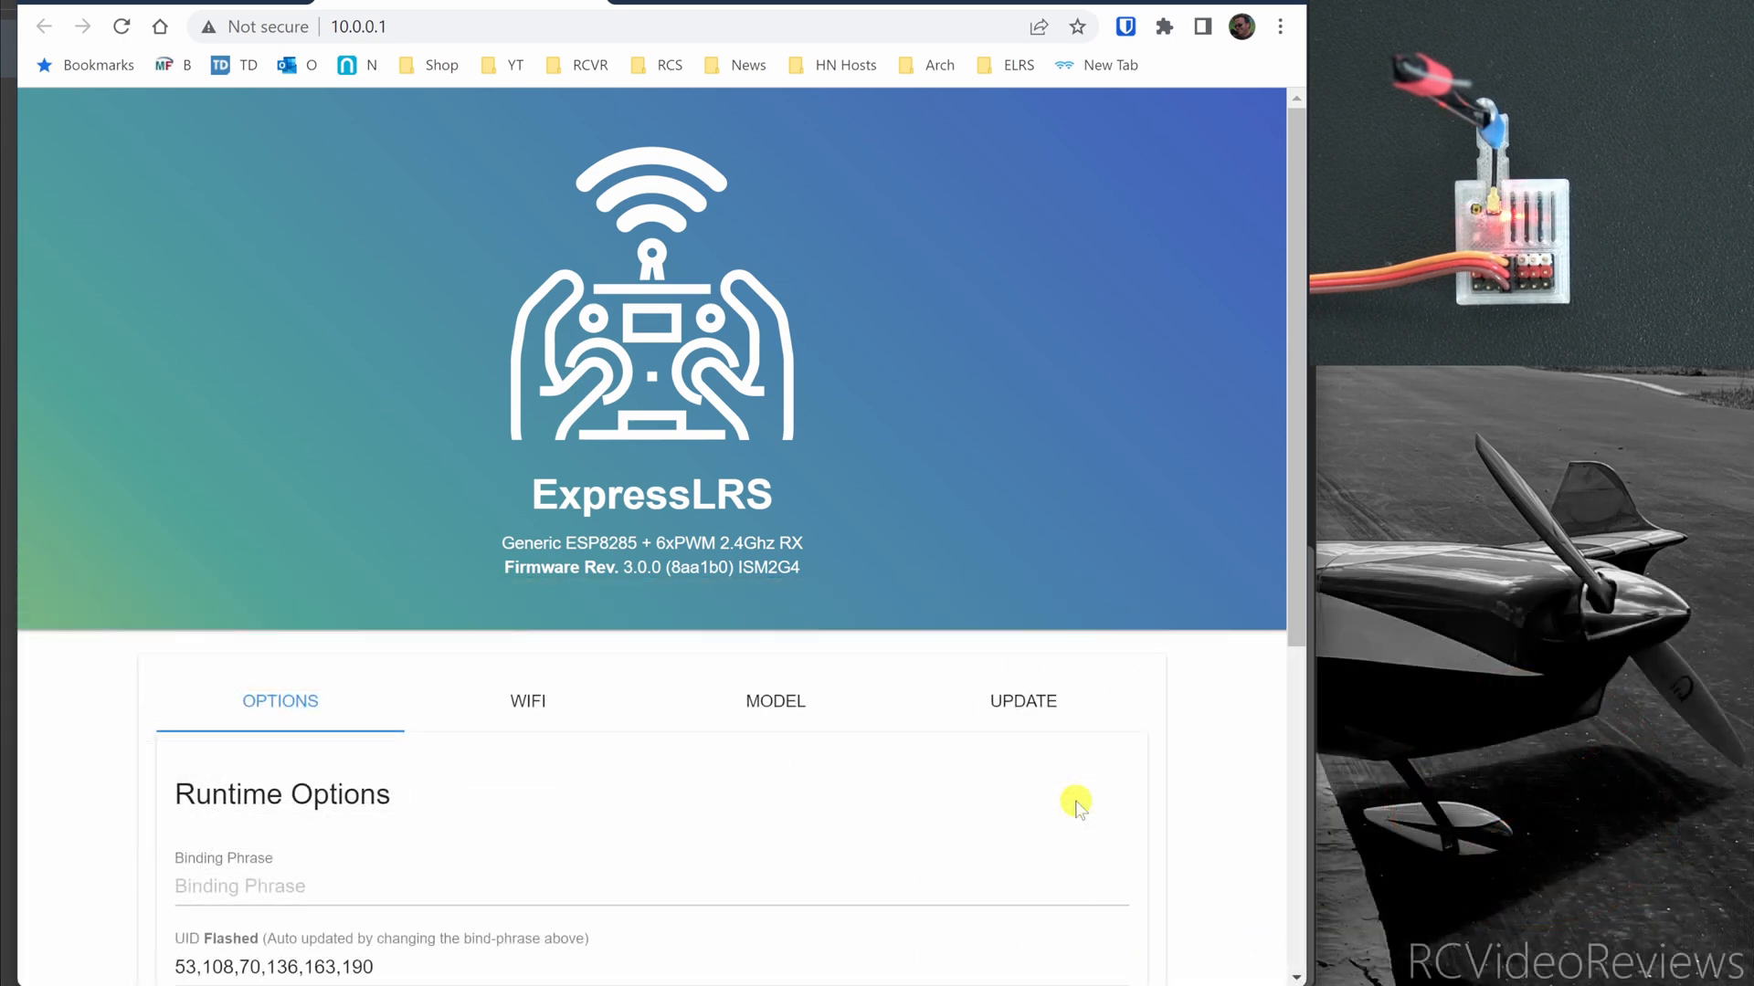
Set the receiver's home network to APx and dismiss the Set Home Network notice.
scroll("down", 3)
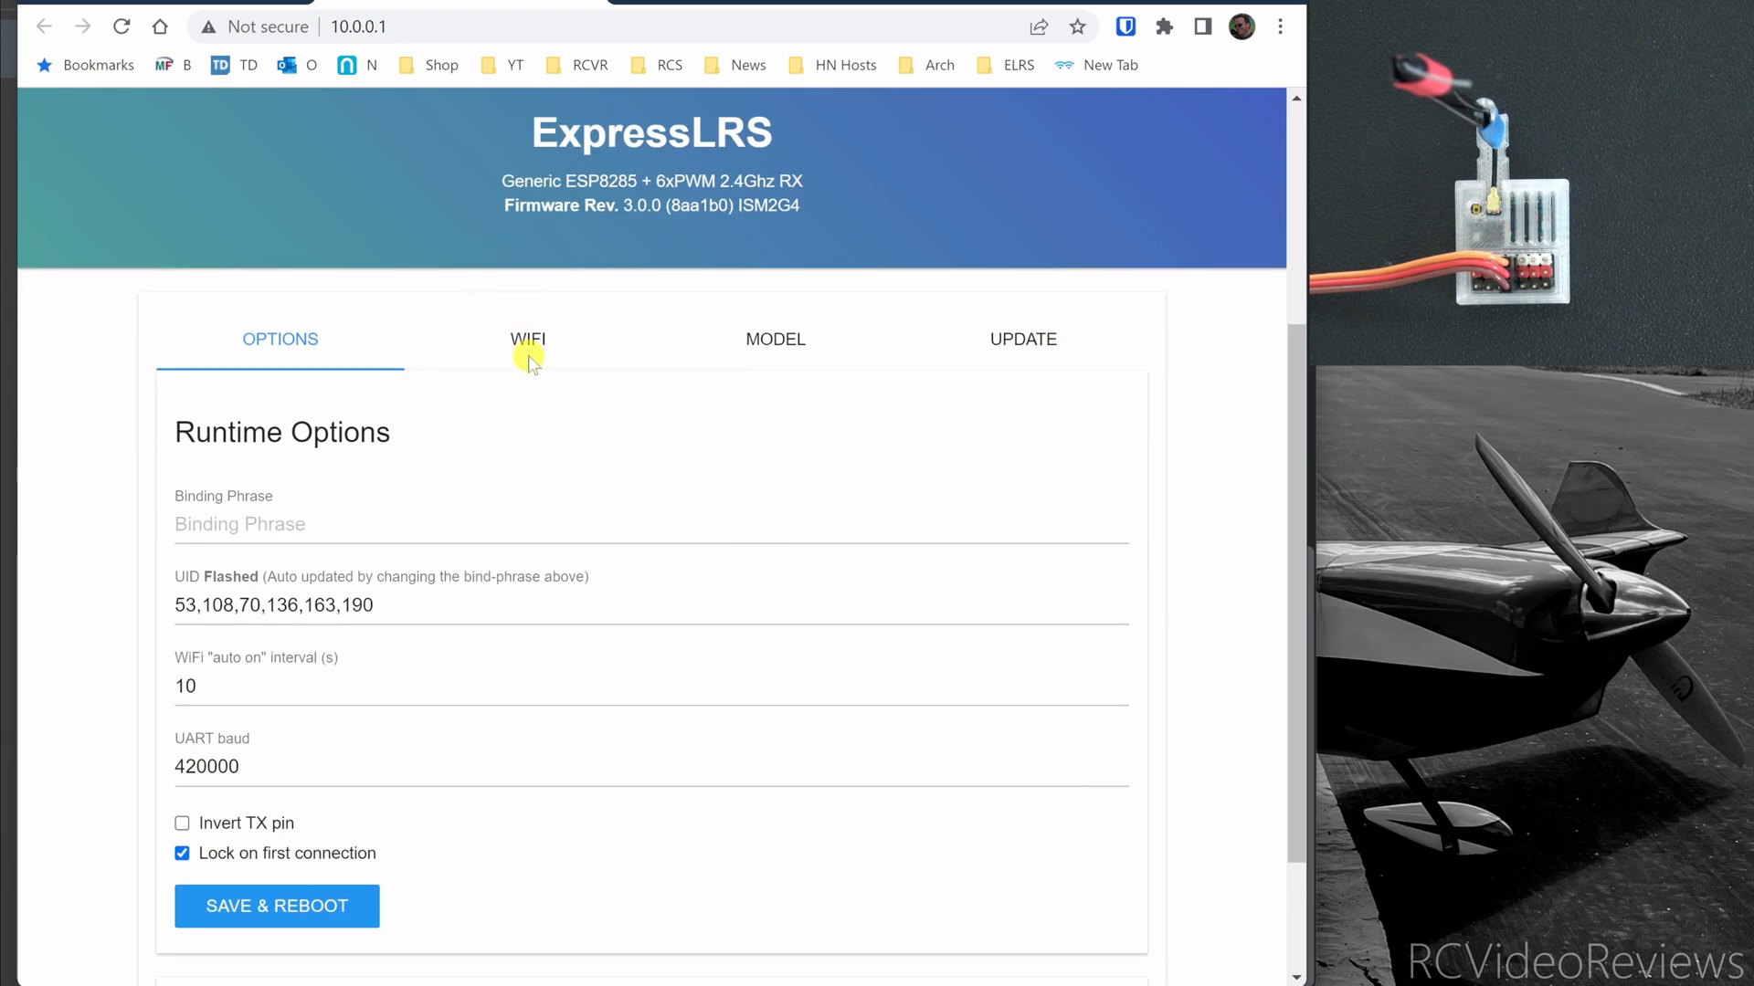
left_click(526, 340)
type("AP")
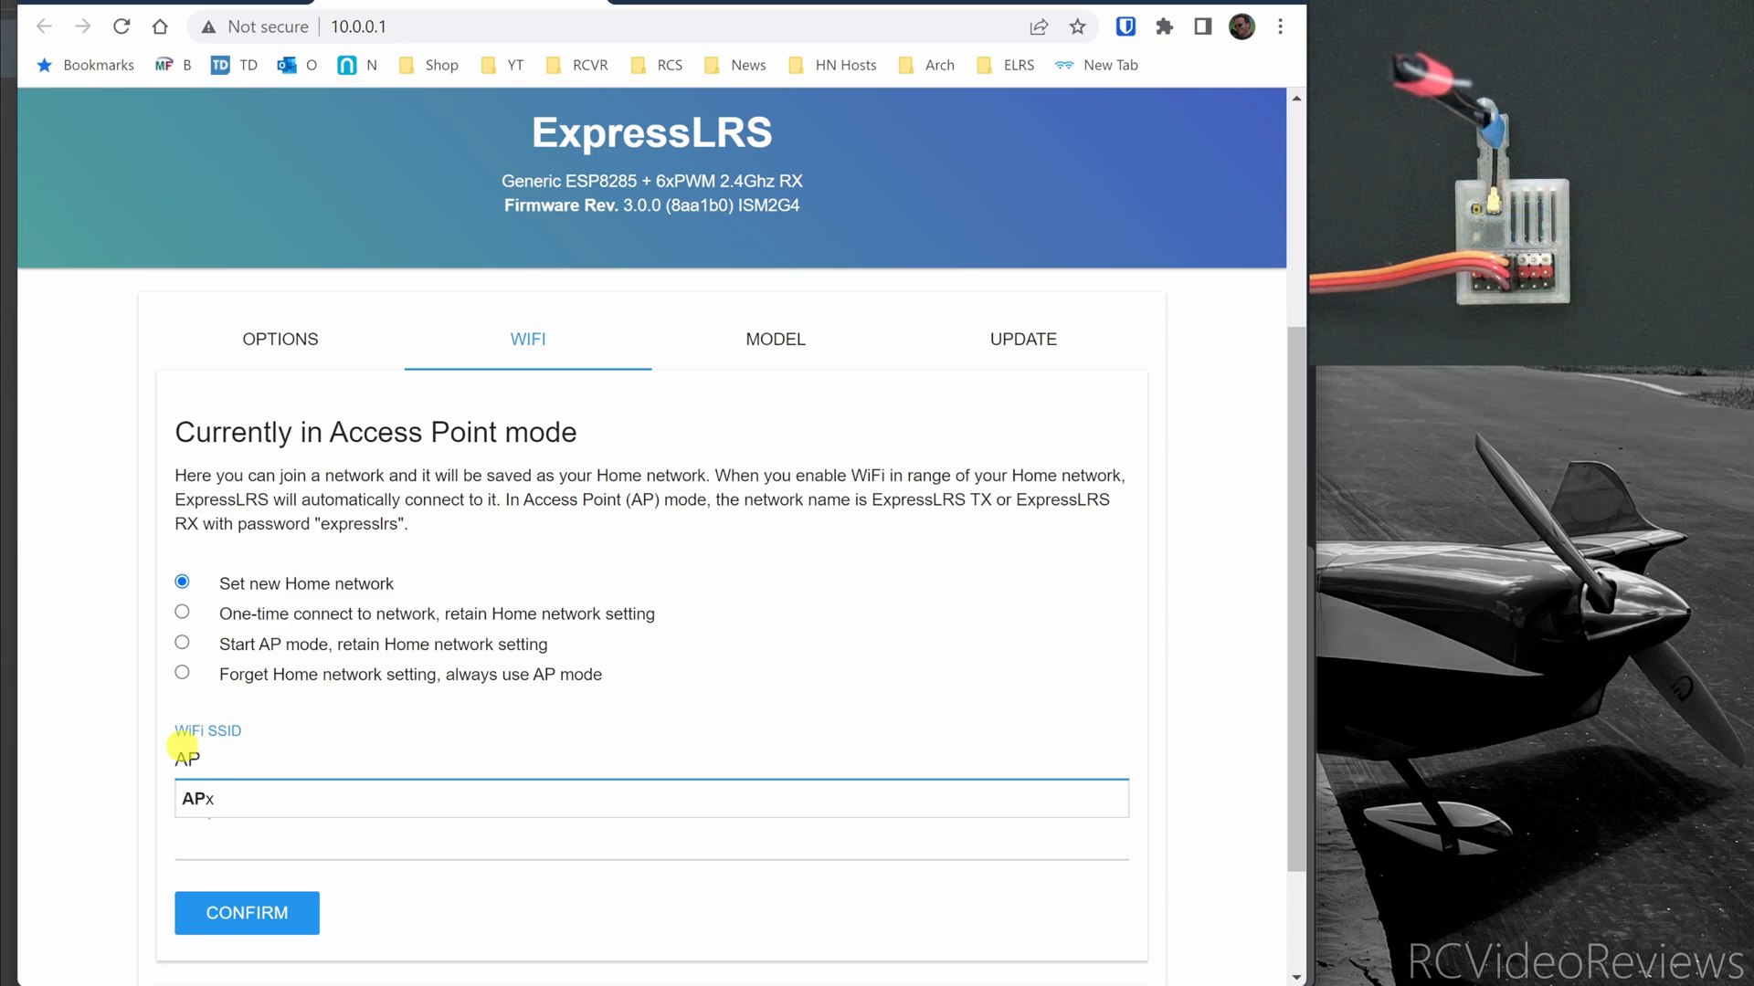
type("x")
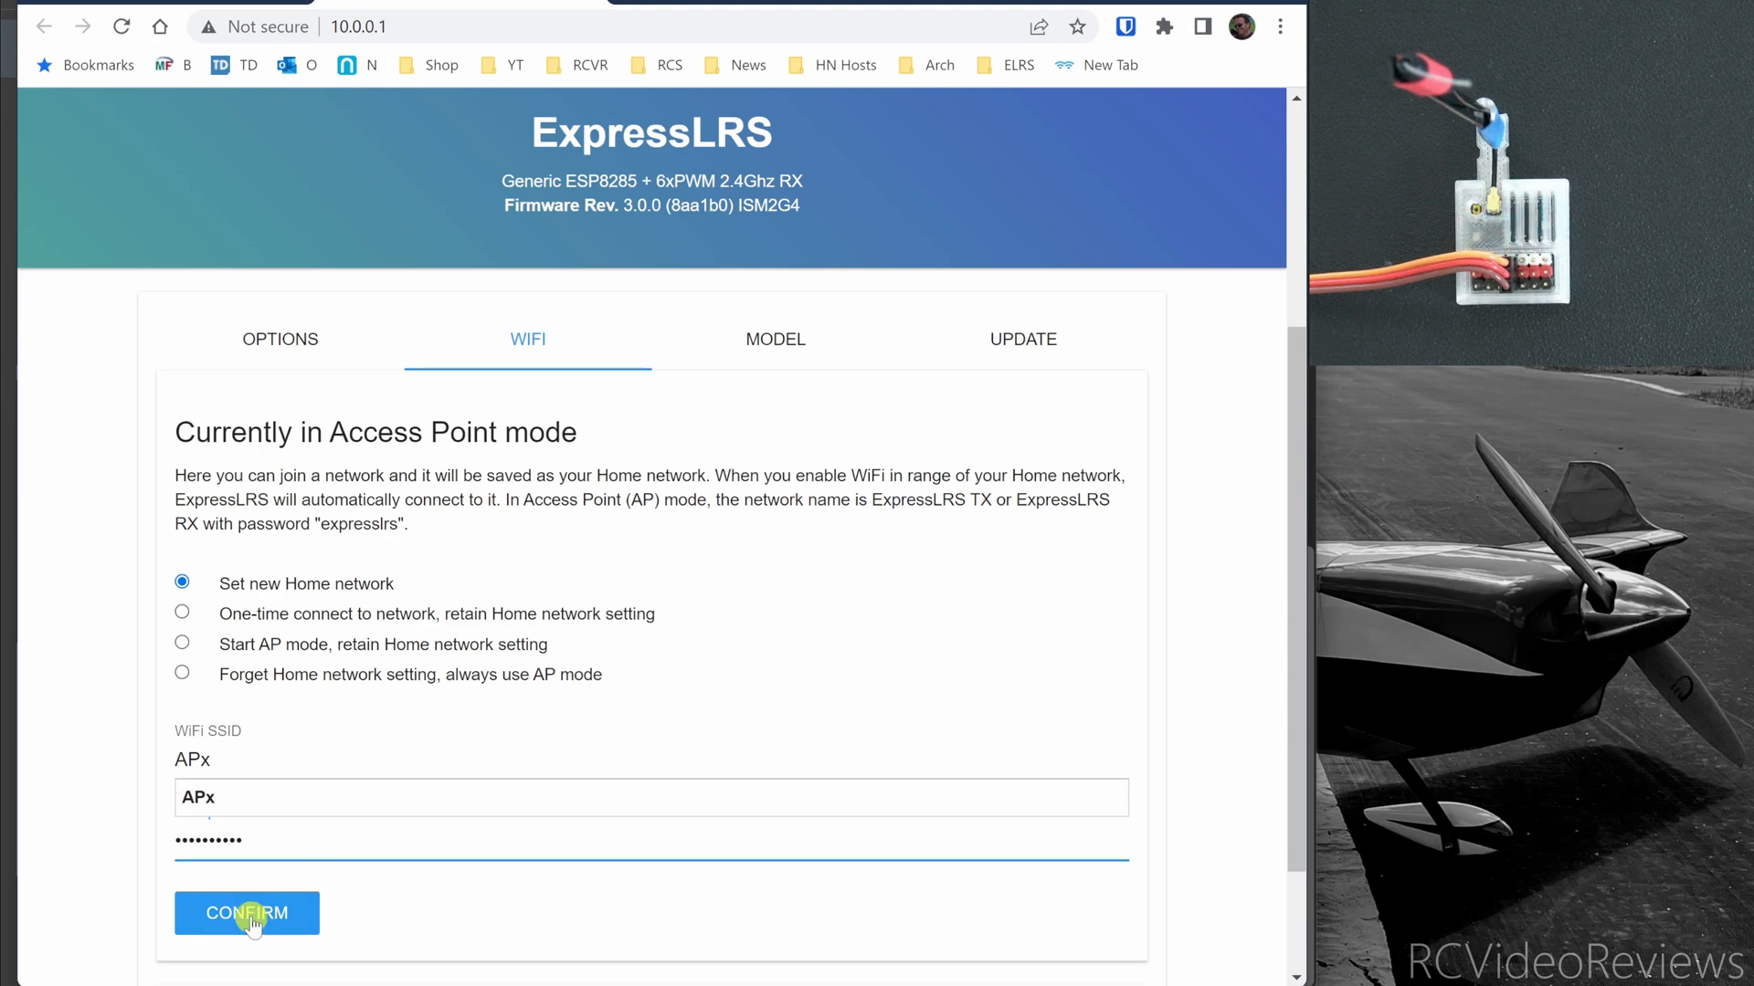
left_click(246, 913)
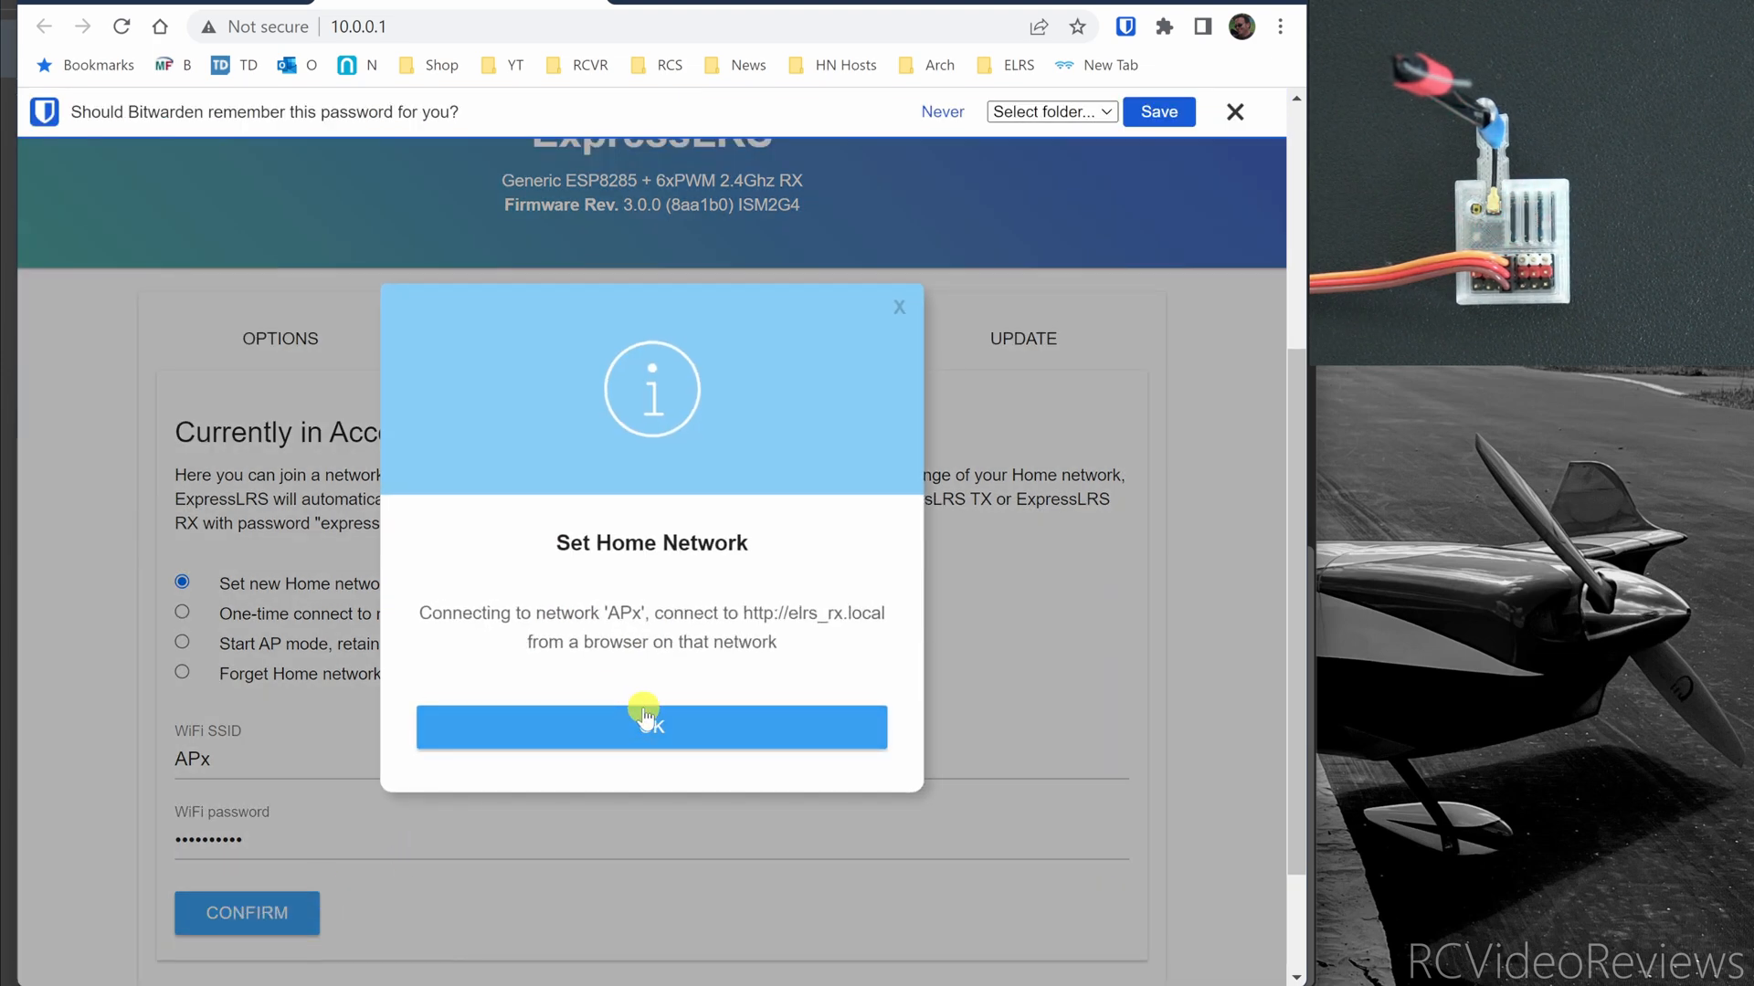
left_click(650, 727)
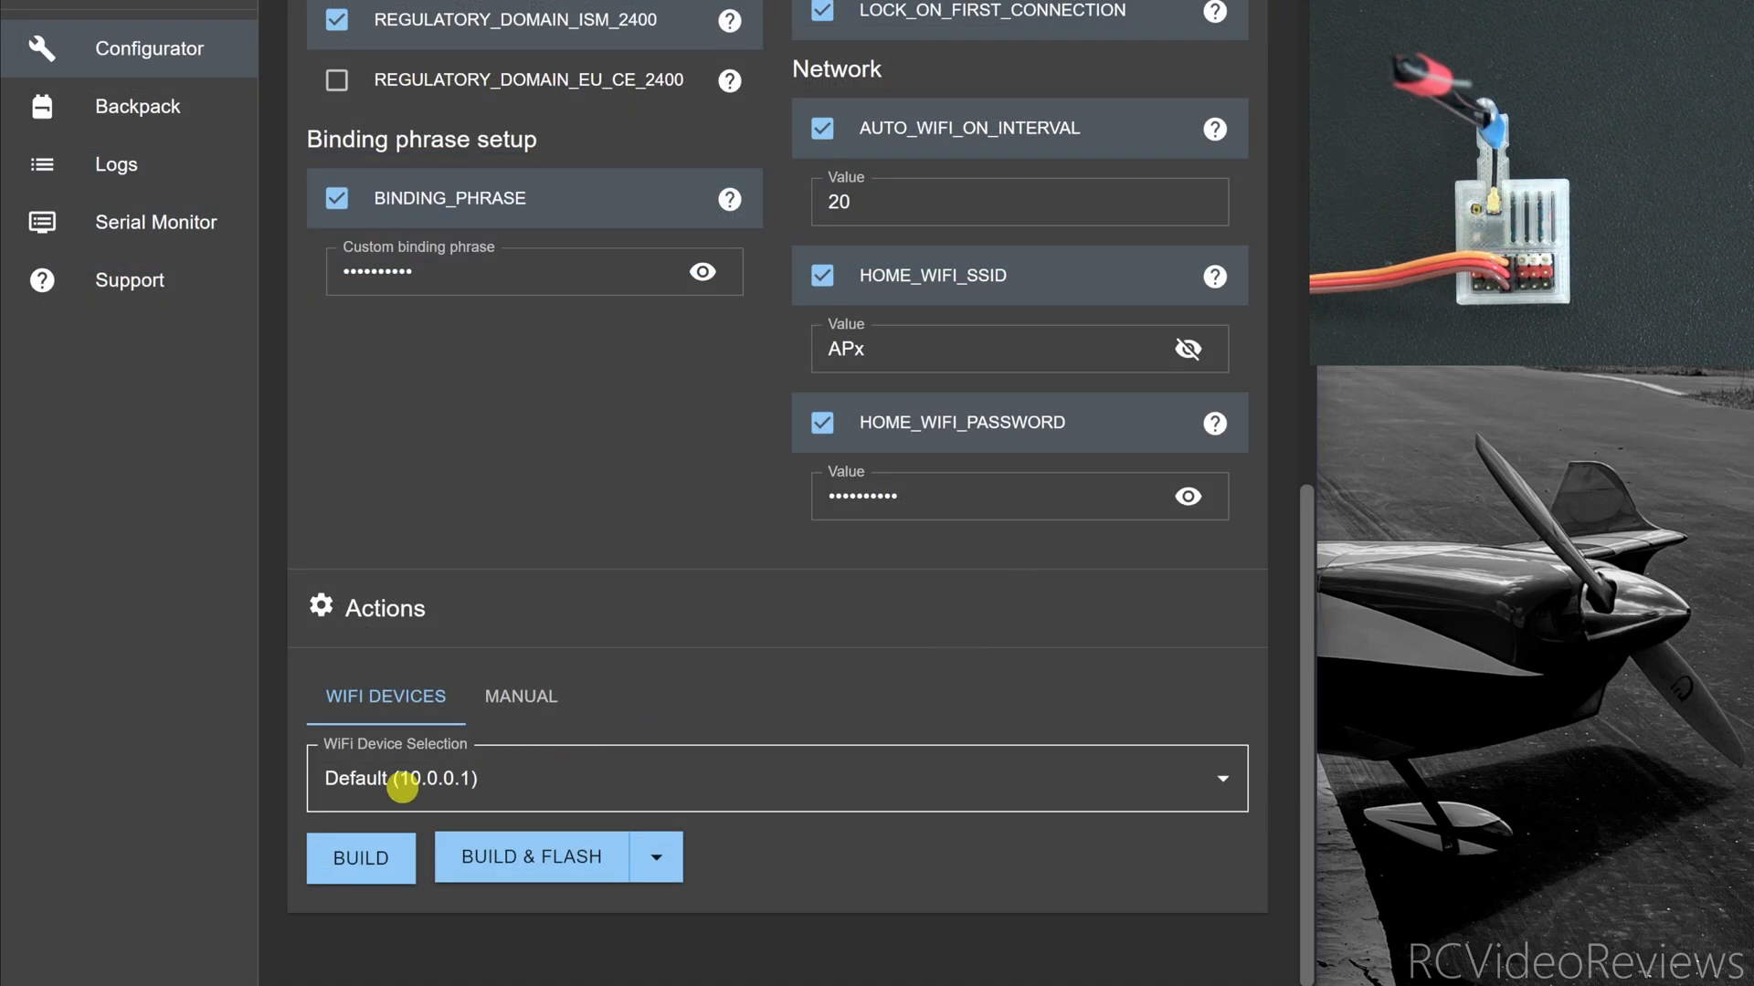
mouse_move(604, 775)
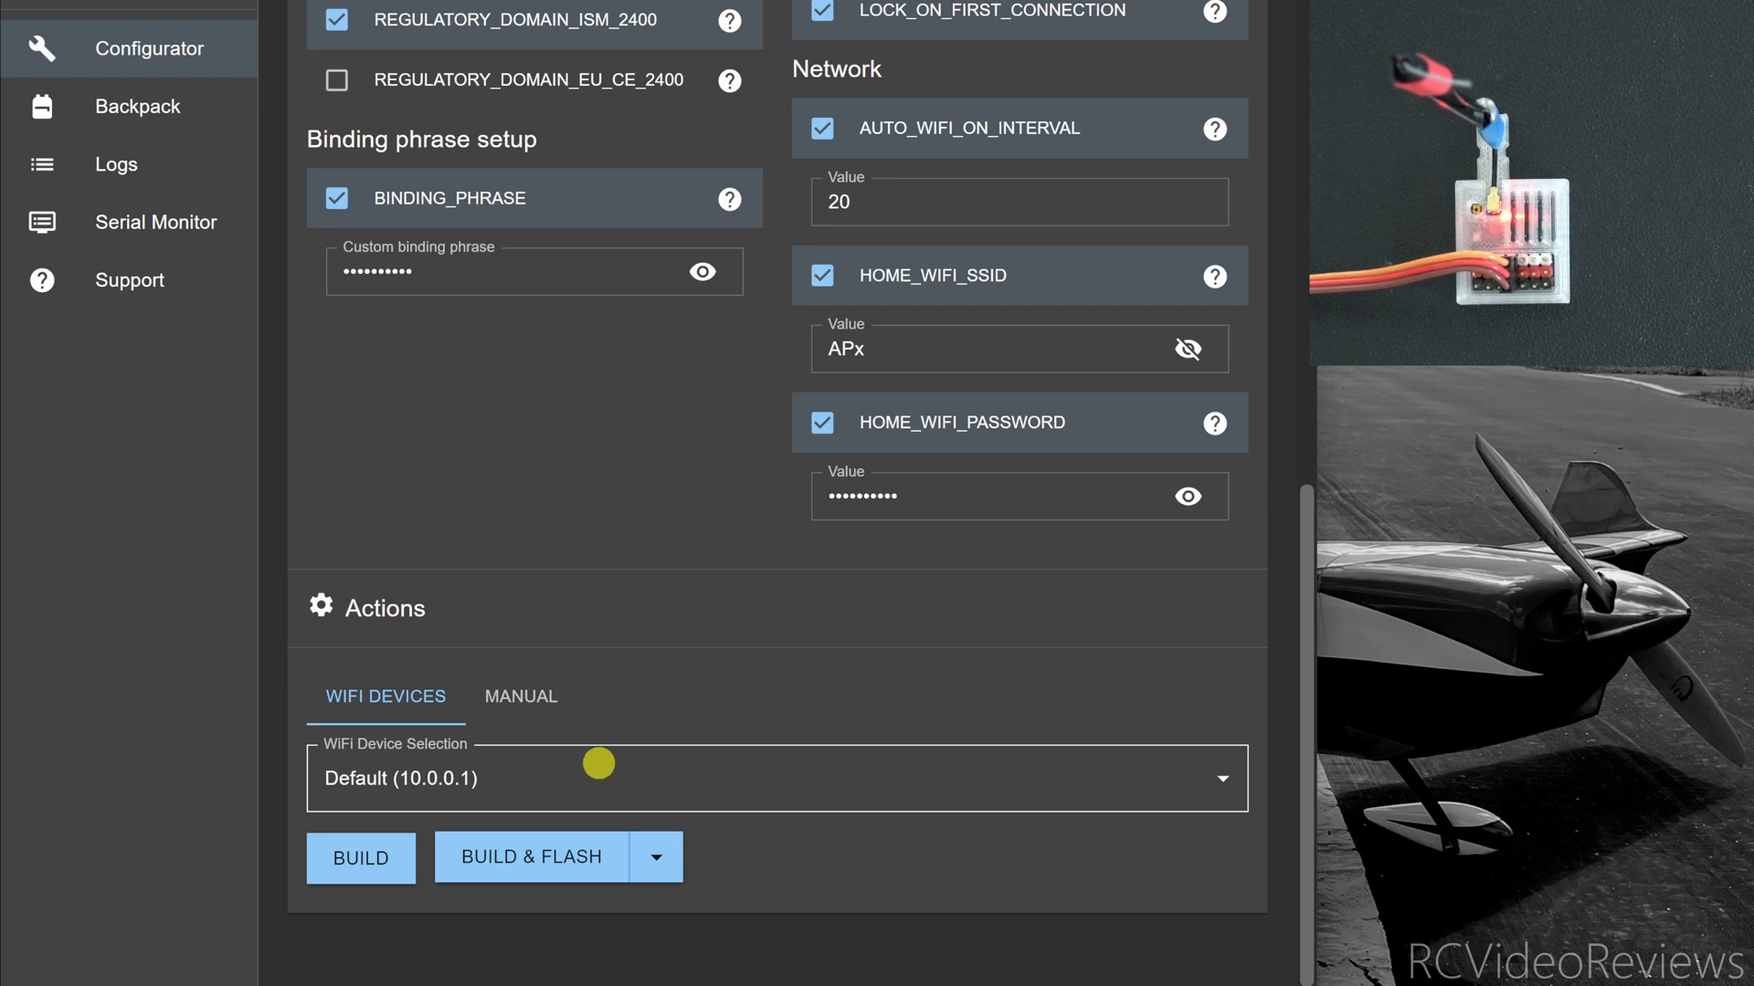
mouse_move(347, 762)
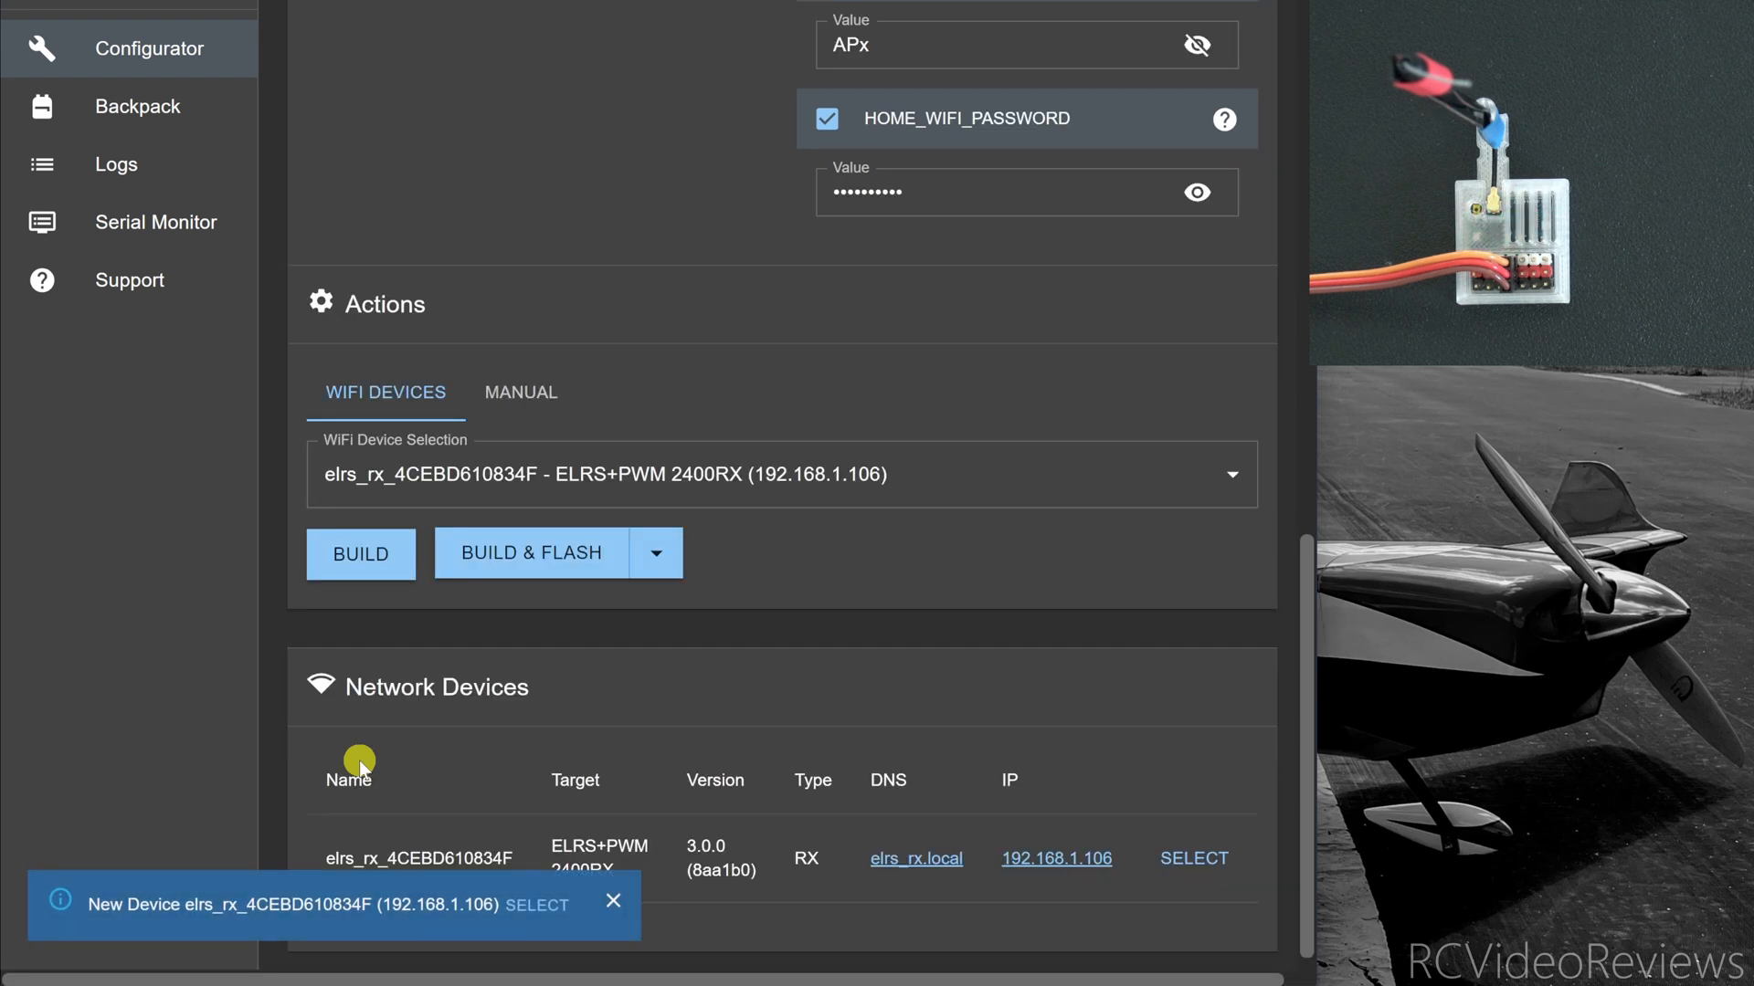
mouse_move(875, 912)
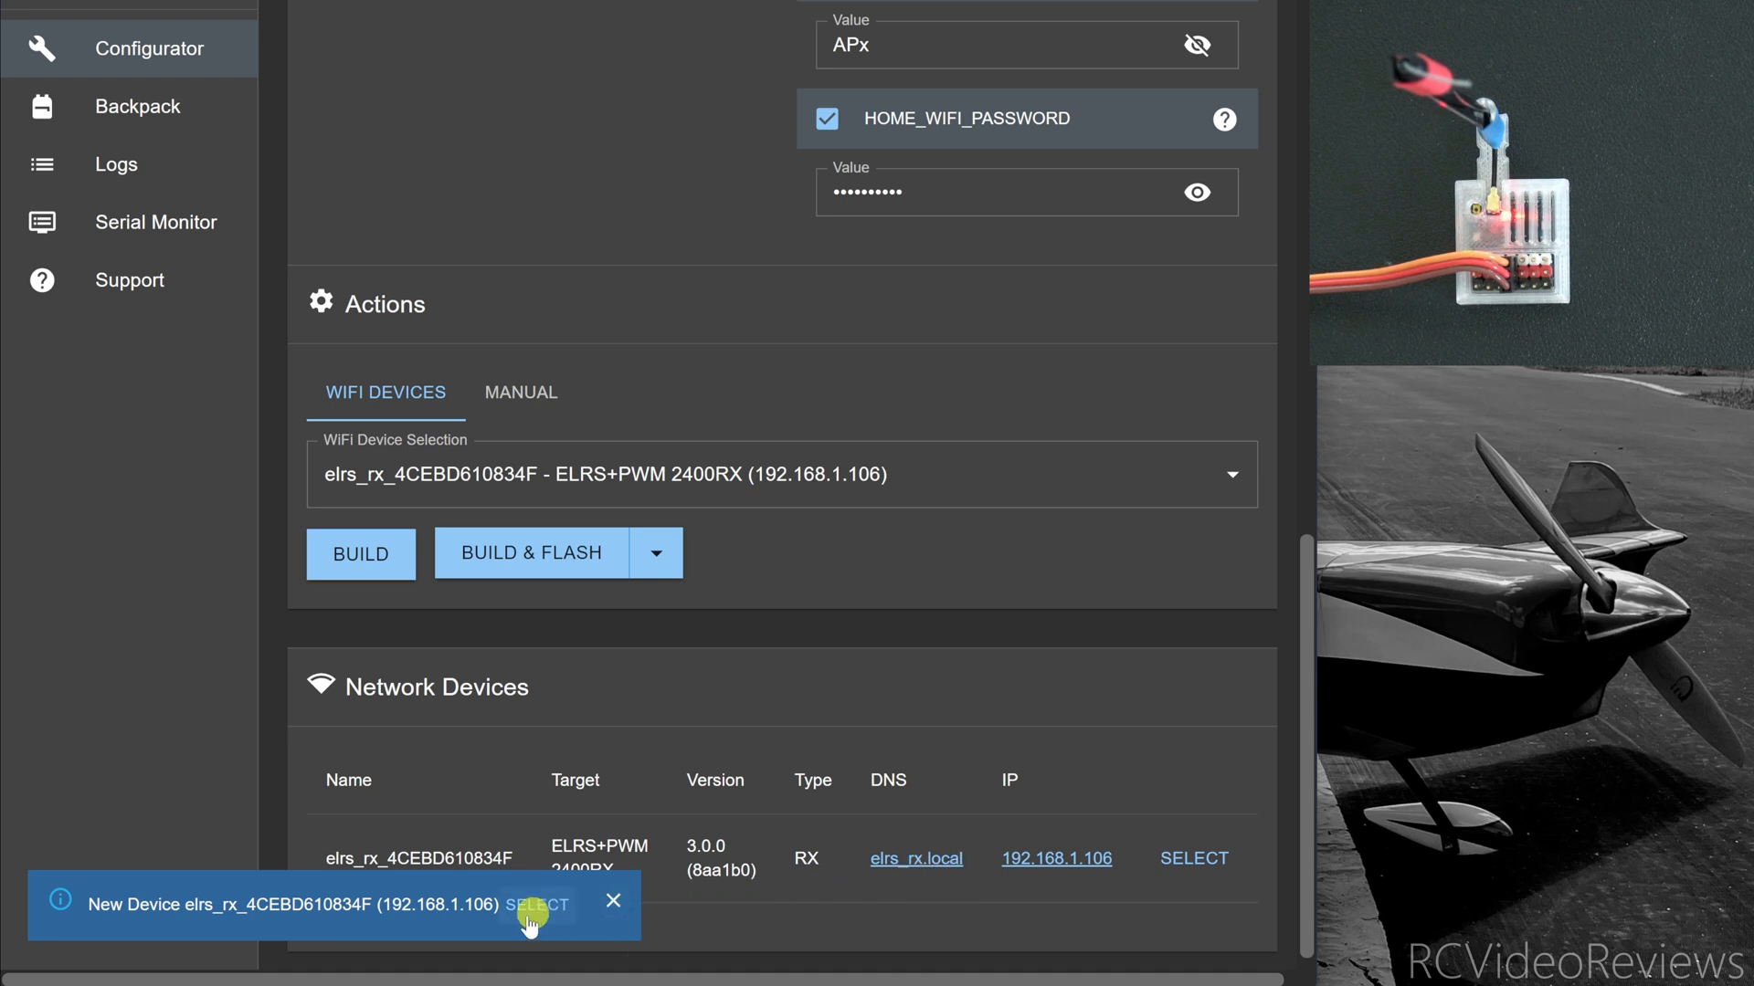
mouse_move(121, 922)
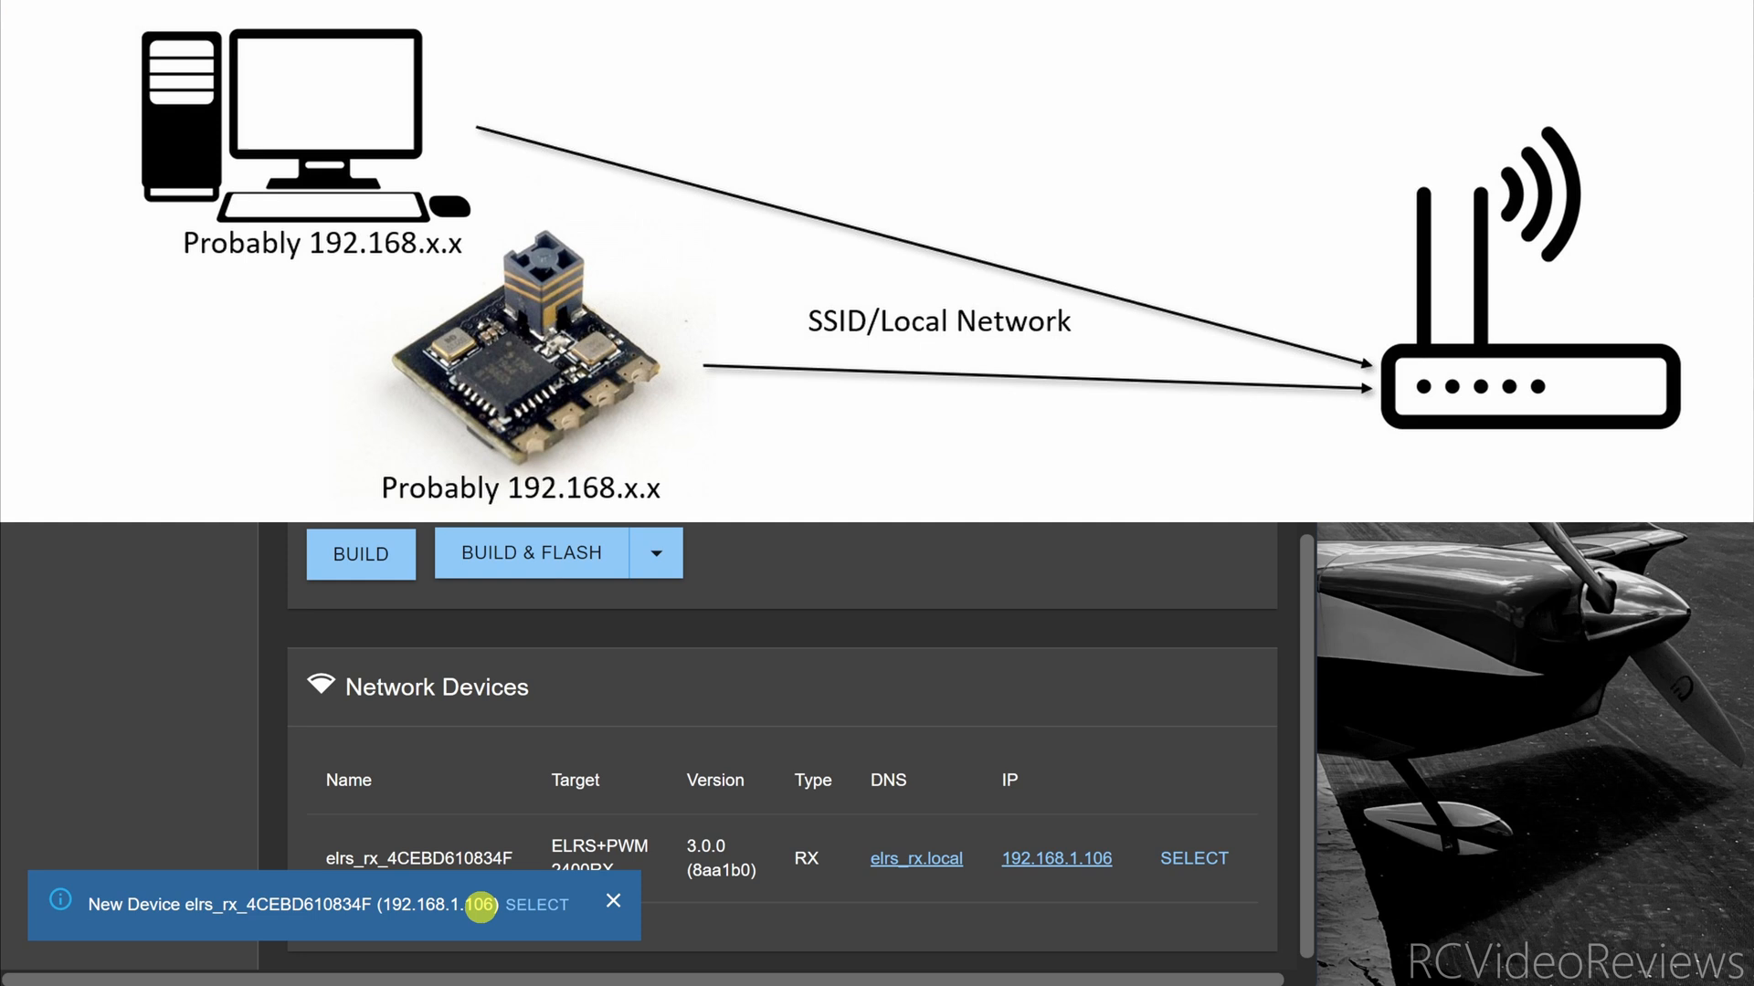
mouse_move(1043, 875)
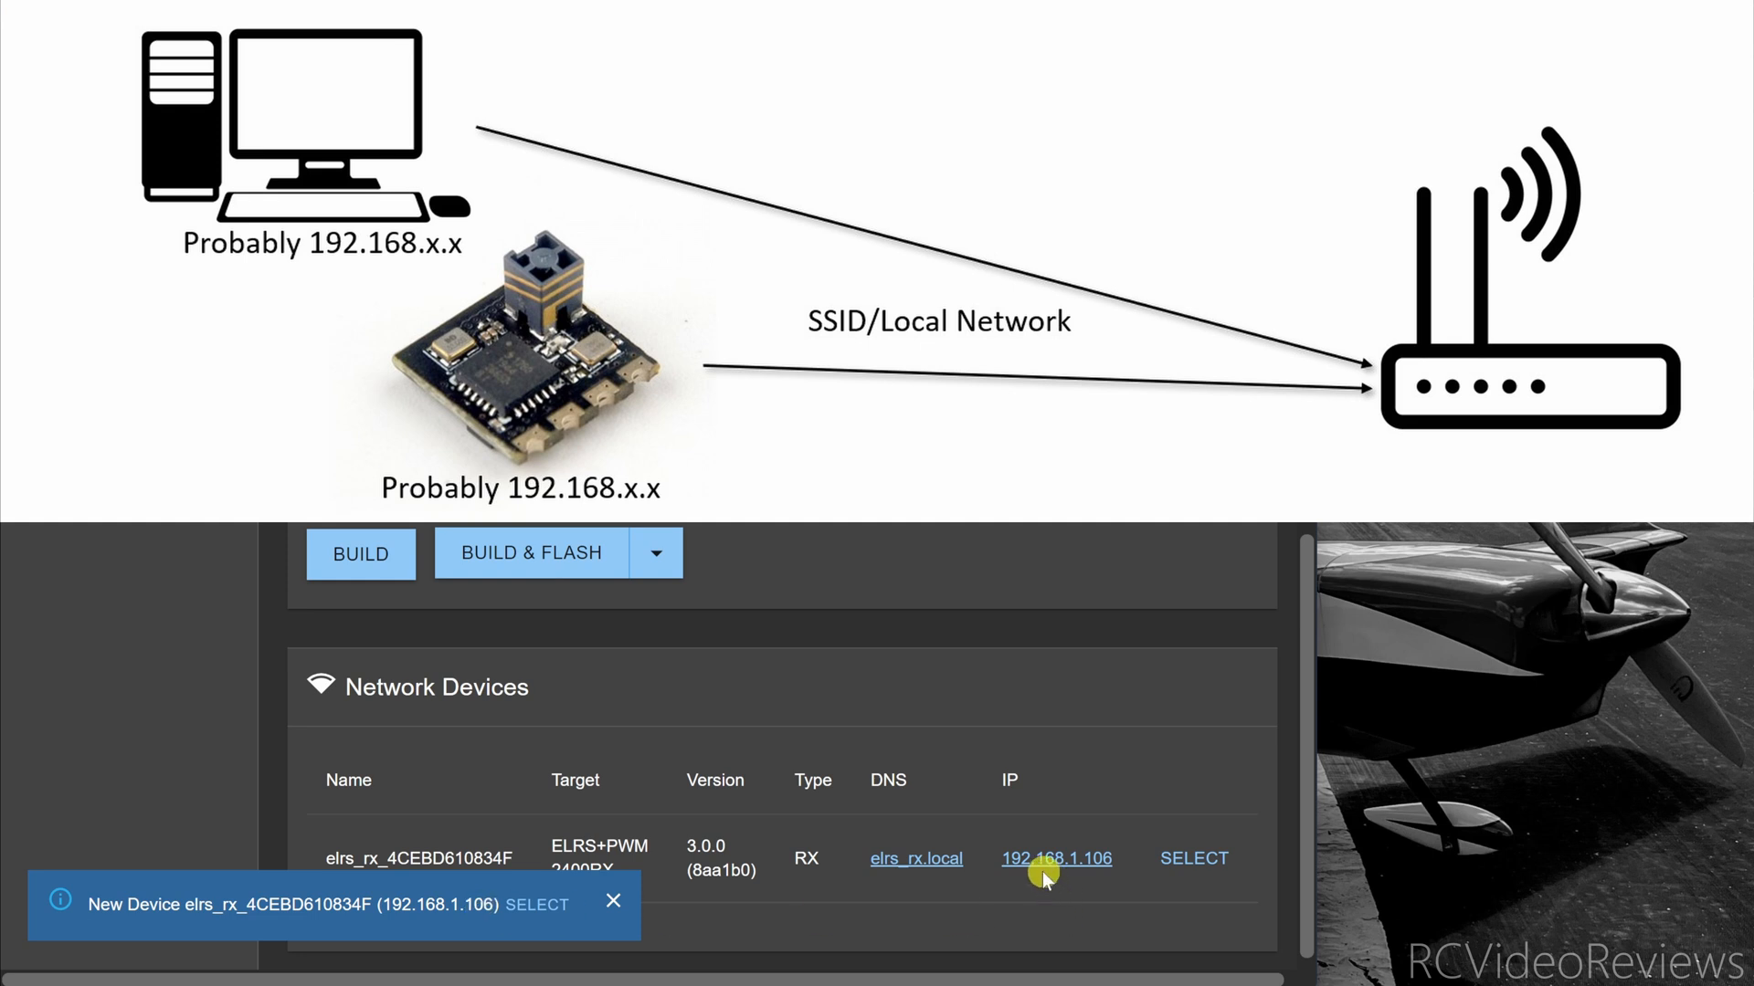
mouse_move(1058, 866)
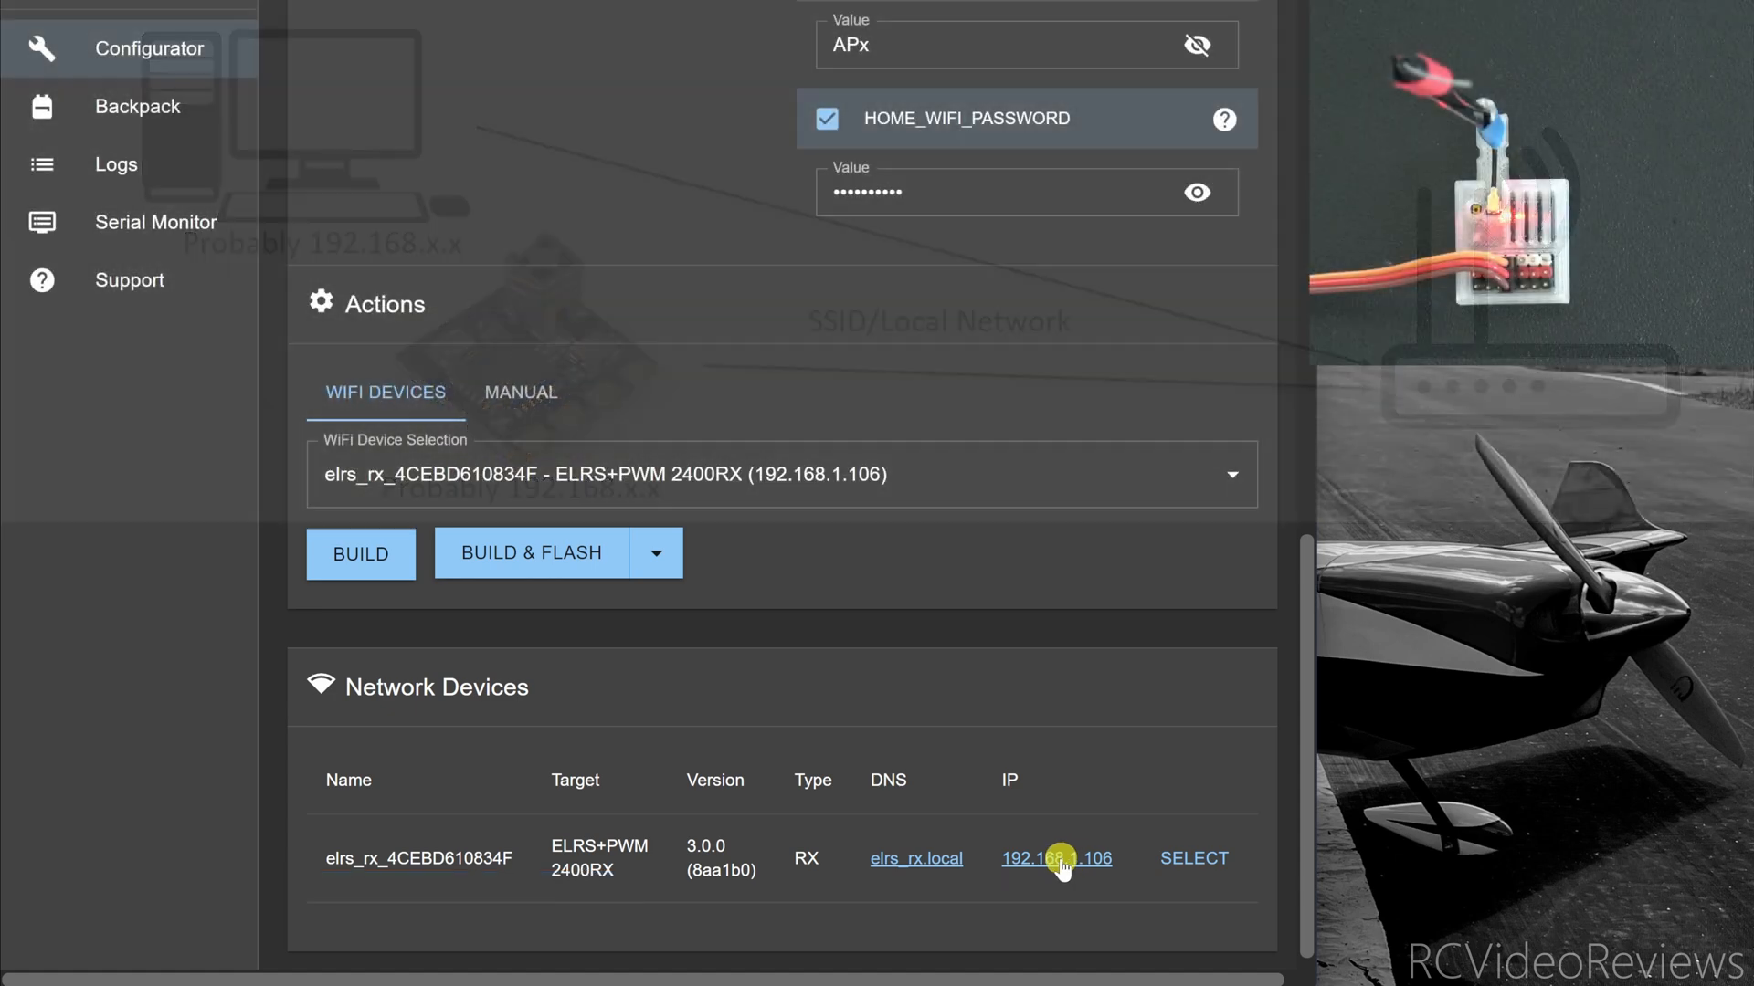
Open the receiver's web page at 192.168.1.106 (elrs_rx.local) in the browser.
left_click(1058, 858)
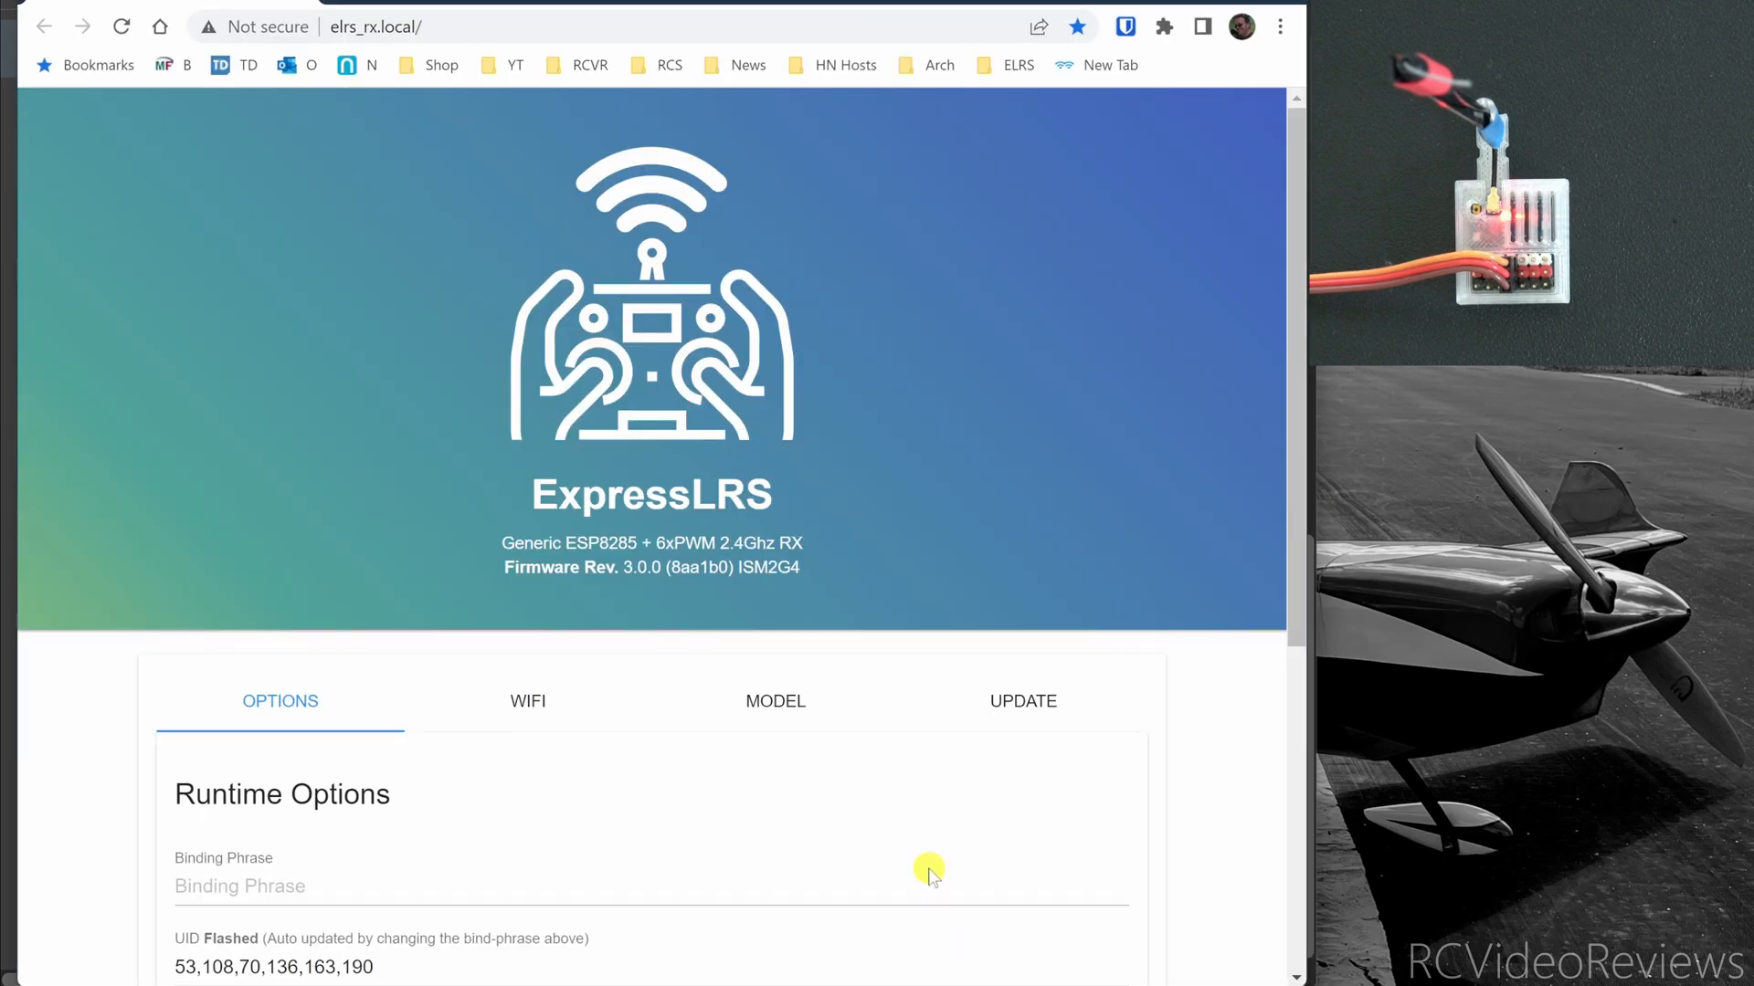
mouse_move(928, 869)
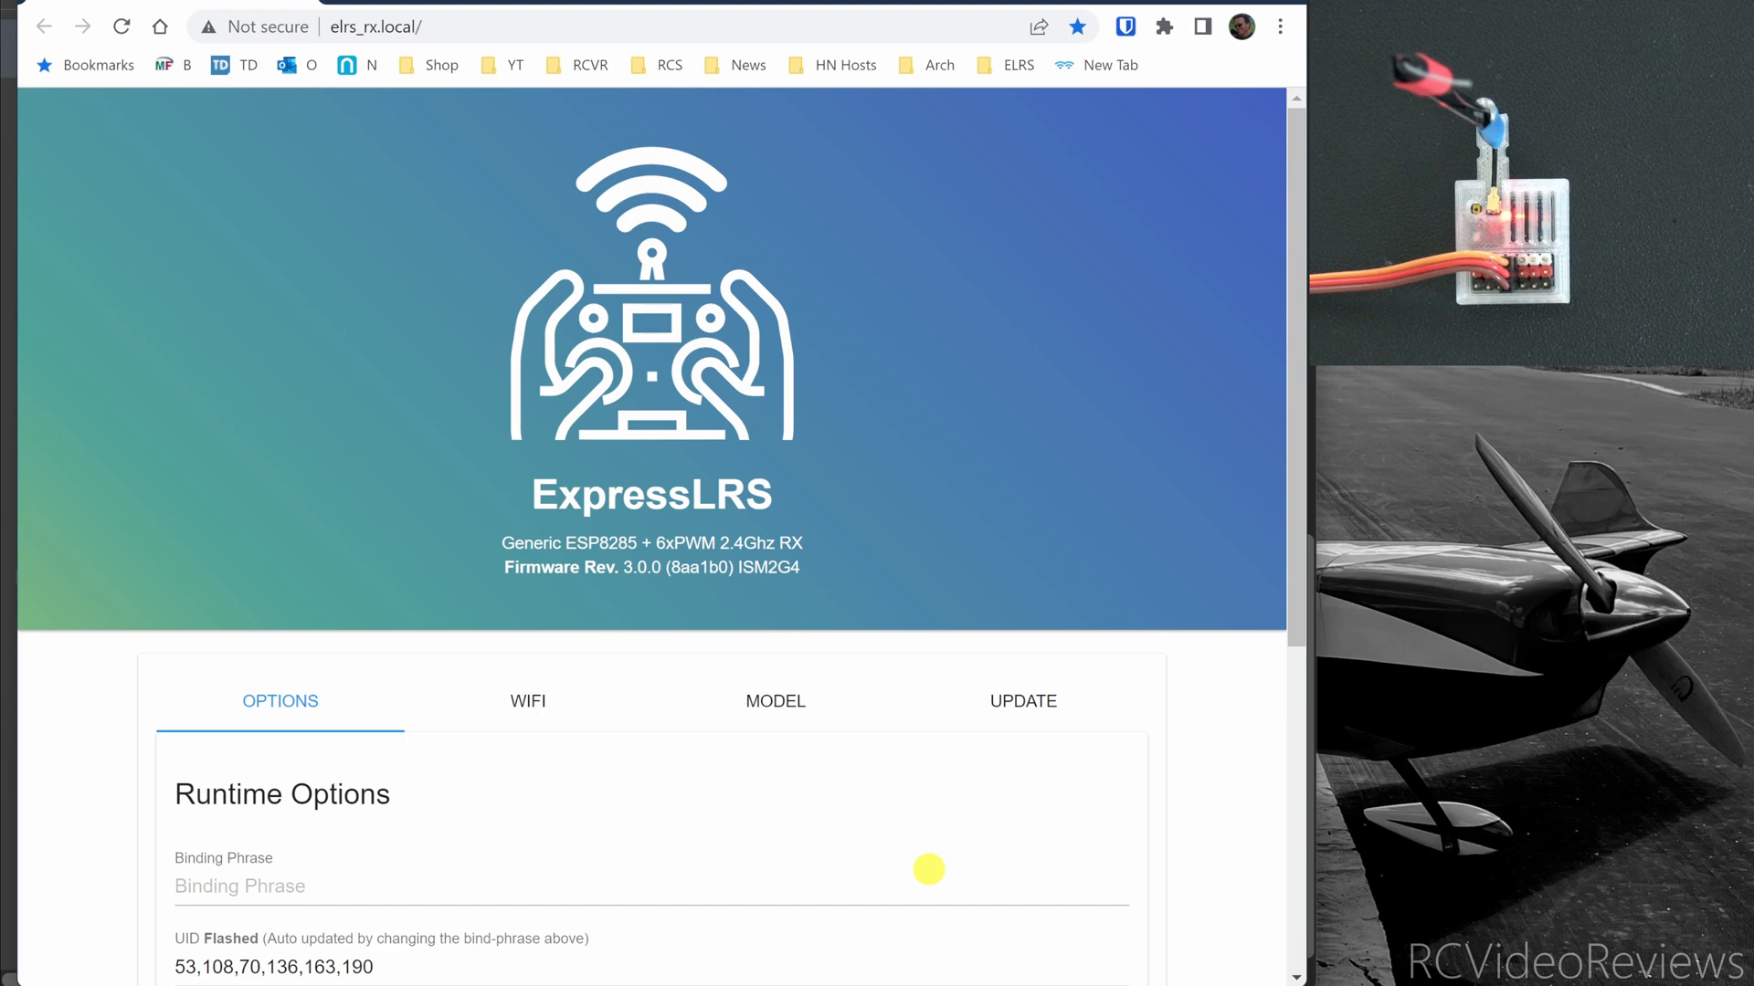
mouse_move(933, 875)
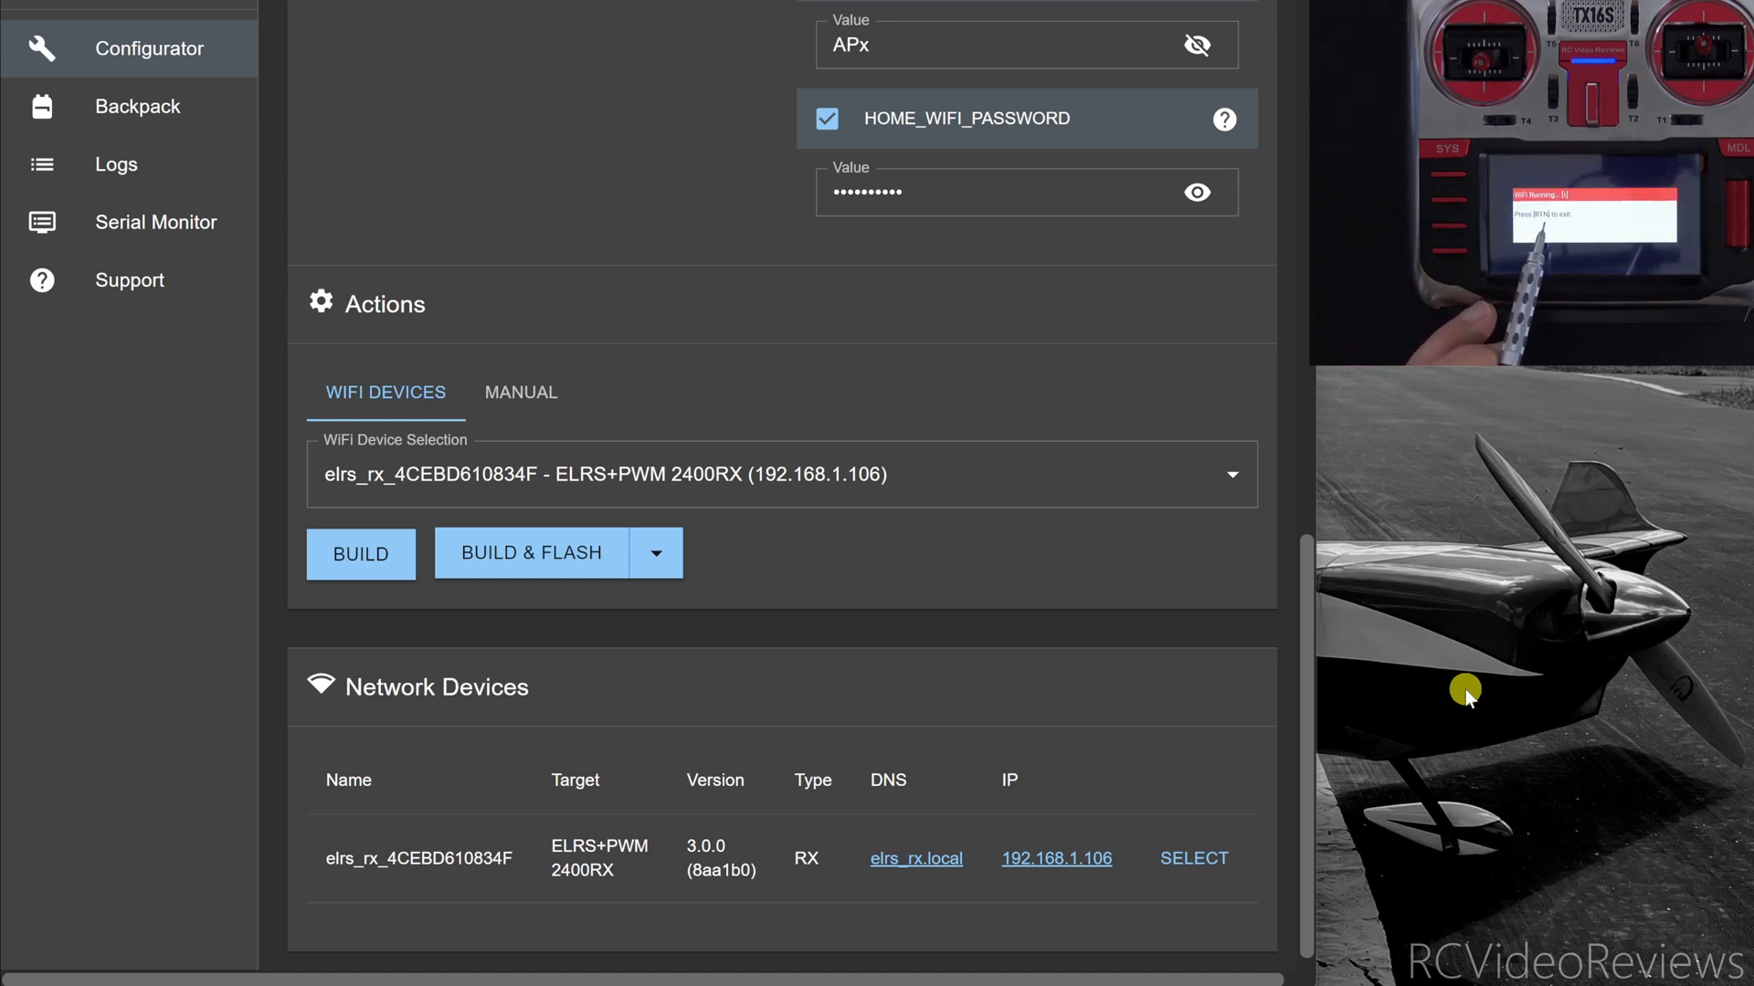
mouse_move(805, 796)
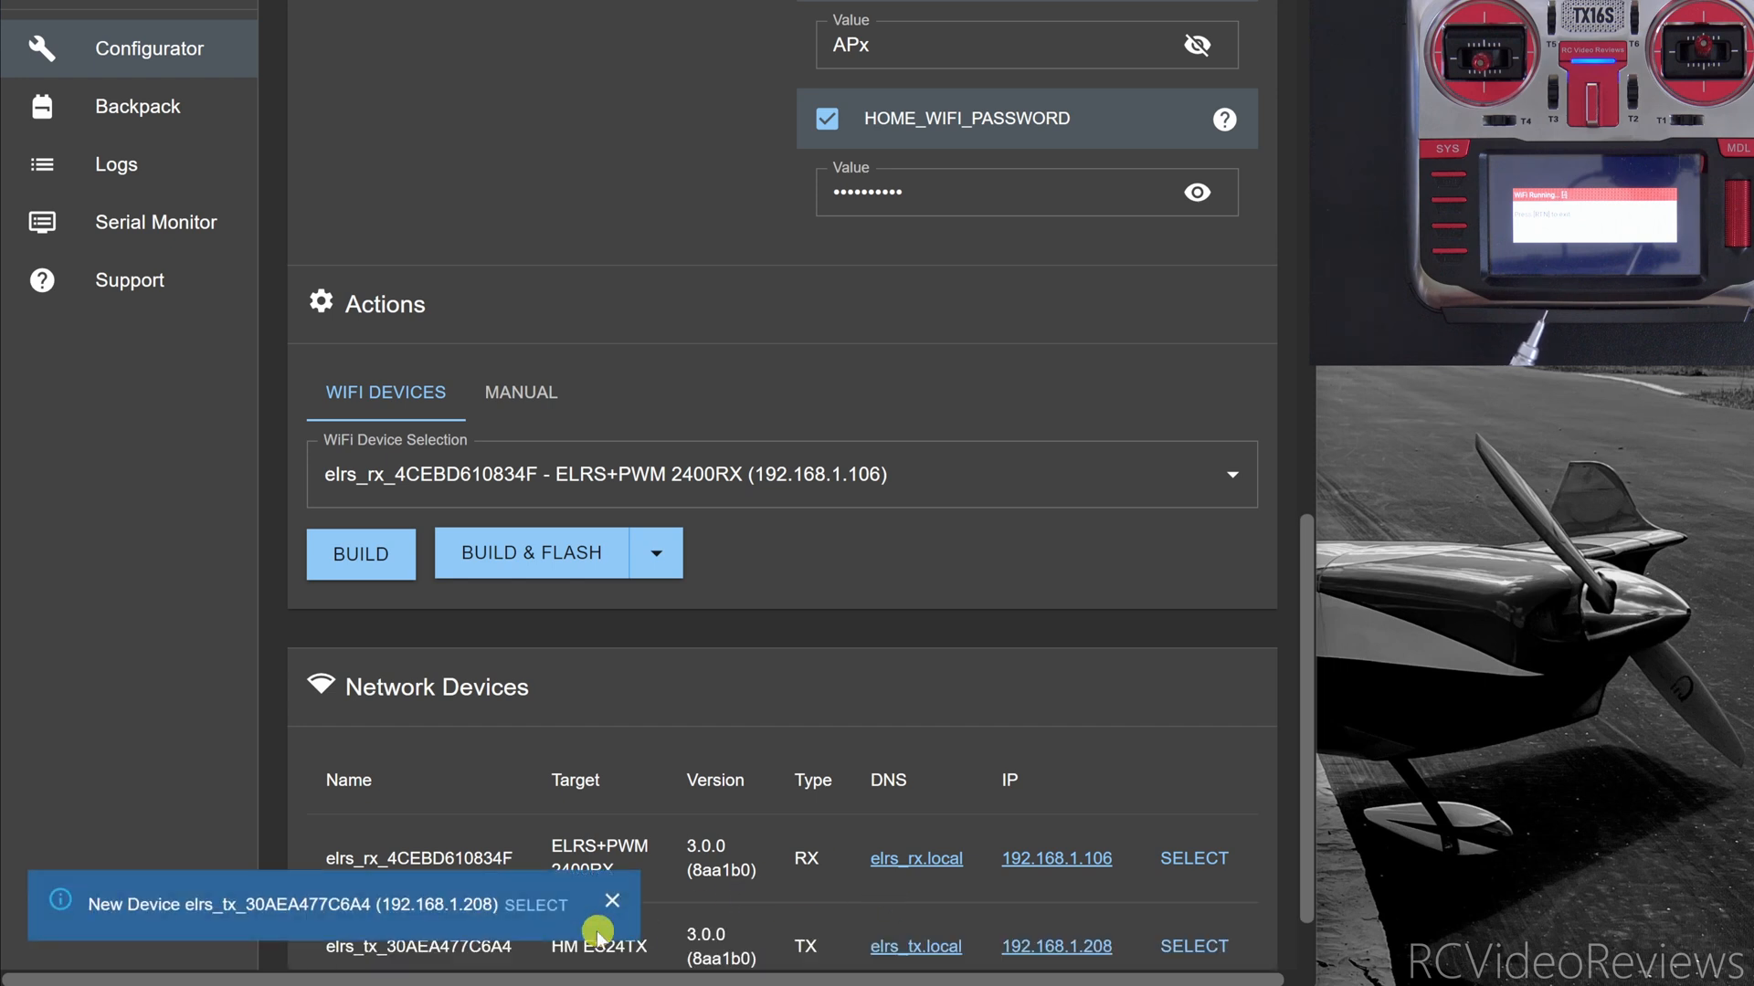
mouse_move(184, 908)
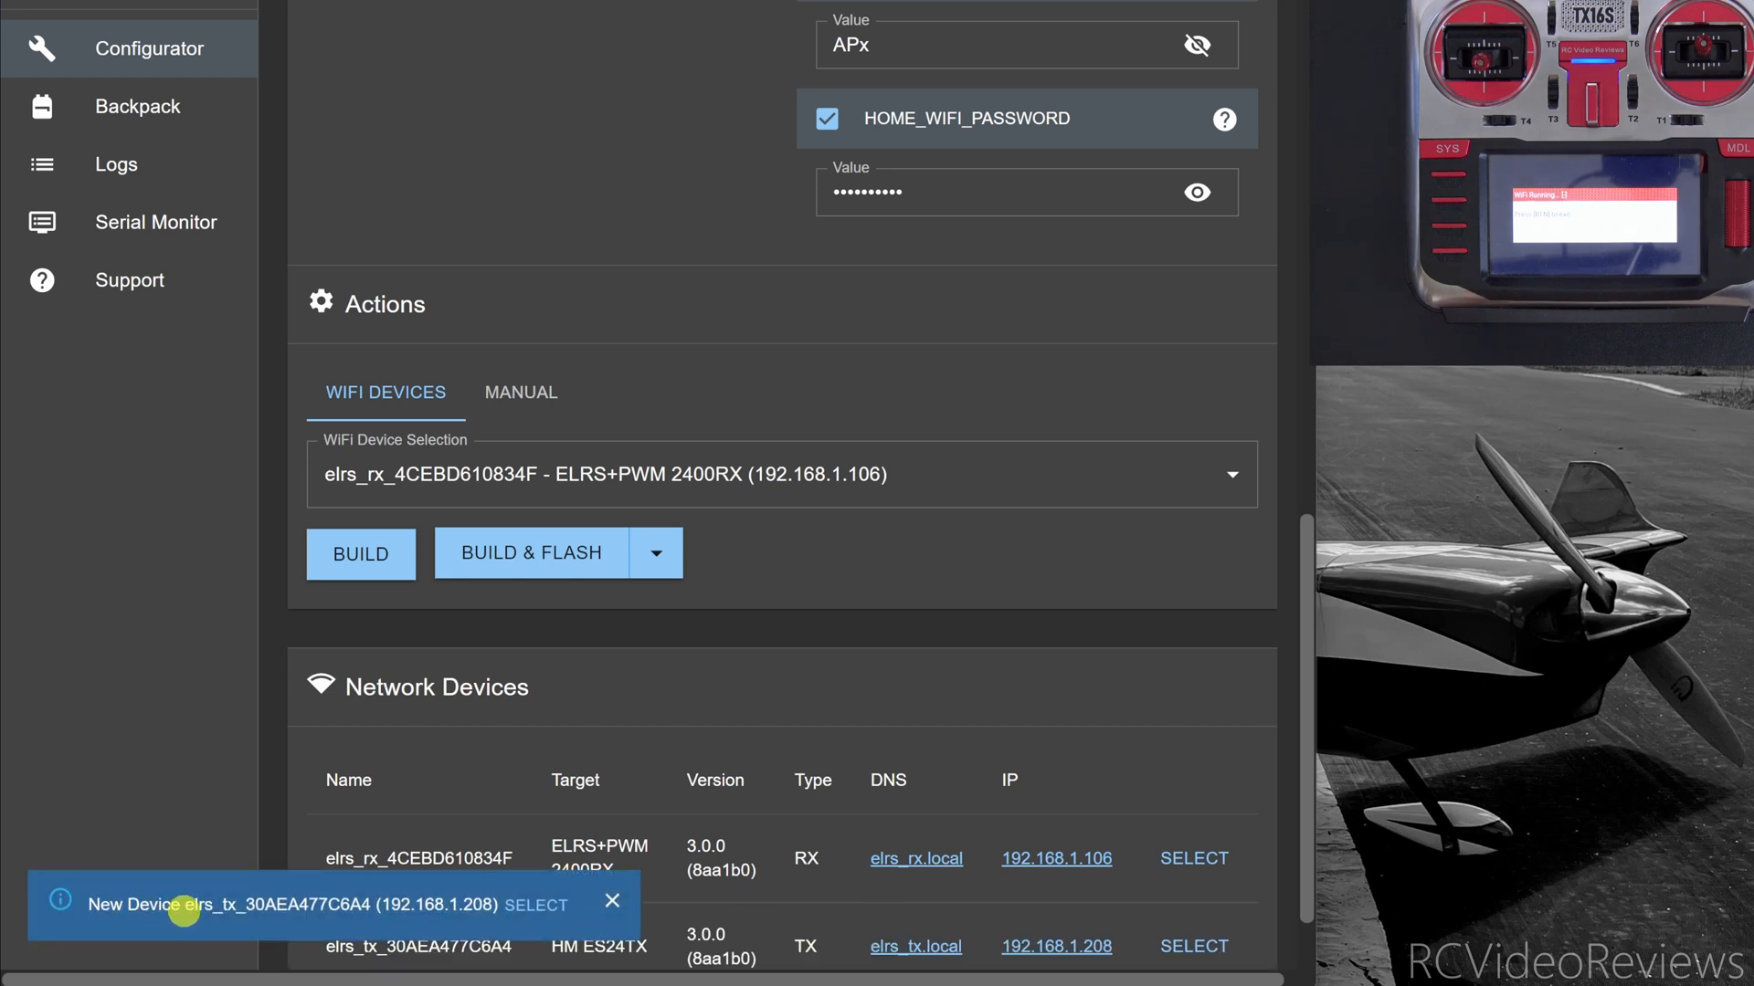
mouse_move(462, 906)
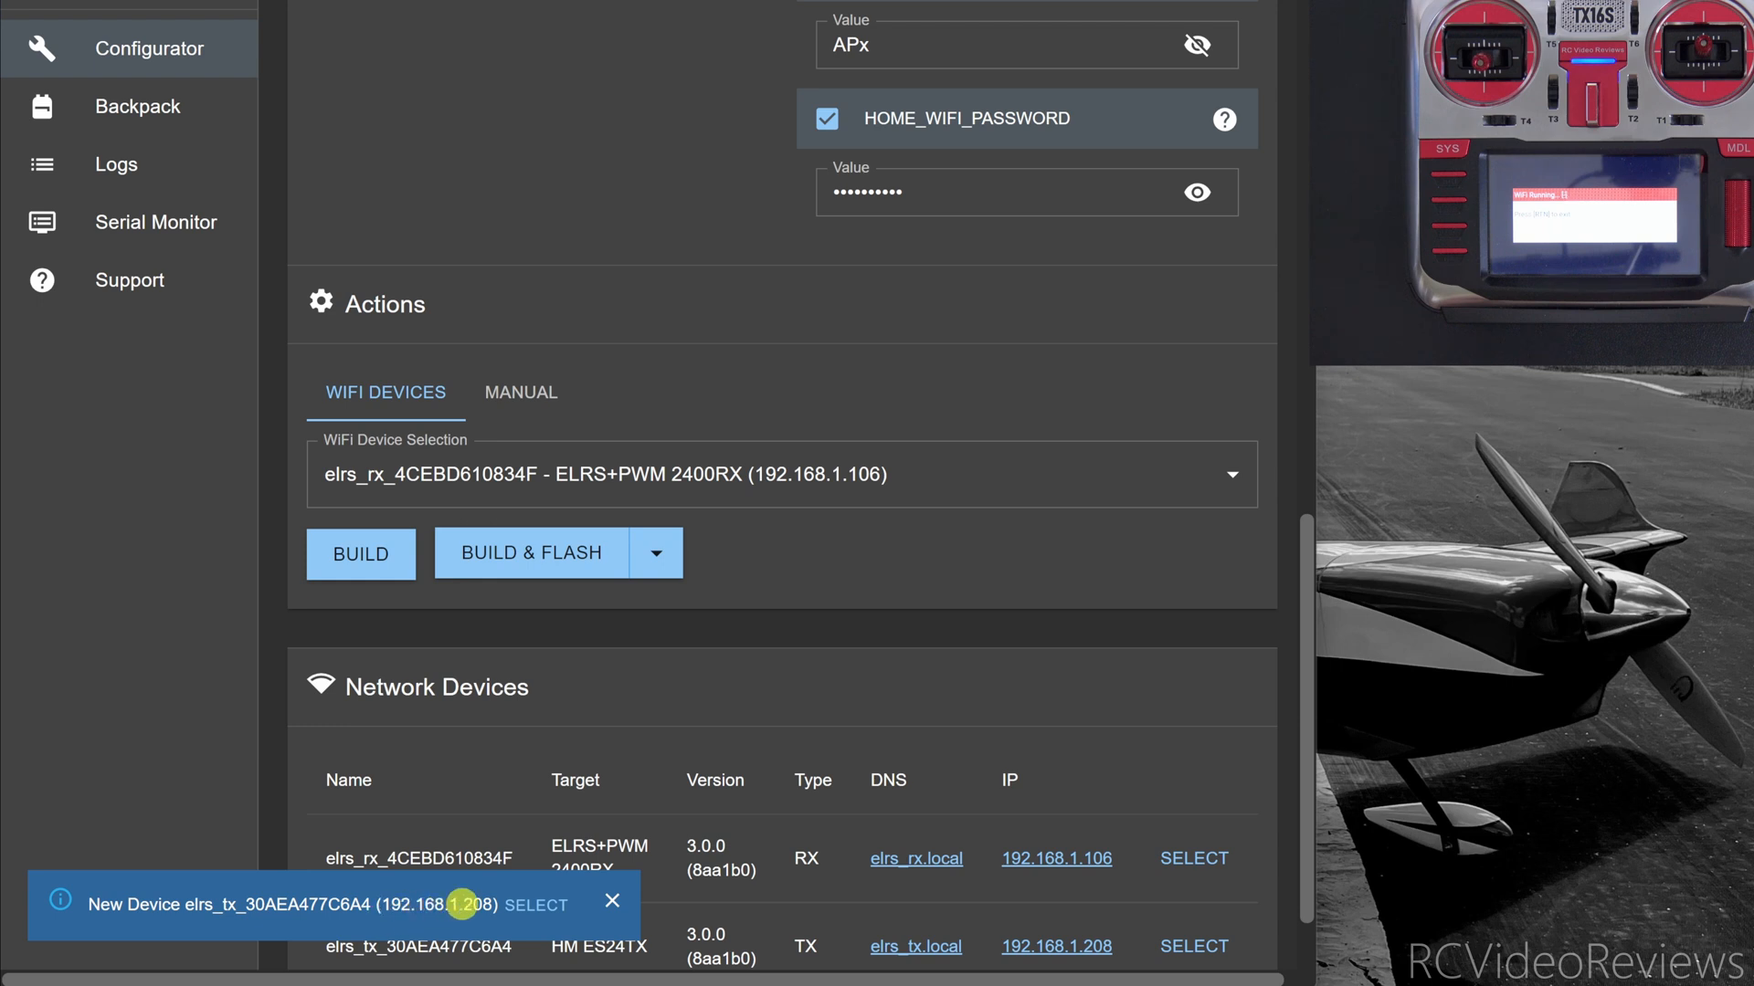
Open the transmitter's web page at 192.168.1.208 from the Network Devices table.
scroll("down", 3)
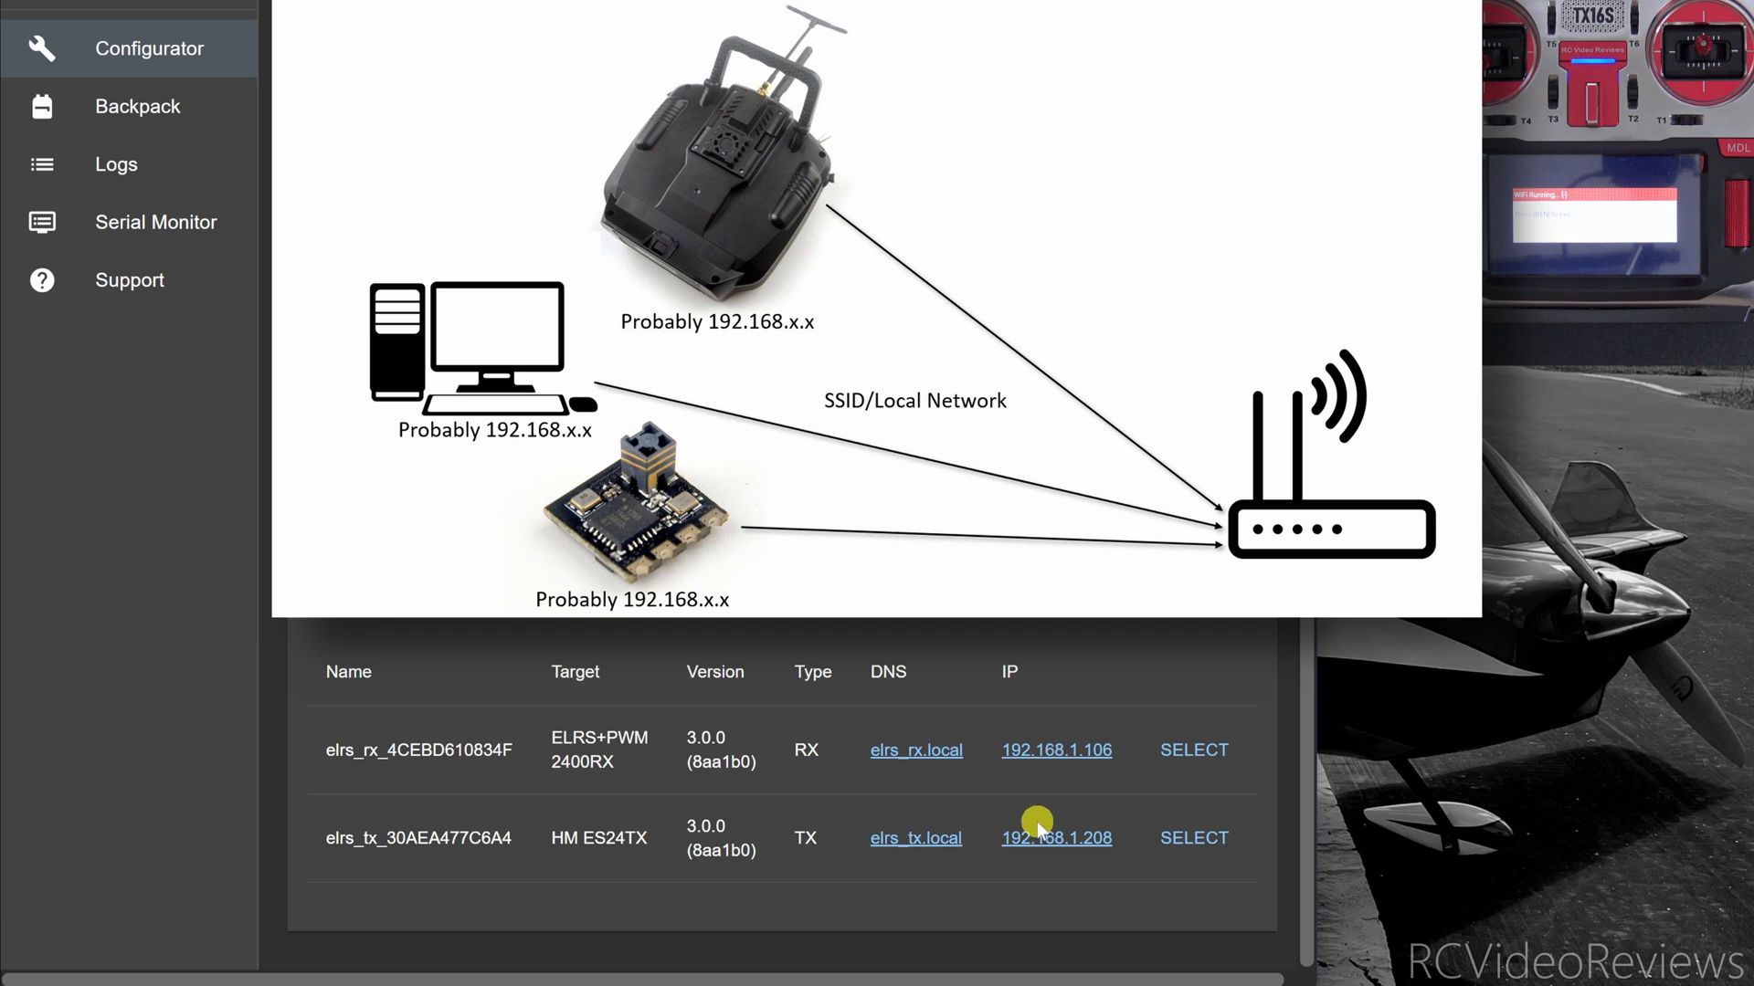
mouse_move(1021, 857)
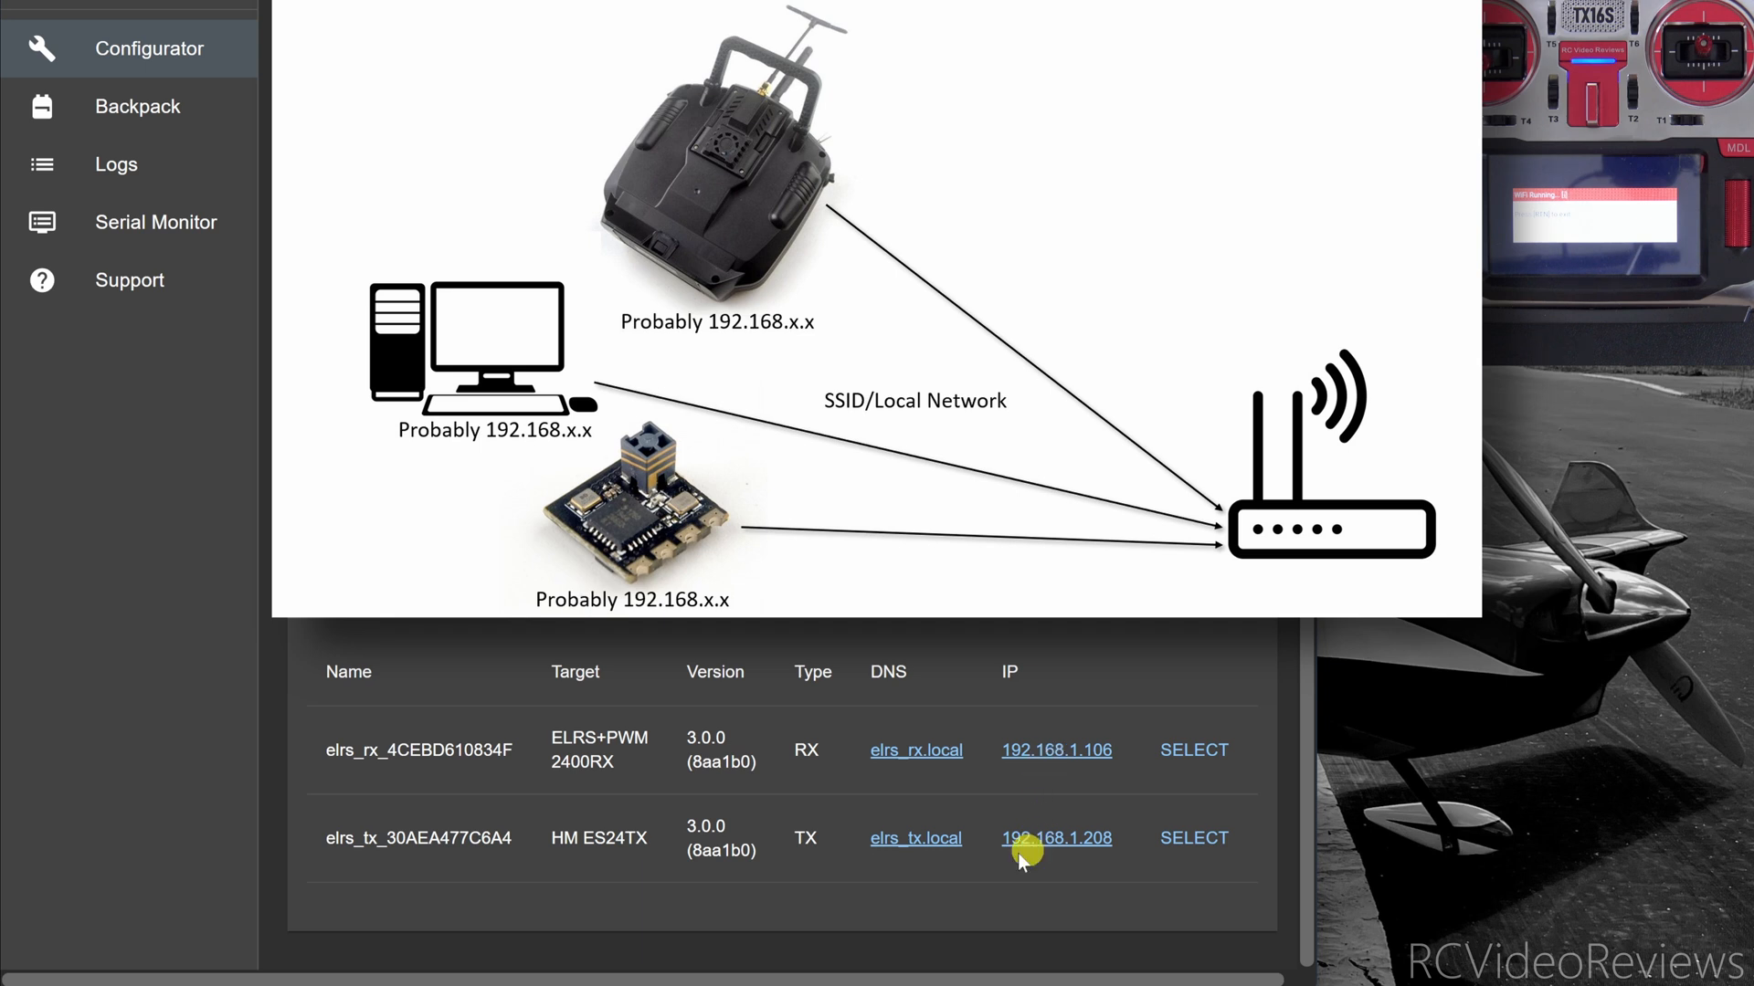
mouse_move(1085, 752)
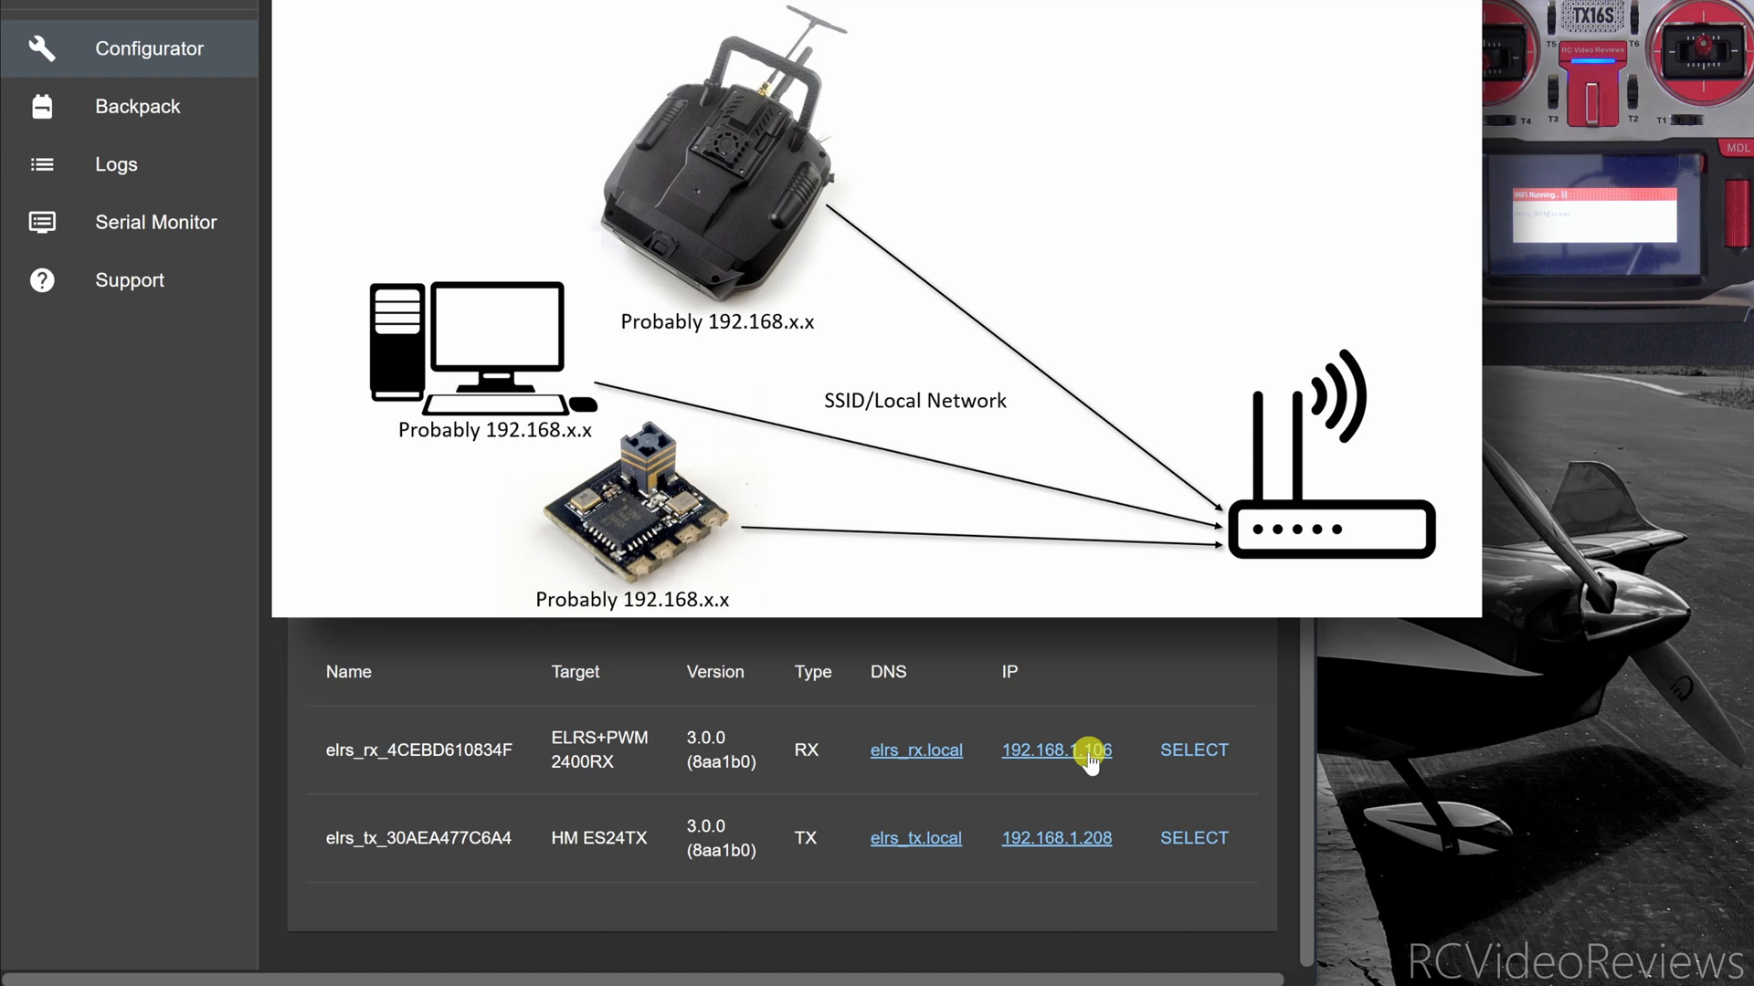
mouse_move(1096, 844)
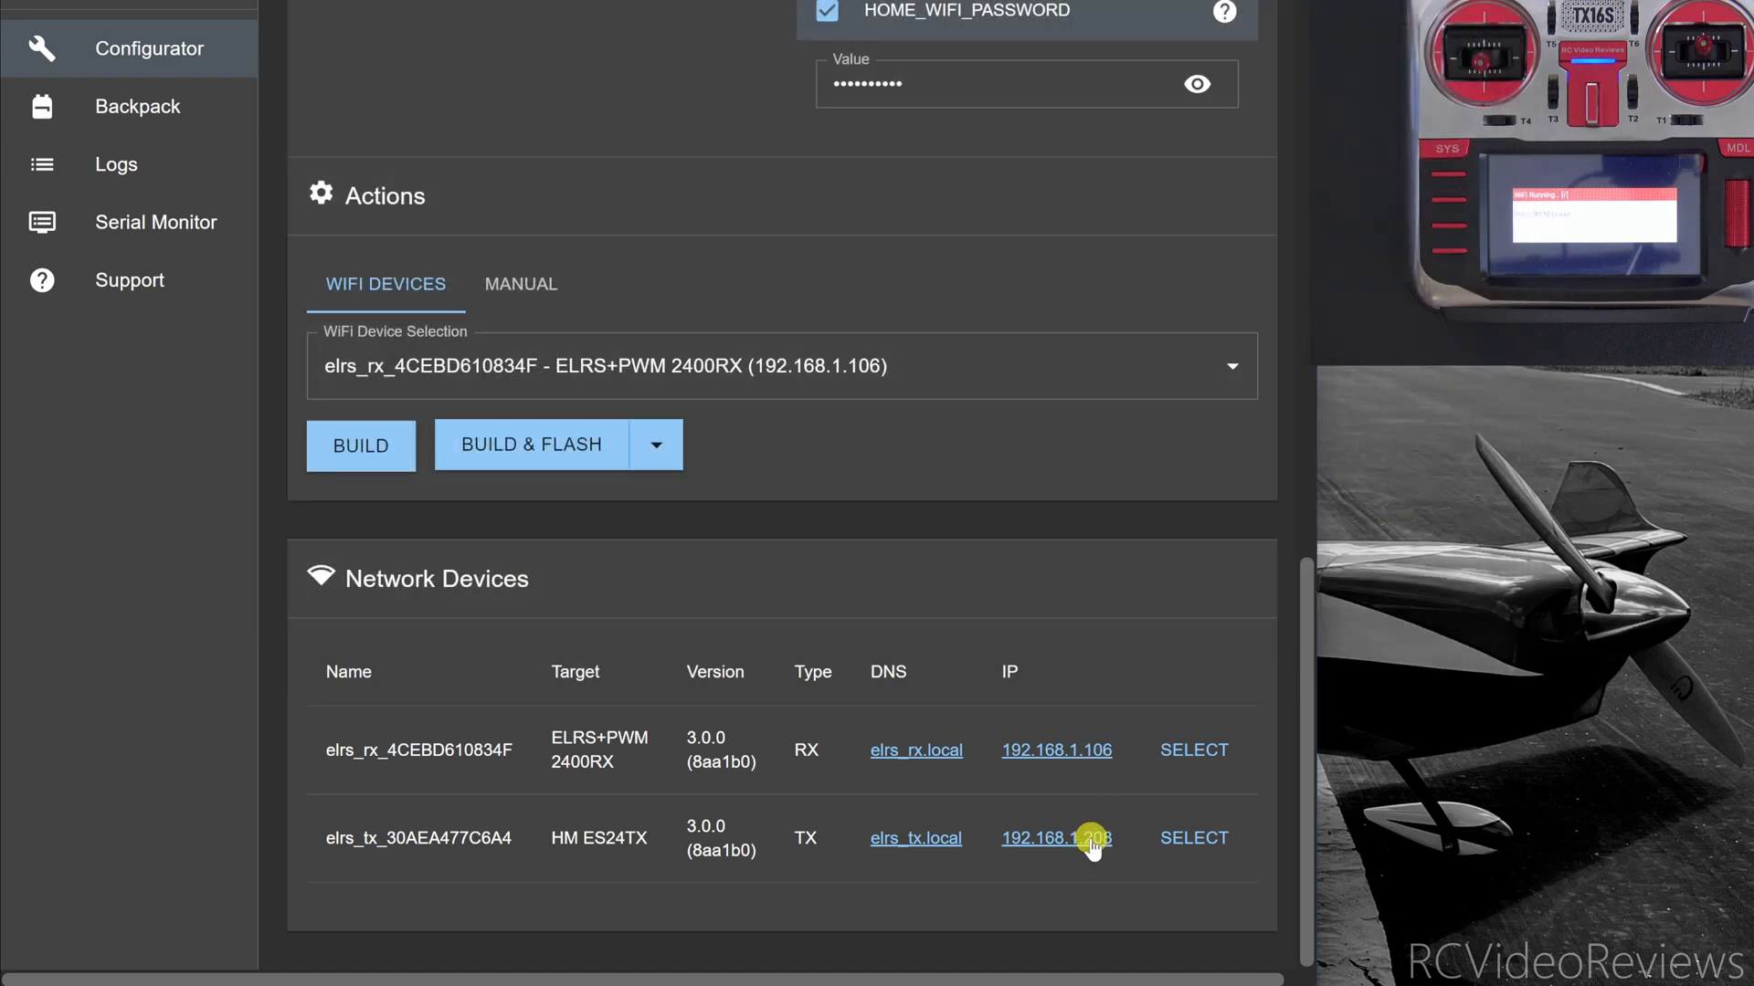
left_click(1056, 838)
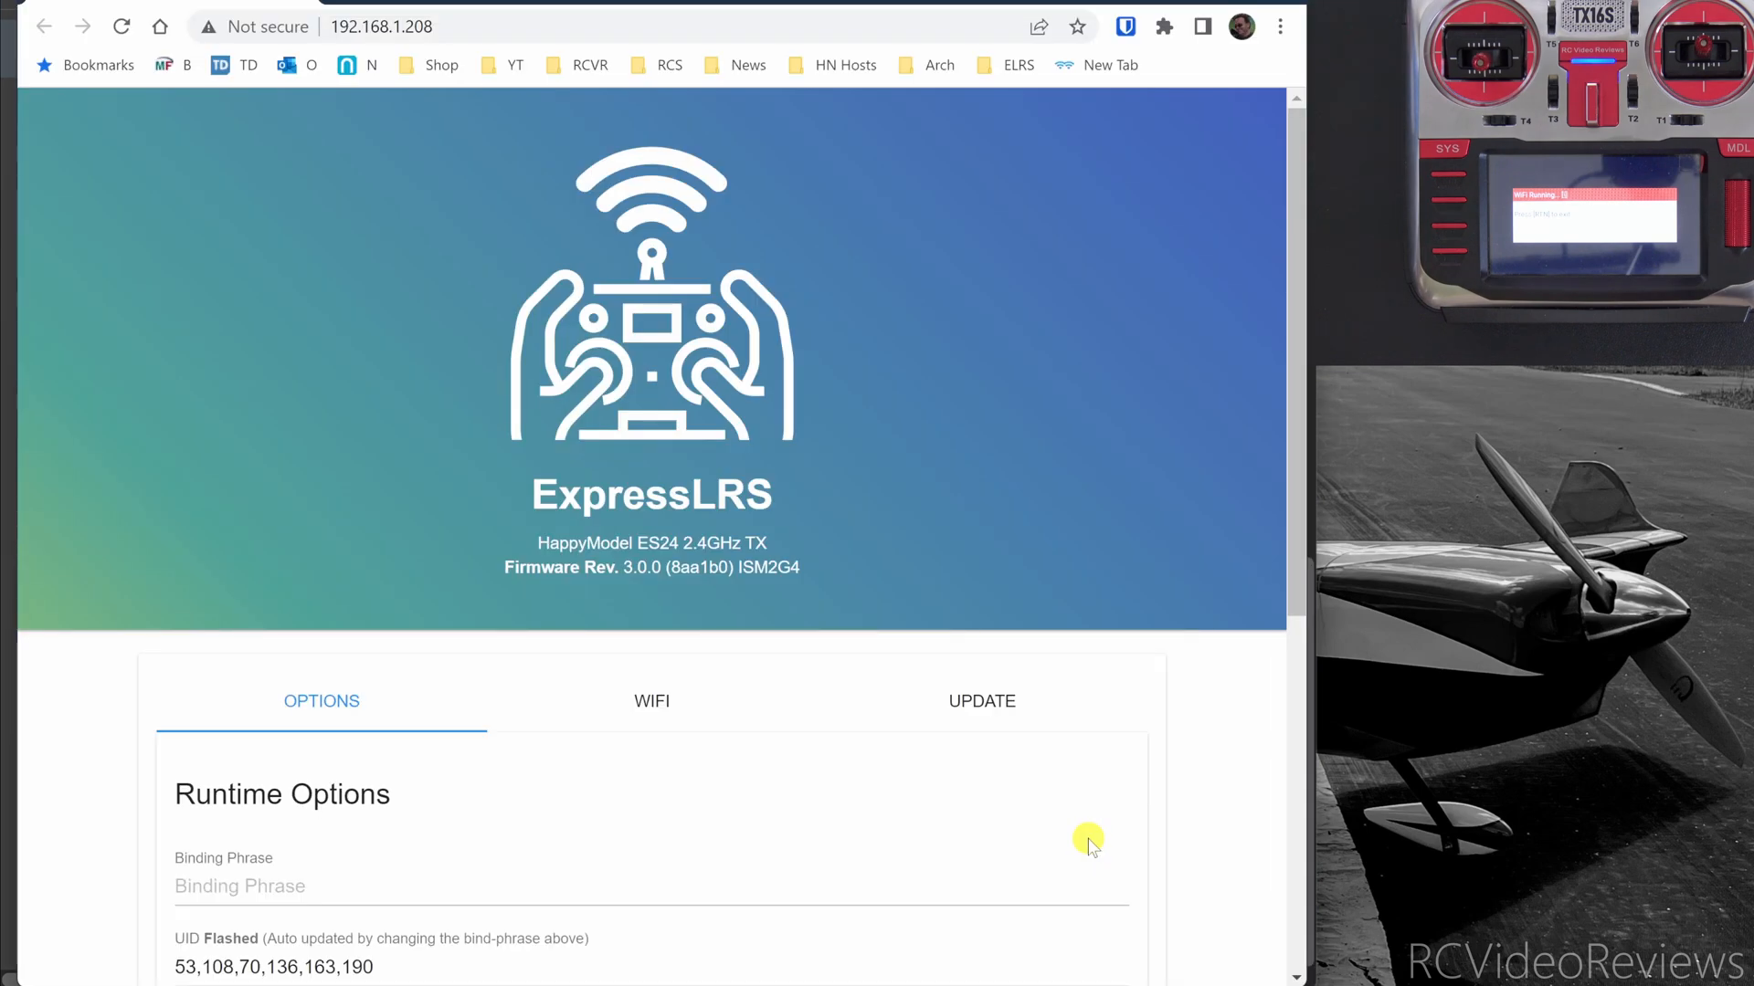
mouse_move(534, 550)
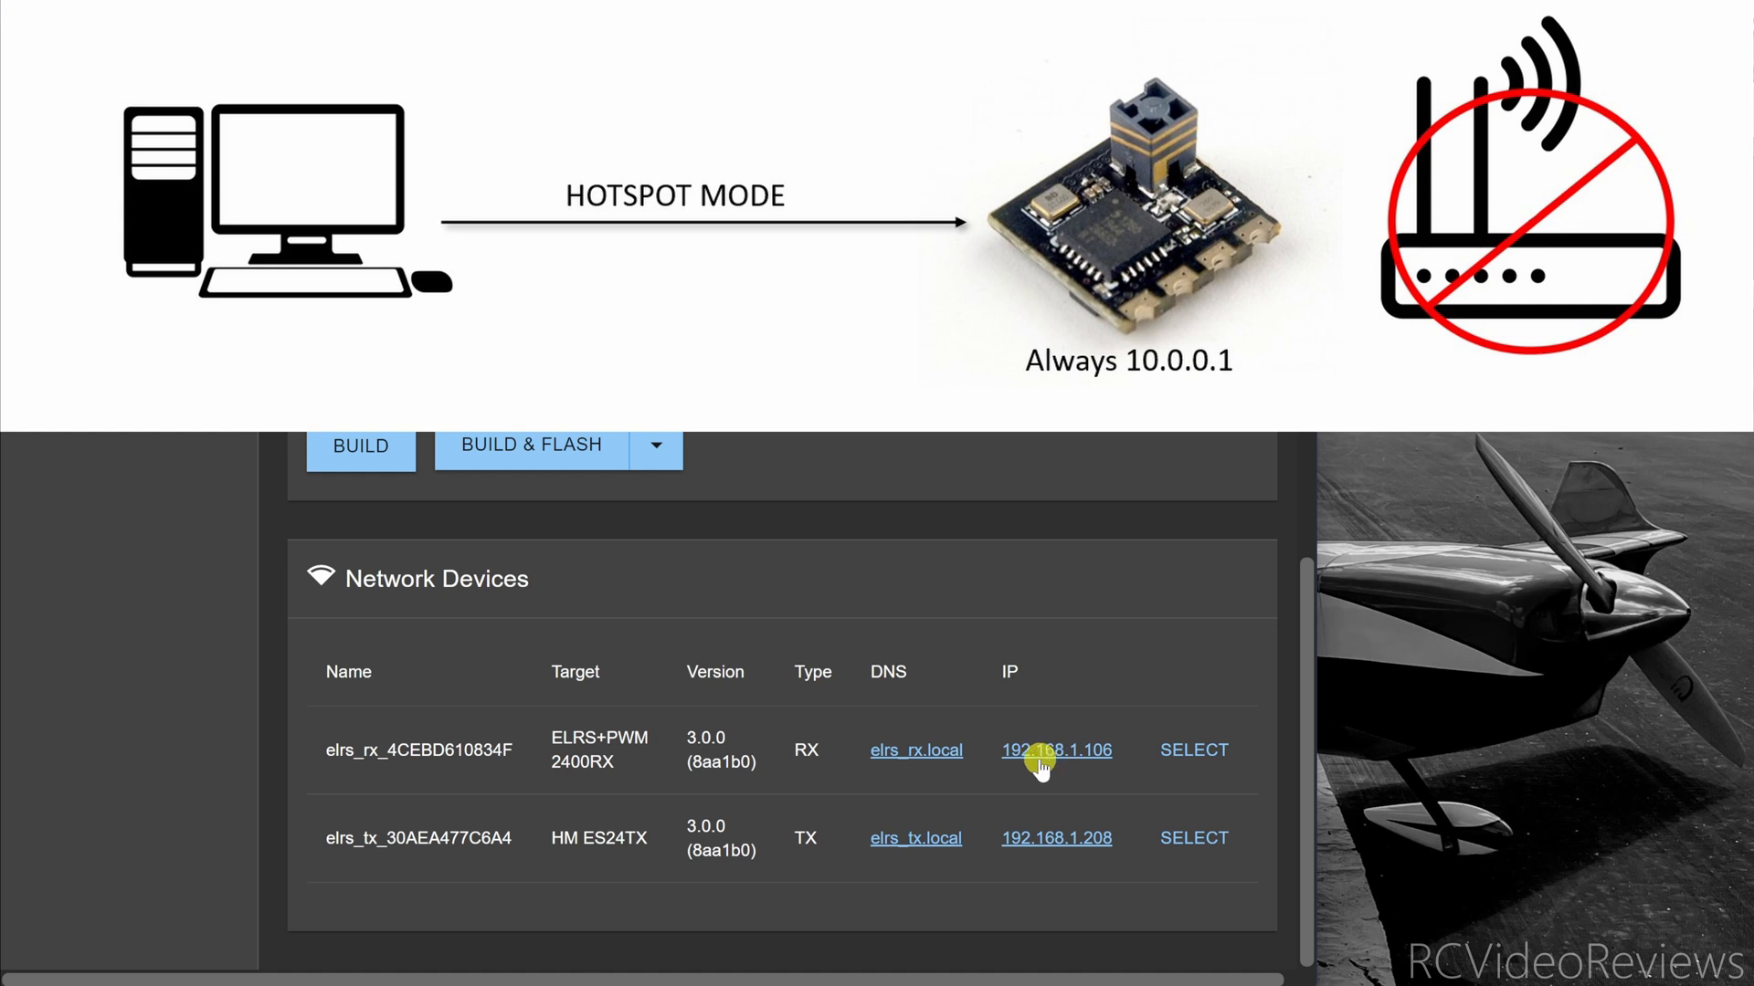
mouse_move(1059, 758)
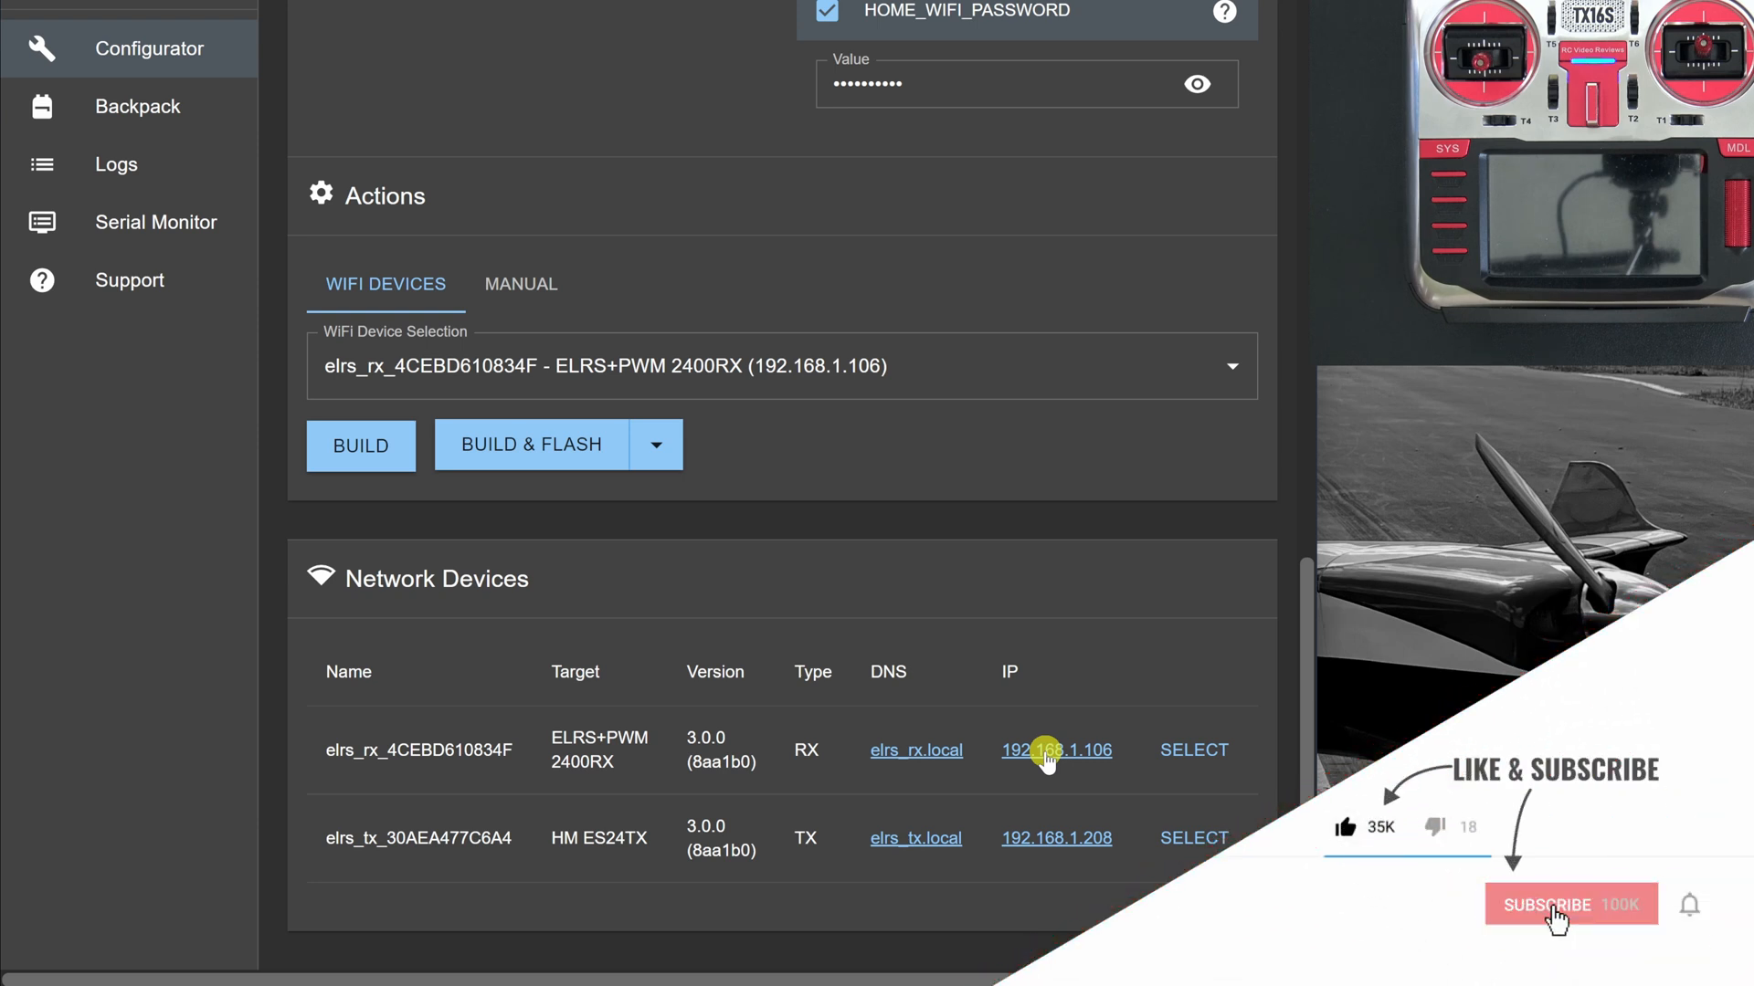
Review the Network Devices table listing elrs_rx and elrs_tx on 192.168.1.x addresses.
left_click(1571, 904)
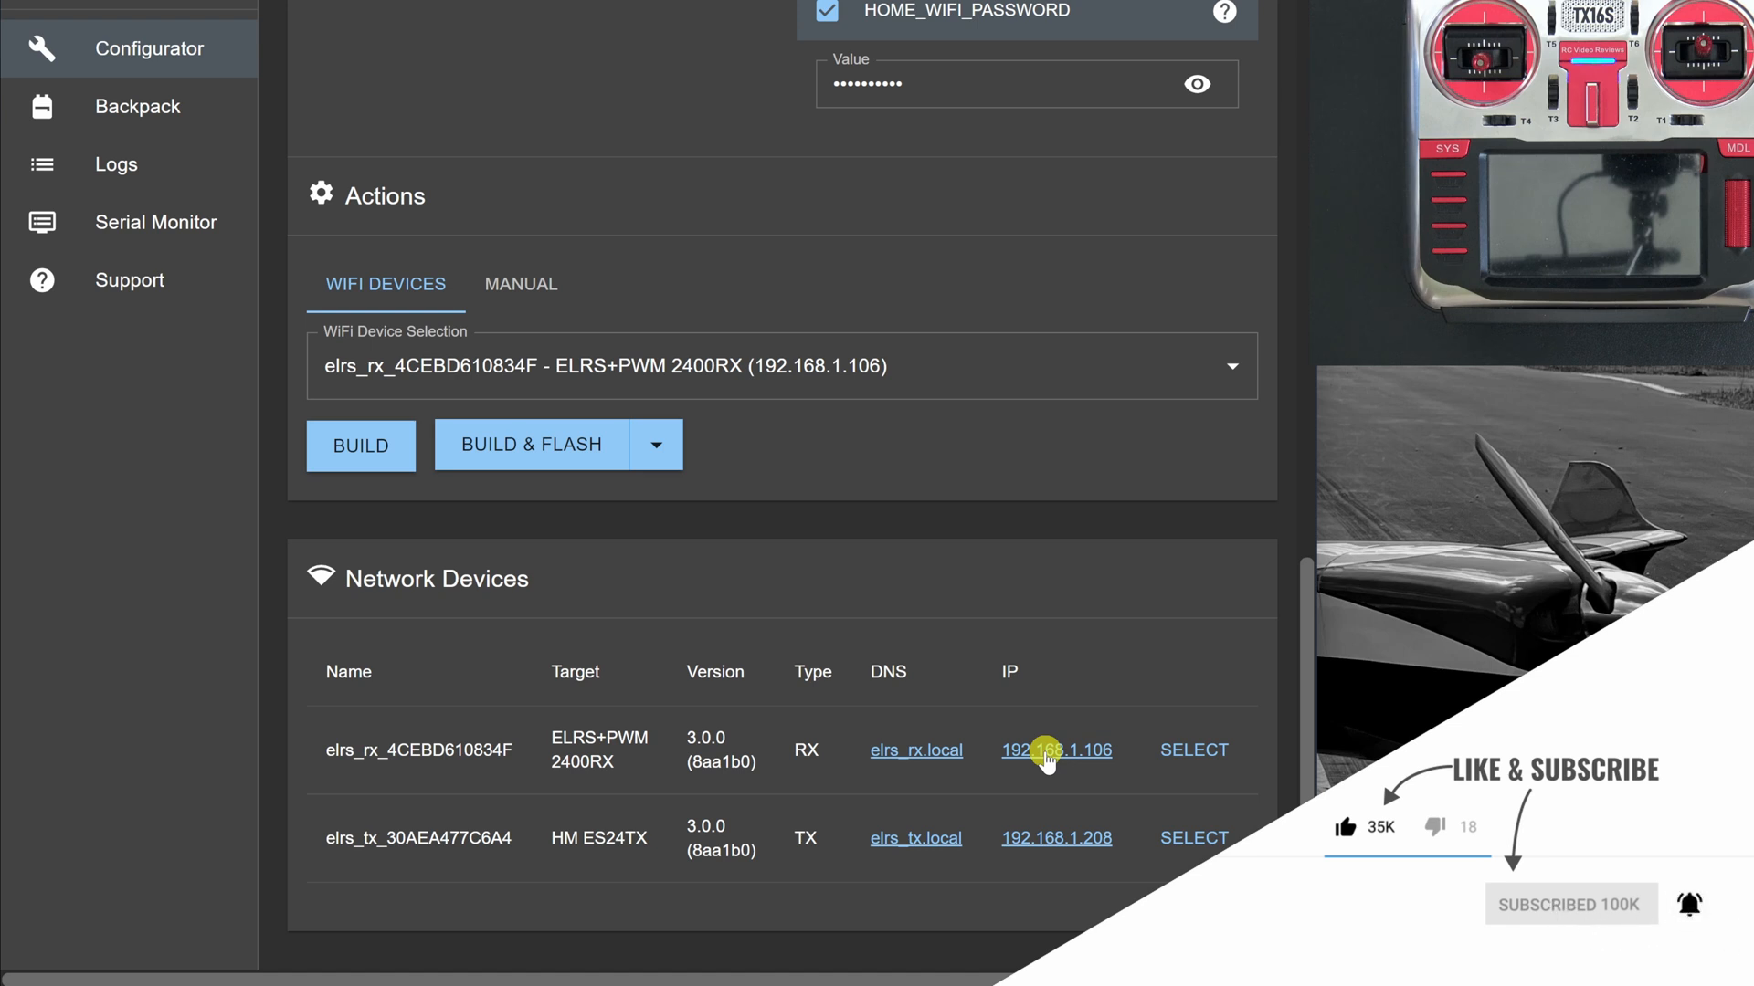